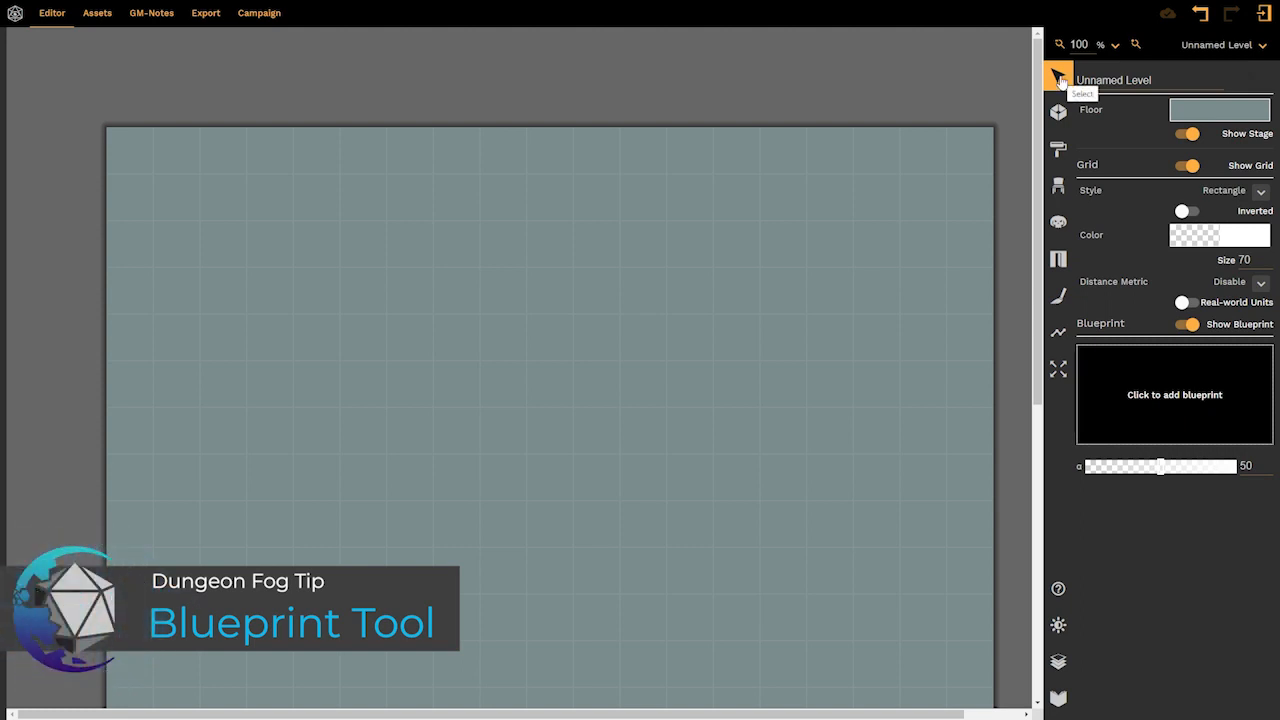
{"action": "mouse_move", "coordinate": [1180, 348]}
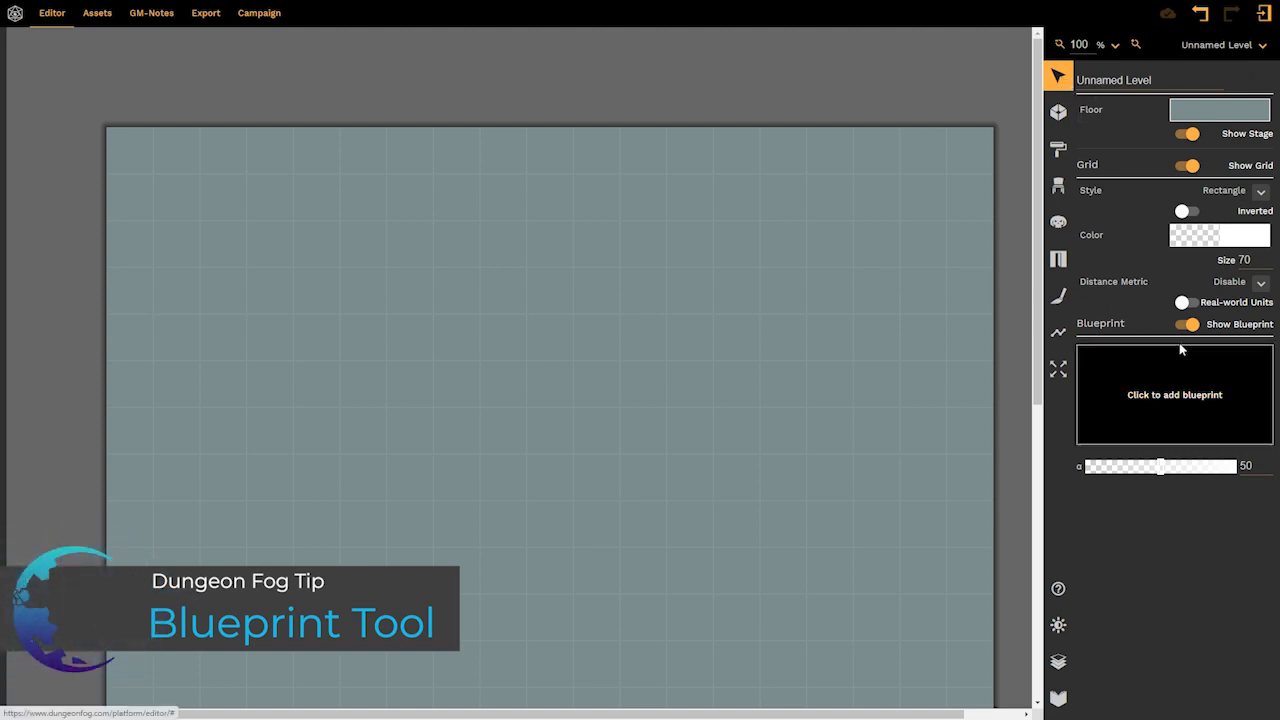
Toggle the blueprint overlay off and back on
{"action": "left_click", "coordinate": [1188, 324]}
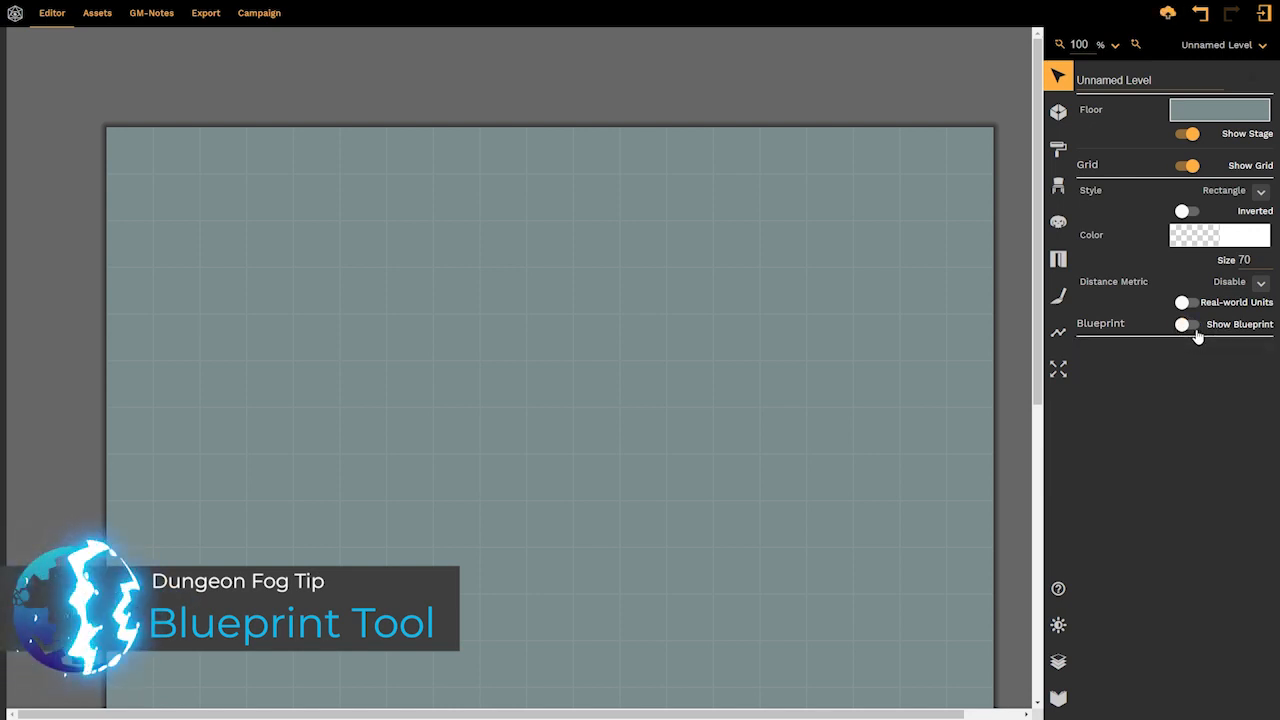
{"action": "left_click", "coordinate": [1188, 324]}
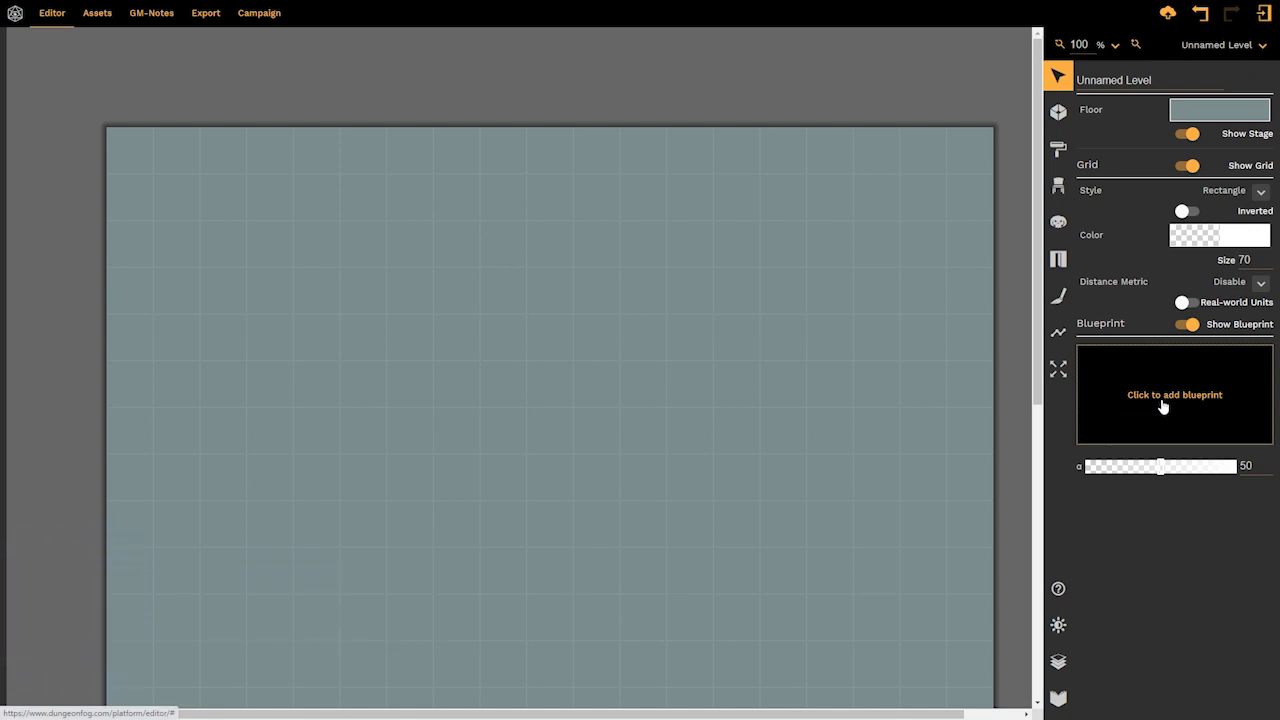
Add a blueprint image by uploading the WhiteTower file from the Open dialog
{"action": "left_click", "coordinate": [1174, 394]}
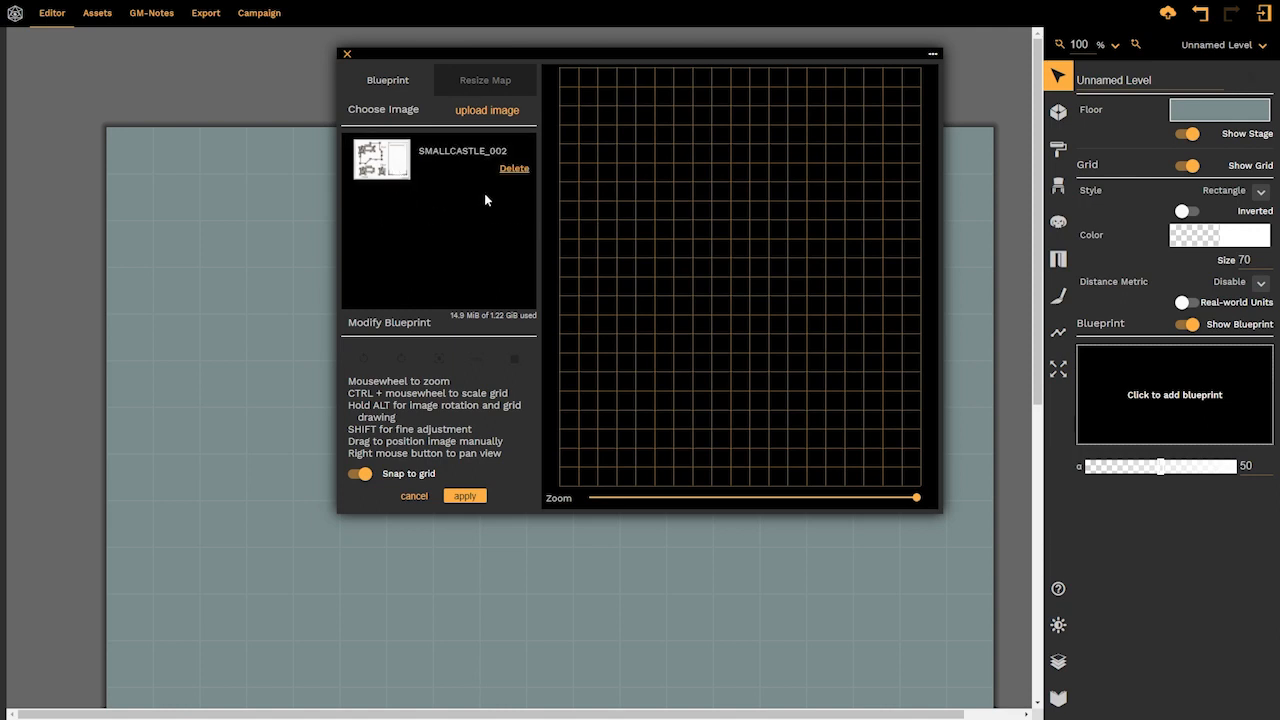
{"action": "left_click", "coordinate": [488, 110]}
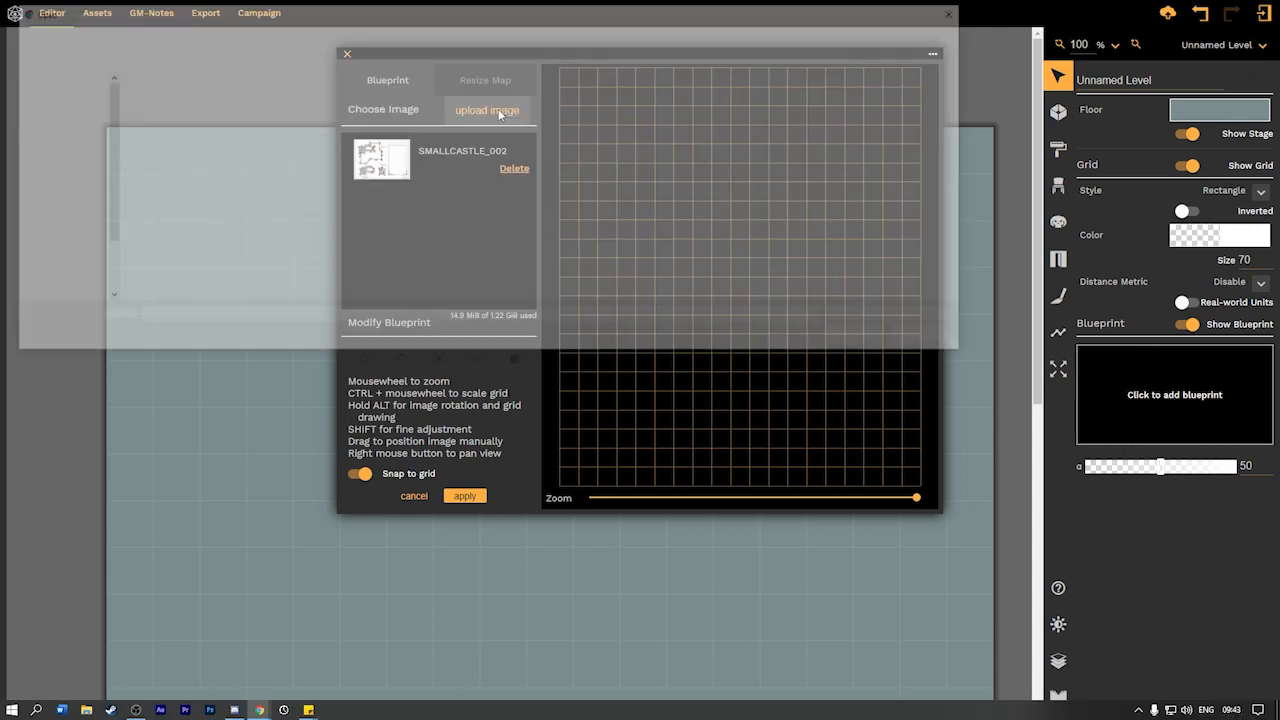
{"action": "left_click", "coordinate": [488, 110]}
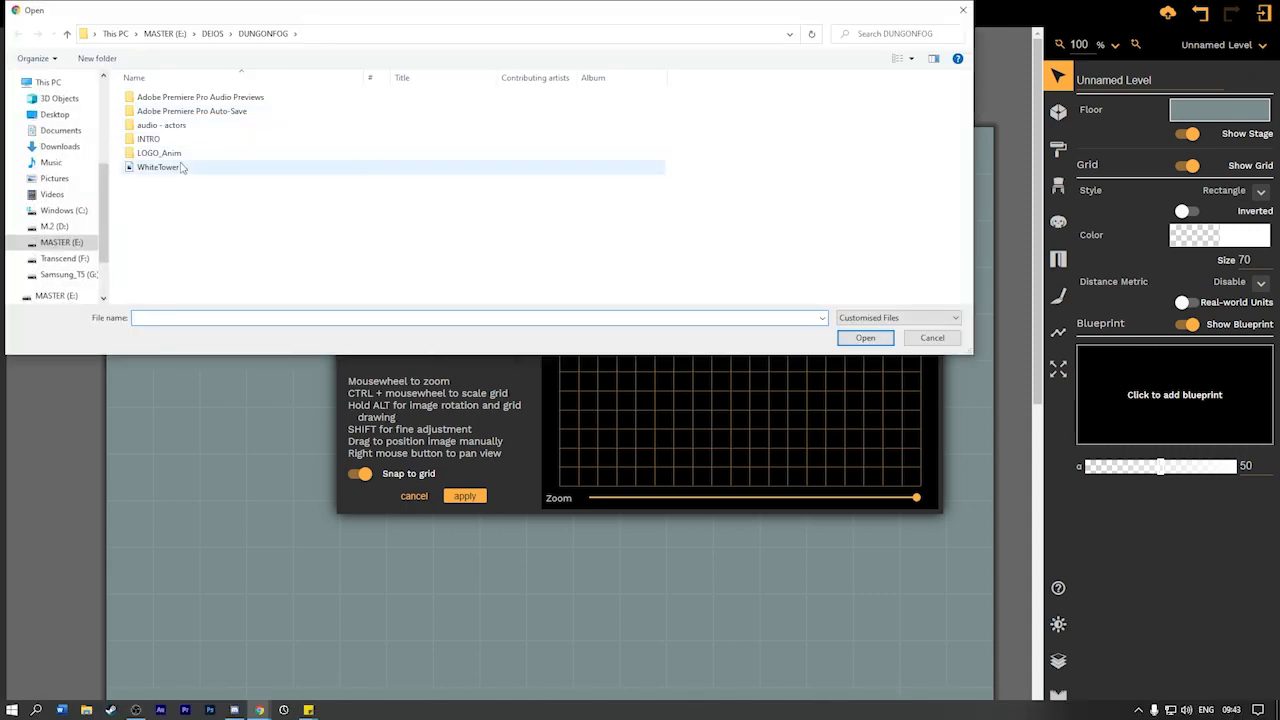
{"action": "left_click", "coordinate": [864, 336]}
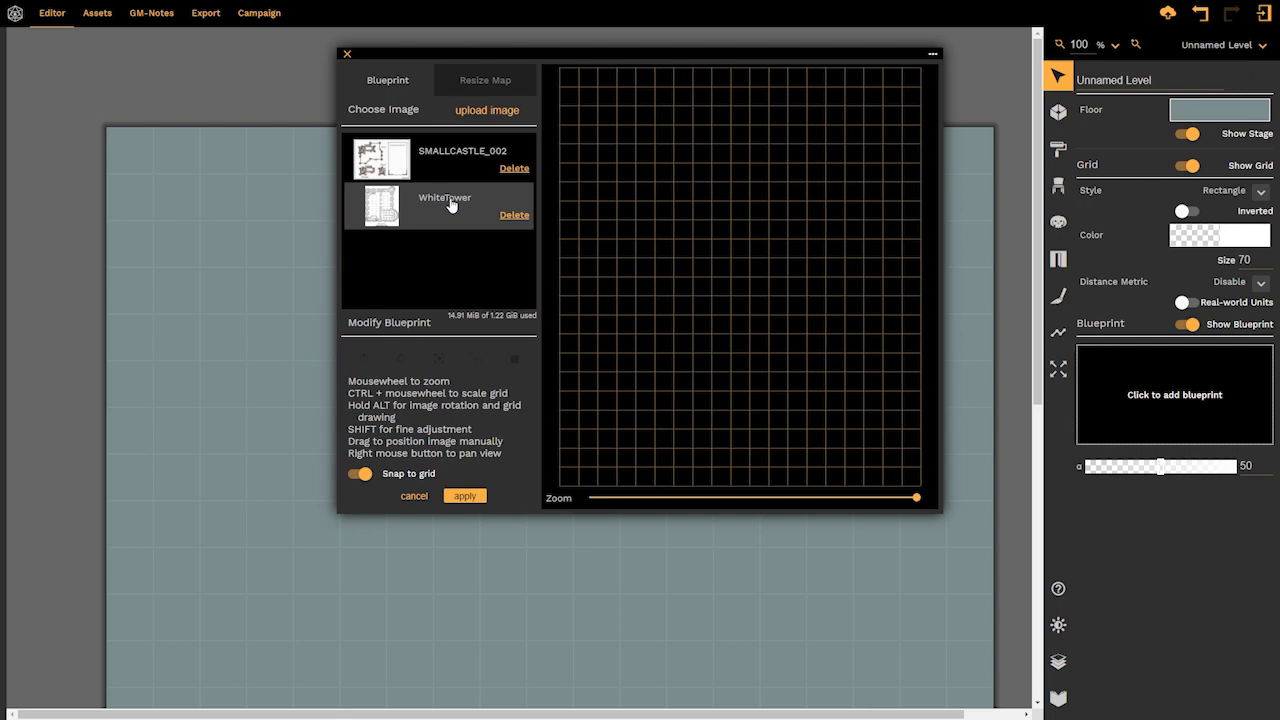
{"action": "mouse_move", "coordinate": [408, 210]}
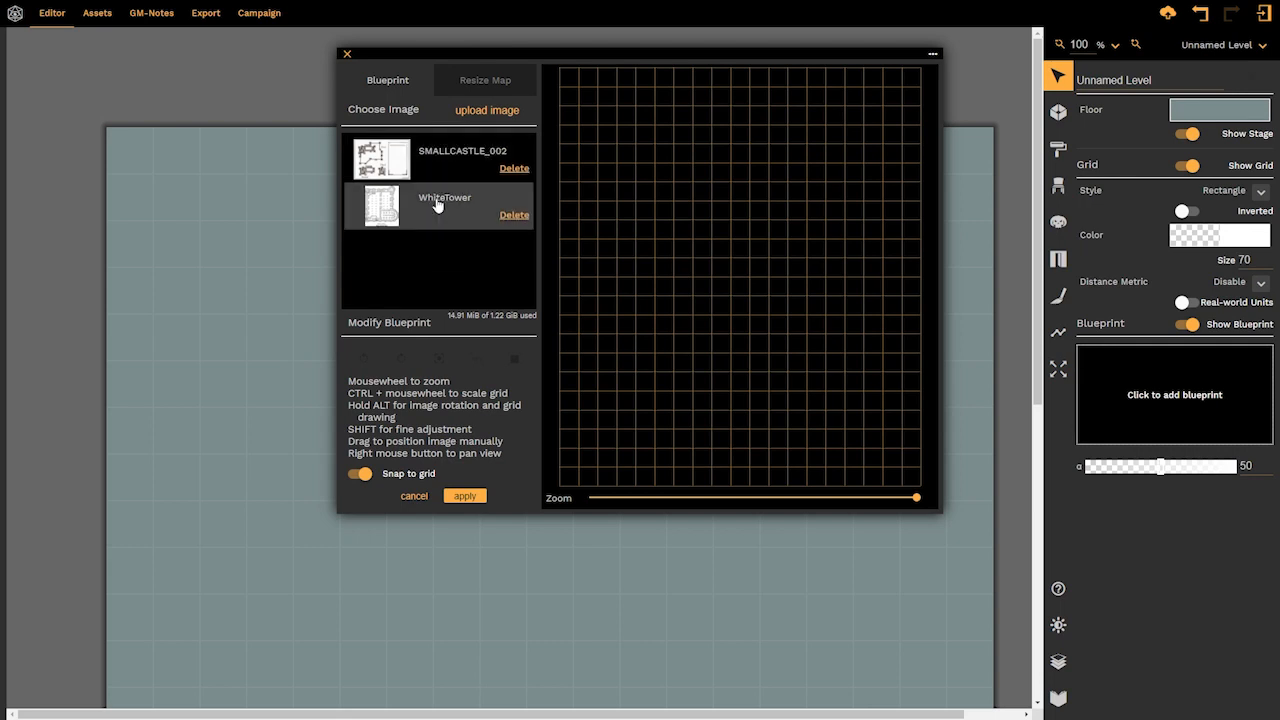
Select WhiteTower as the blueprint, trying rotation and pixel-size match then restoring it upright and full-size
{"action": "left_click", "coordinate": [444, 198]}
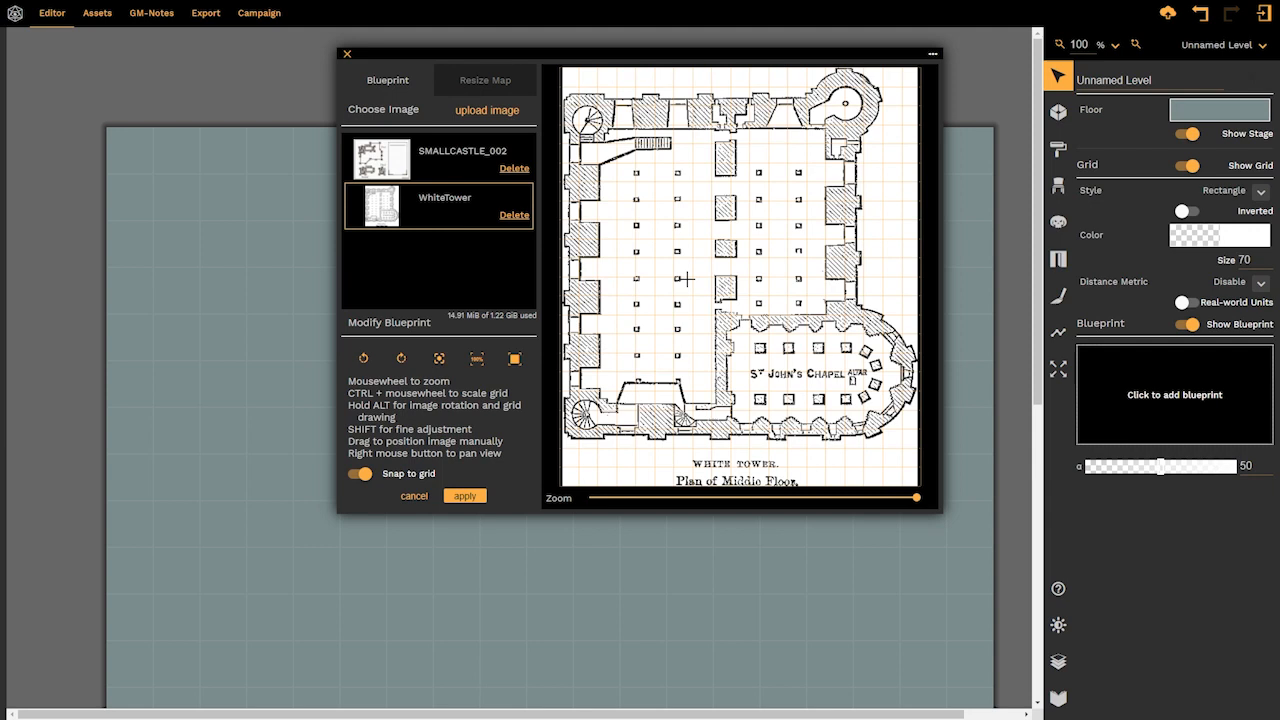
{"action": "mouse_move", "coordinate": [880, 224]}
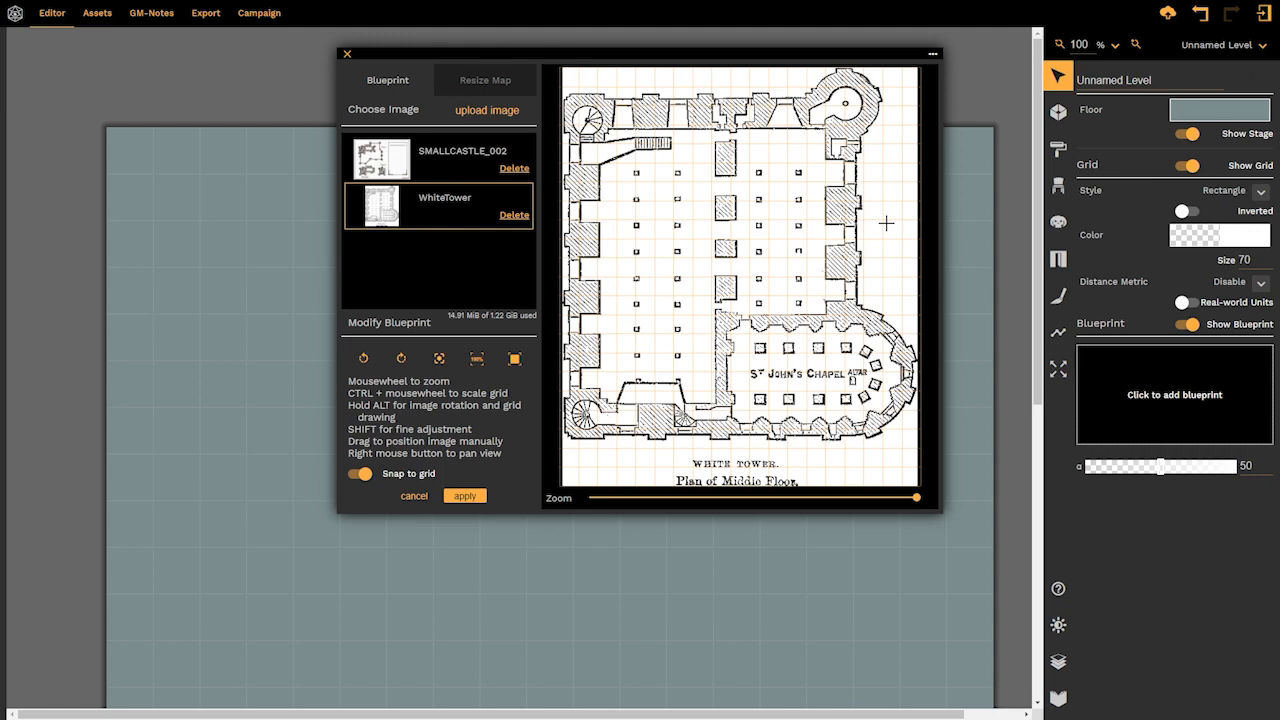
{"action": "mouse_move", "coordinate": [808, 244]}
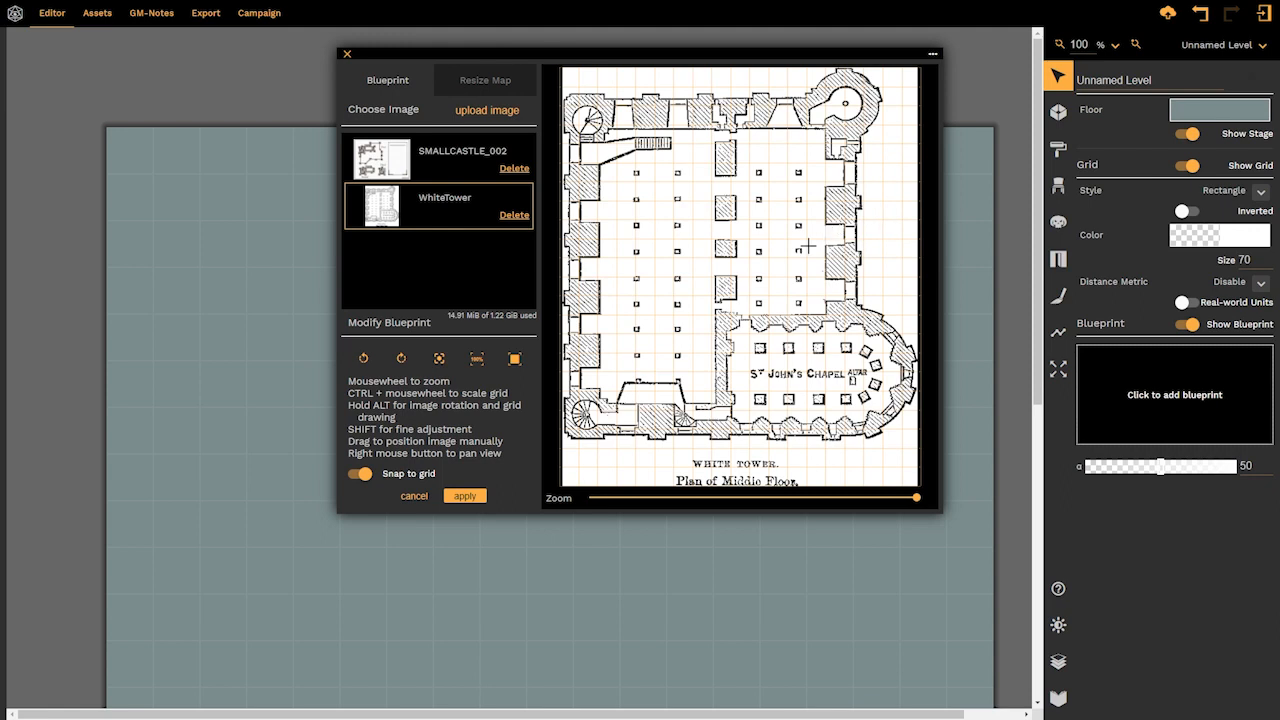
{"action": "mouse_move", "coordinate": [828, 232]}
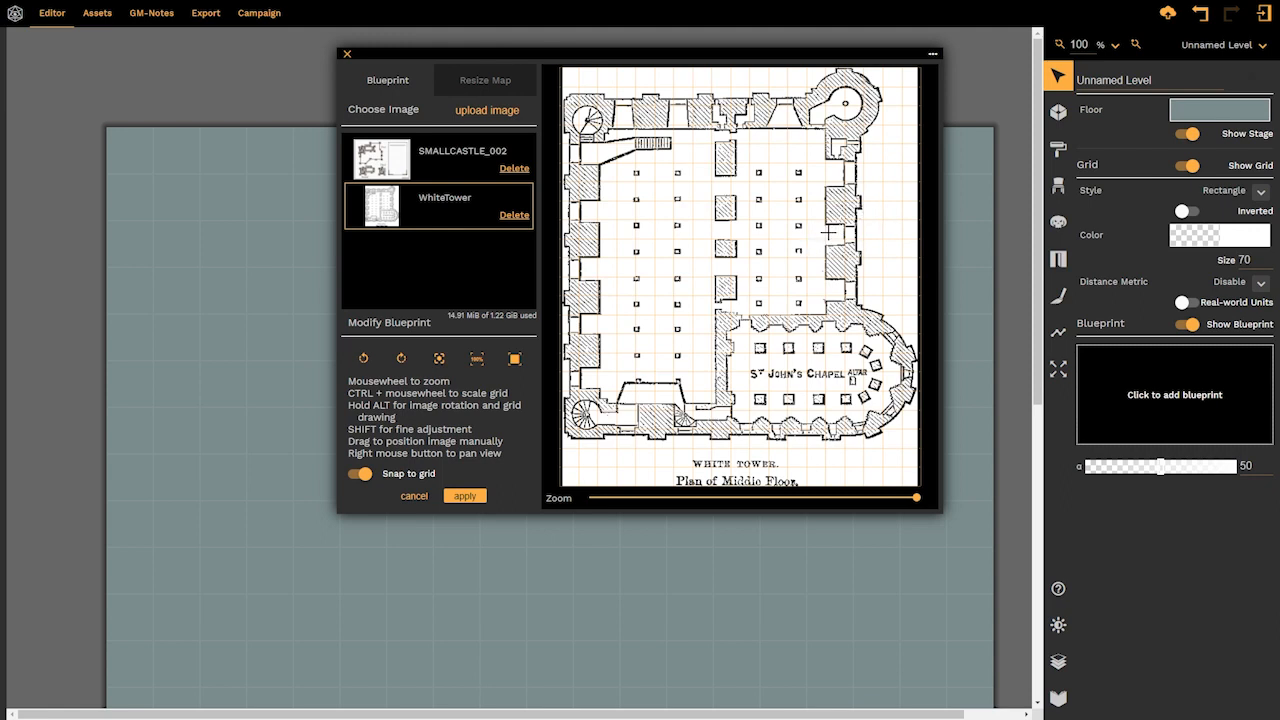
{"action": "mouse_move", "coordinate": [786, 232]}
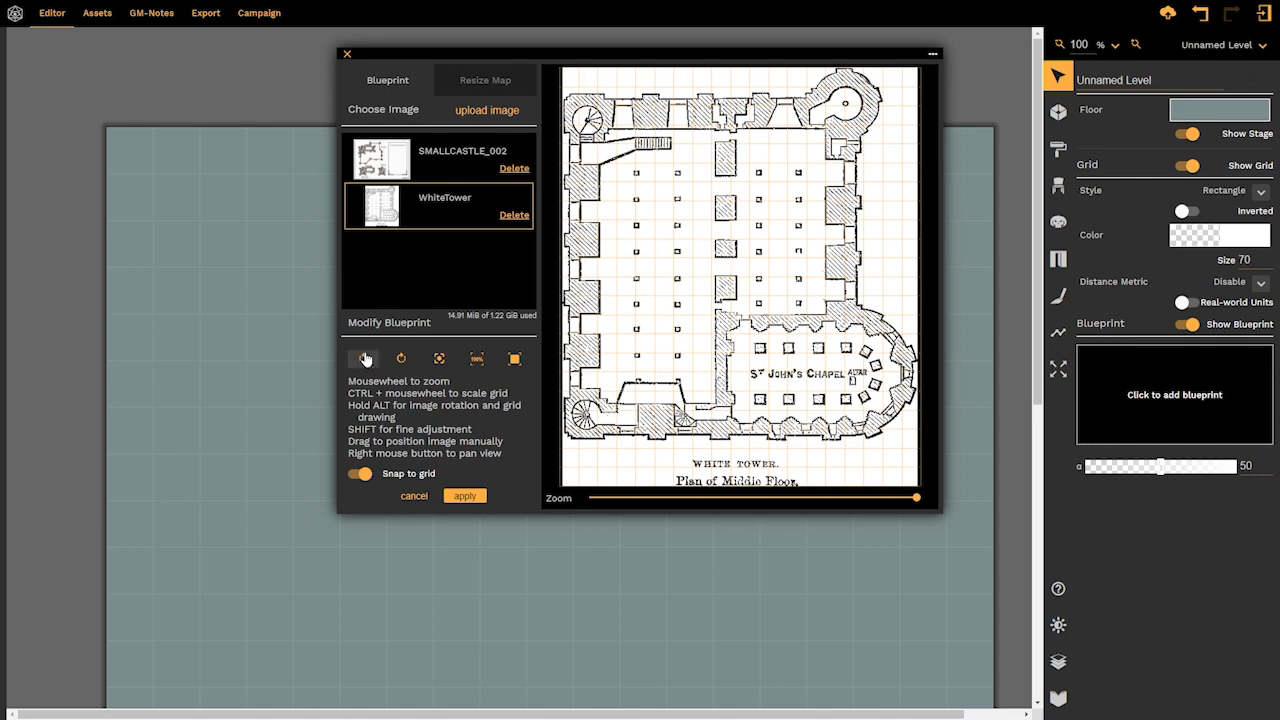
{"action": "left_click", "coordinate": [400, 358]}
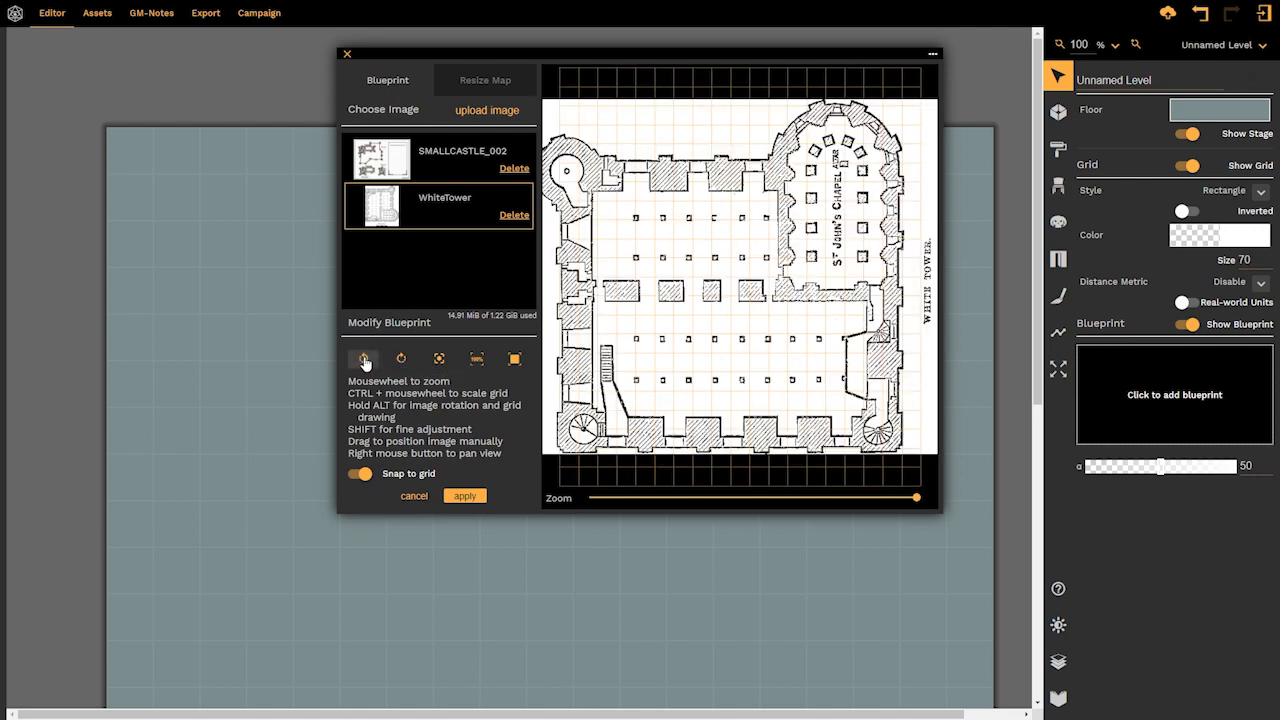
{"action": "left_click", "coordinate": [400, 358]}
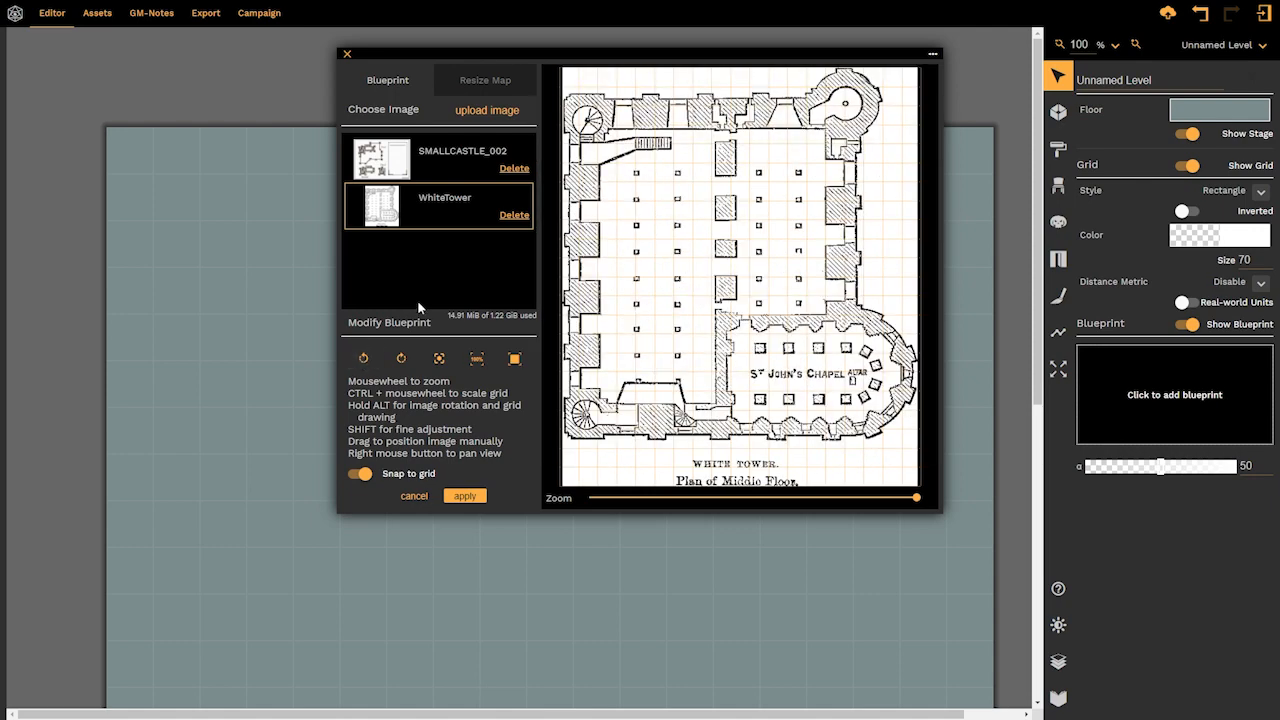
{"action": "mouse_move", "coordinate": [438, 358]}
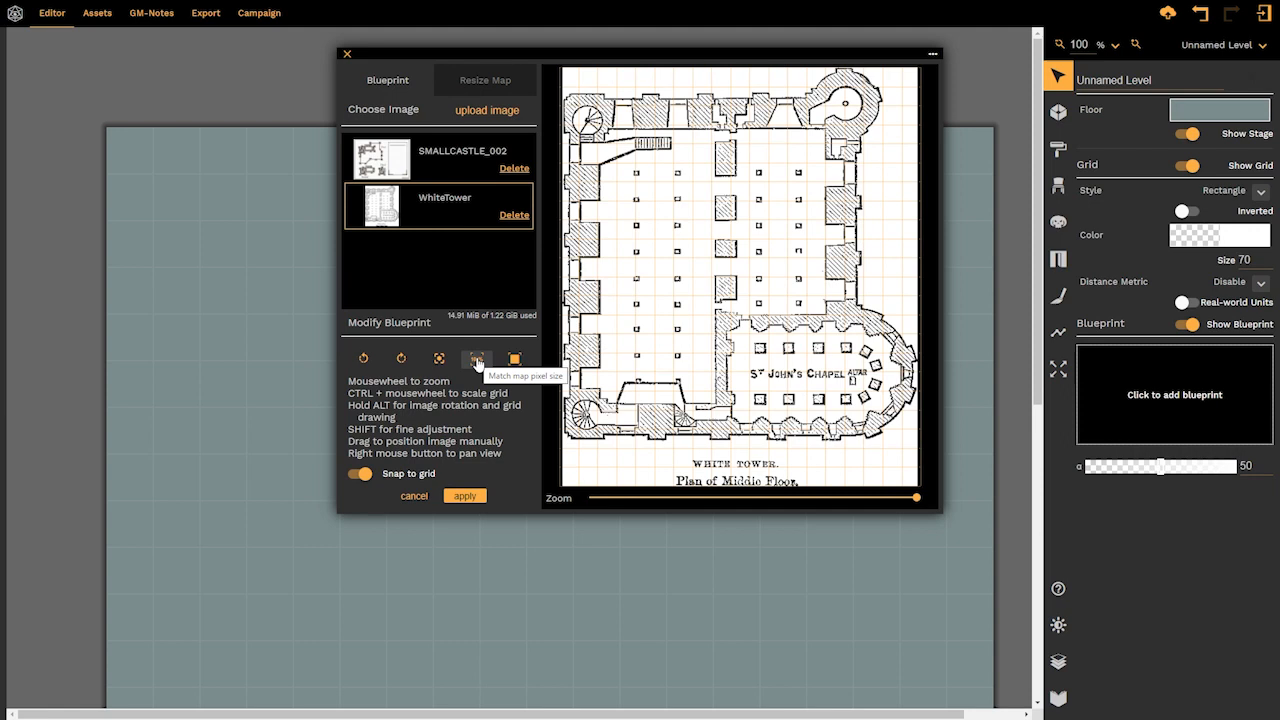
{"action": "left_click", "coordinate": [476, 358]}
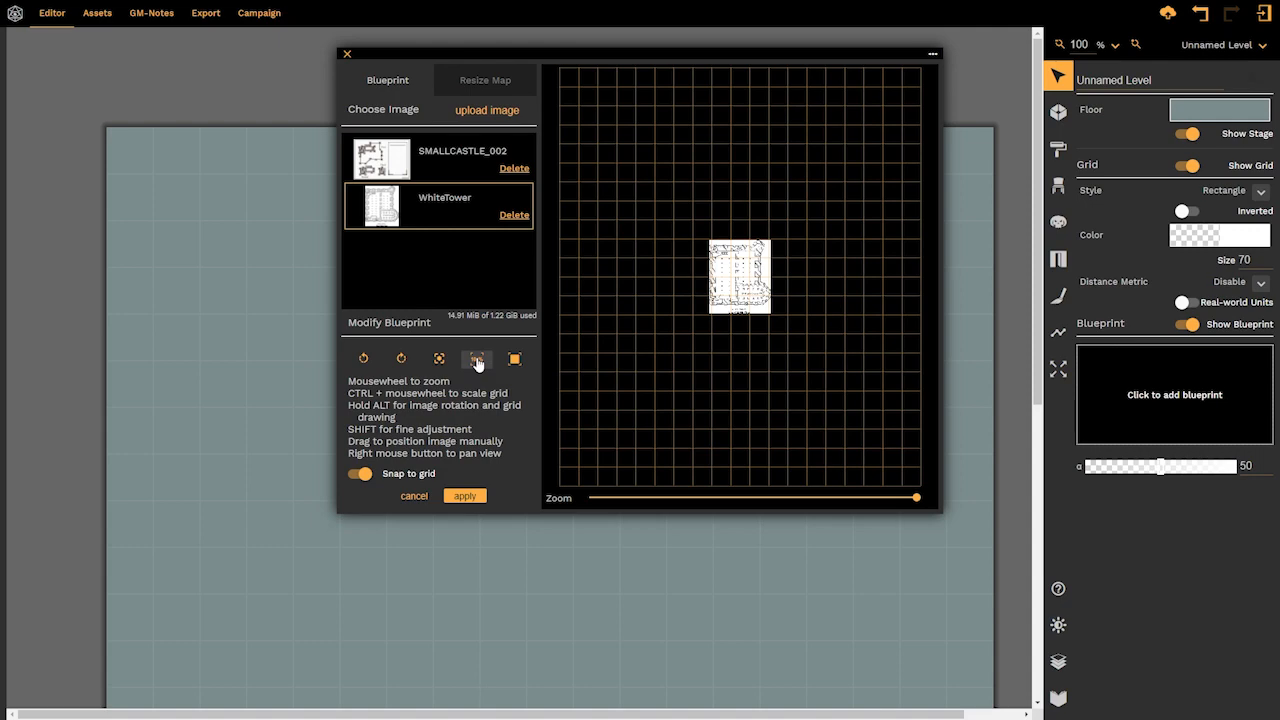
{"action": "left_click", "coordinate": [516, 360]}
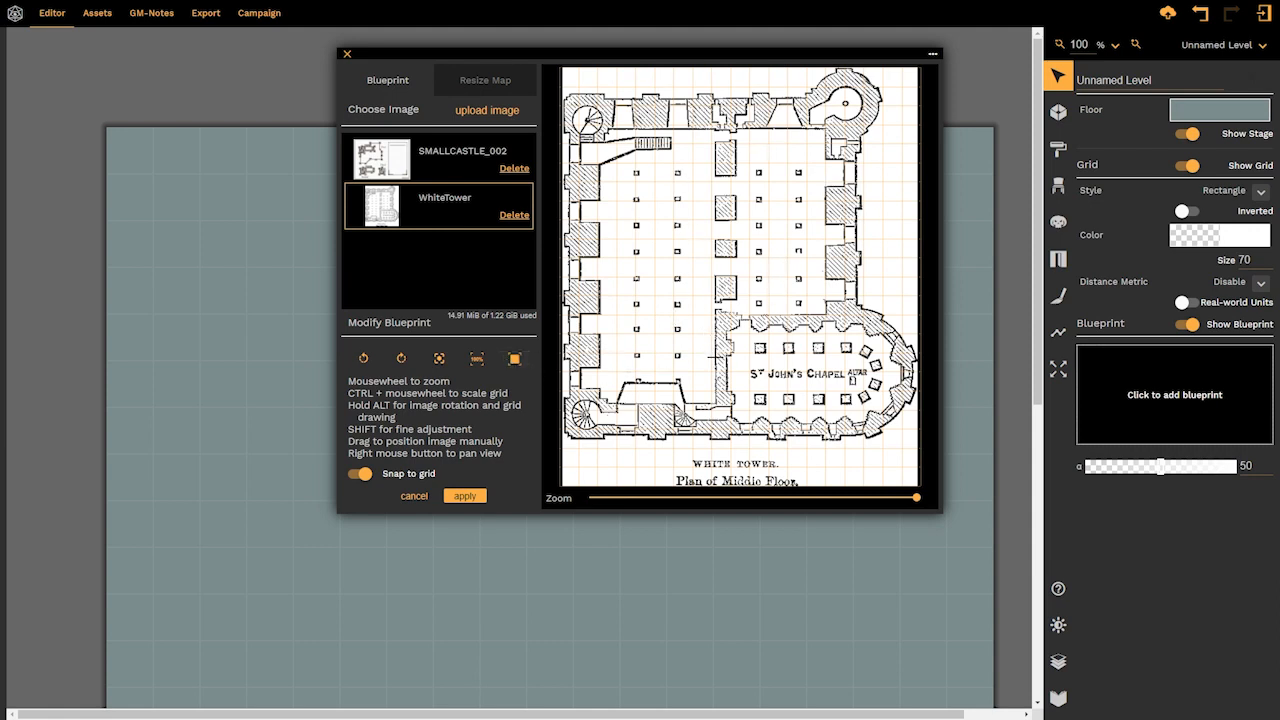
{"action": "left_click", "coordinate": [484, 80]}
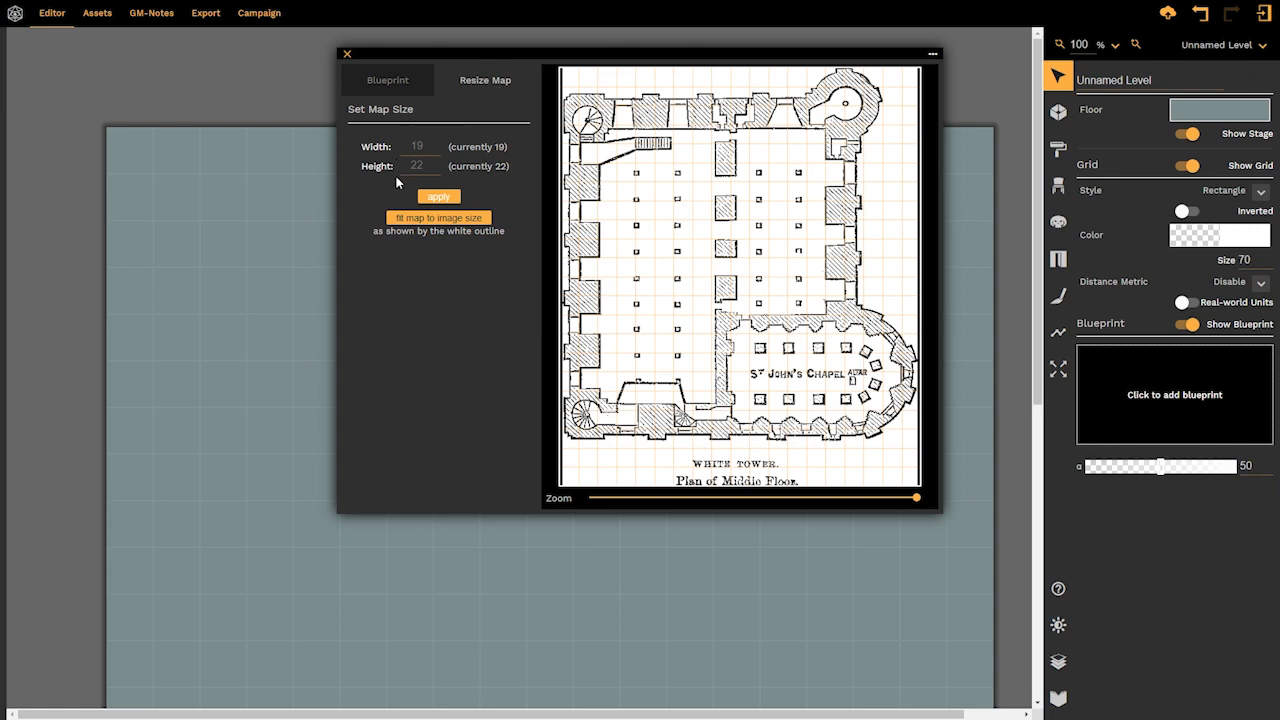
{"action": "mouse_move", "coordinate": [438, 218]}
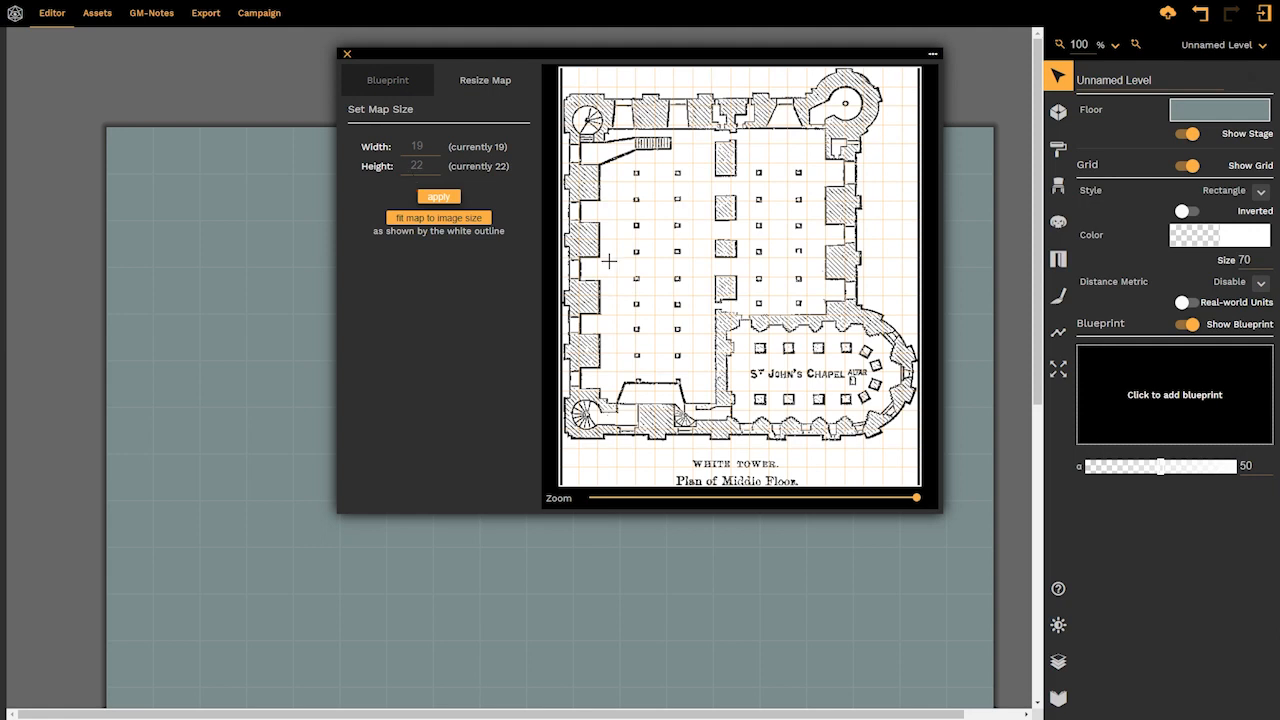
{"action": "left_click", "coordinate": [388, 80]}
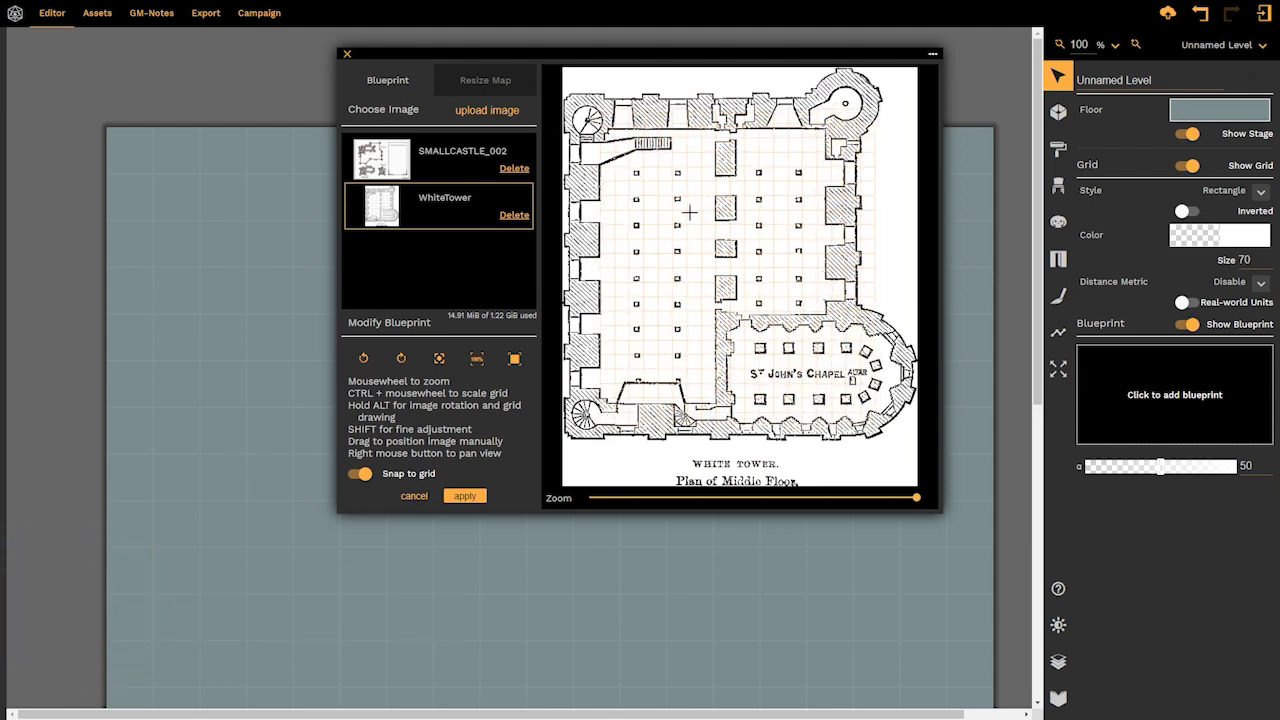
Fit the map to the WhiteTower image size, giving 25 by 30
{"action": "left_click", "coordinate": [484, 80]}
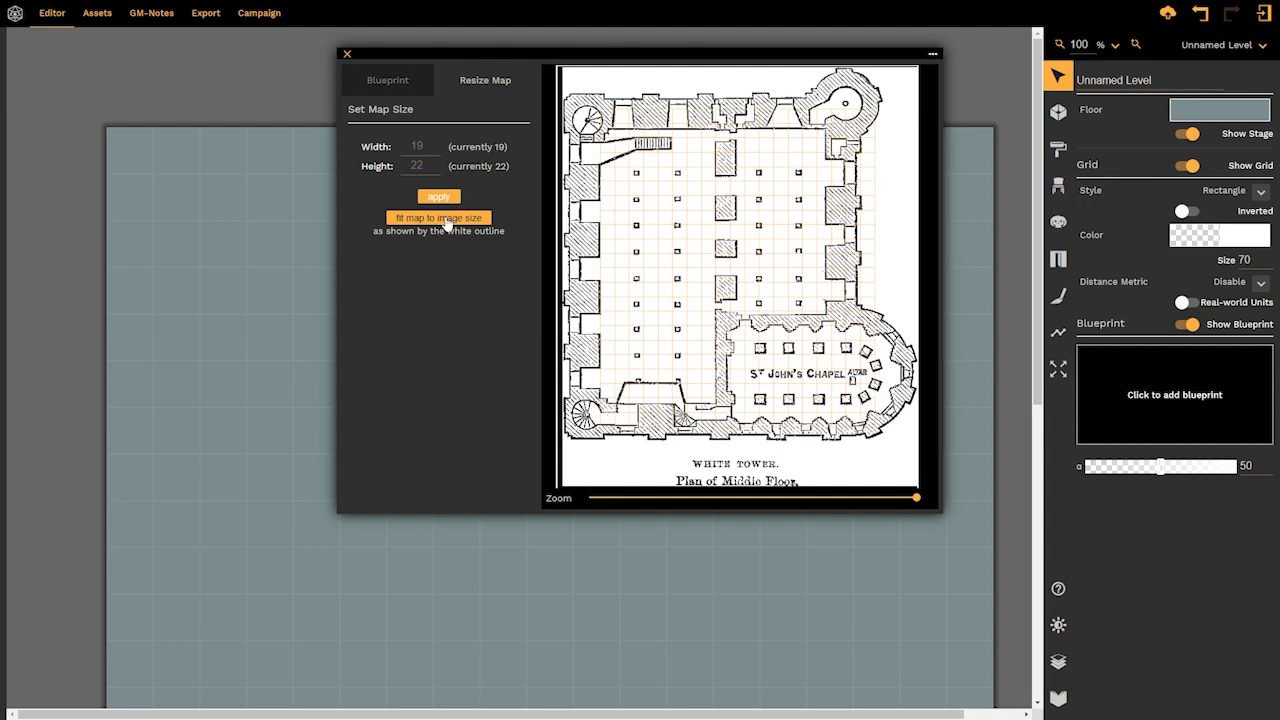
{"action": "left_click", "coordinate": [438, 218]}
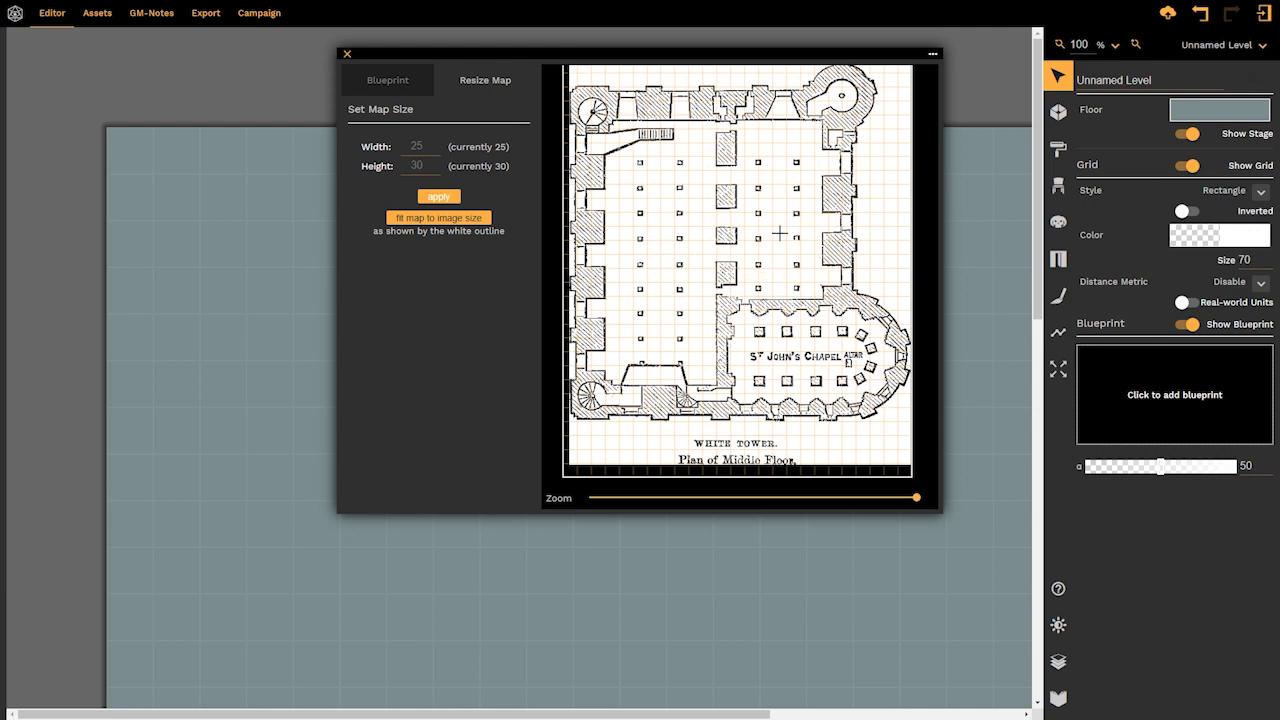
{"action": "mouse_move", "coordinate": [460, 146]}
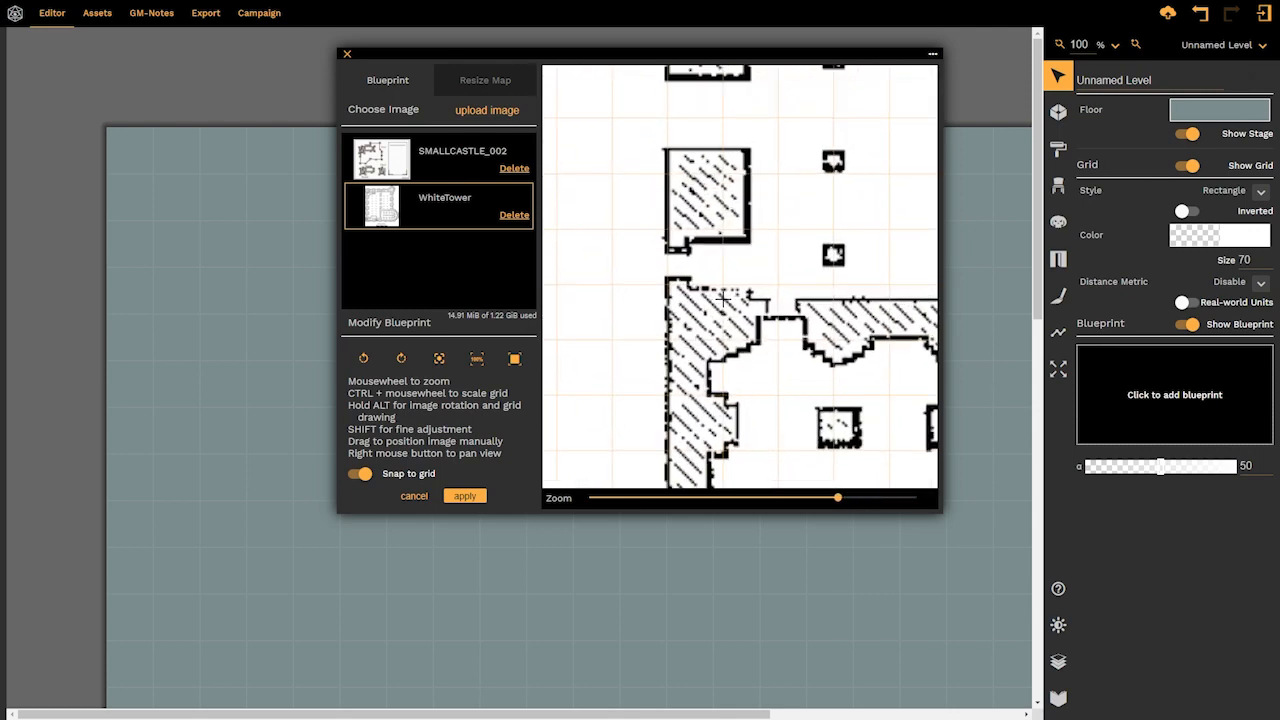
{"action": "mouse_move", "coordinate": [750, 258]}
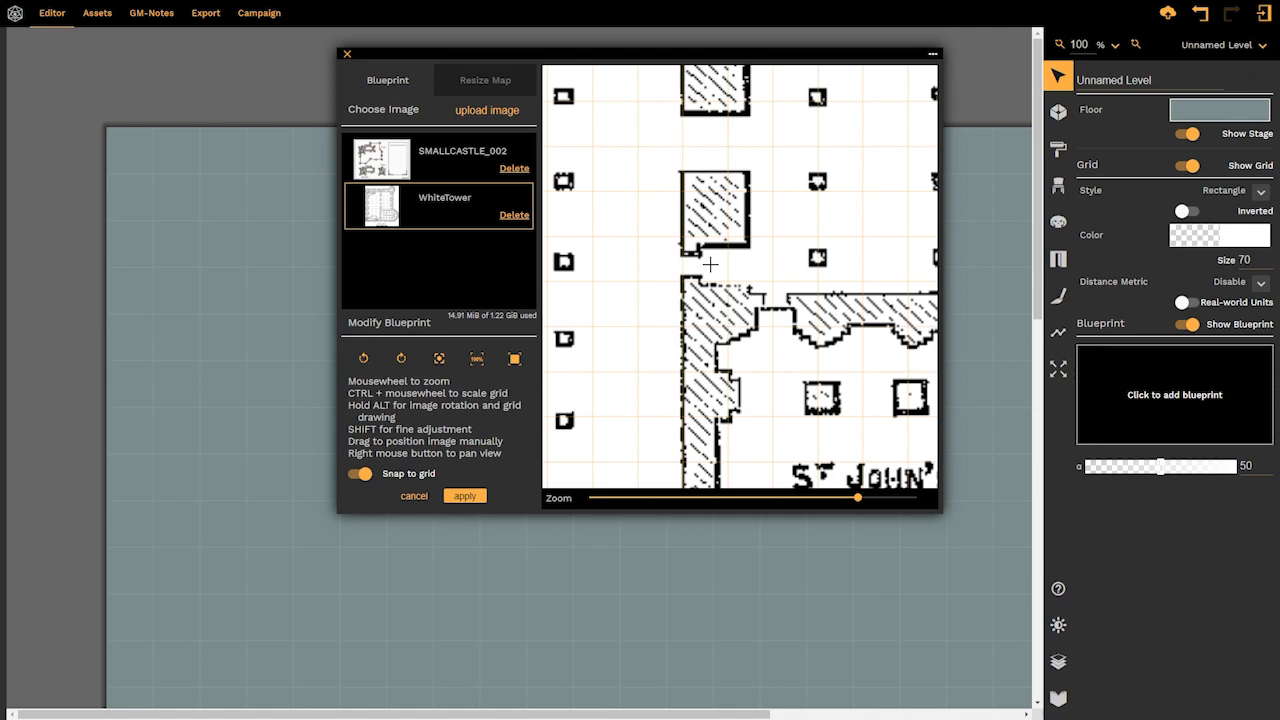
Align and scale the 3x3 grid over the tower plan so squares match the drawing
{"action": "left_click_drag", "start_coordinate": [856, 496], "coordinate": [902, 496]}
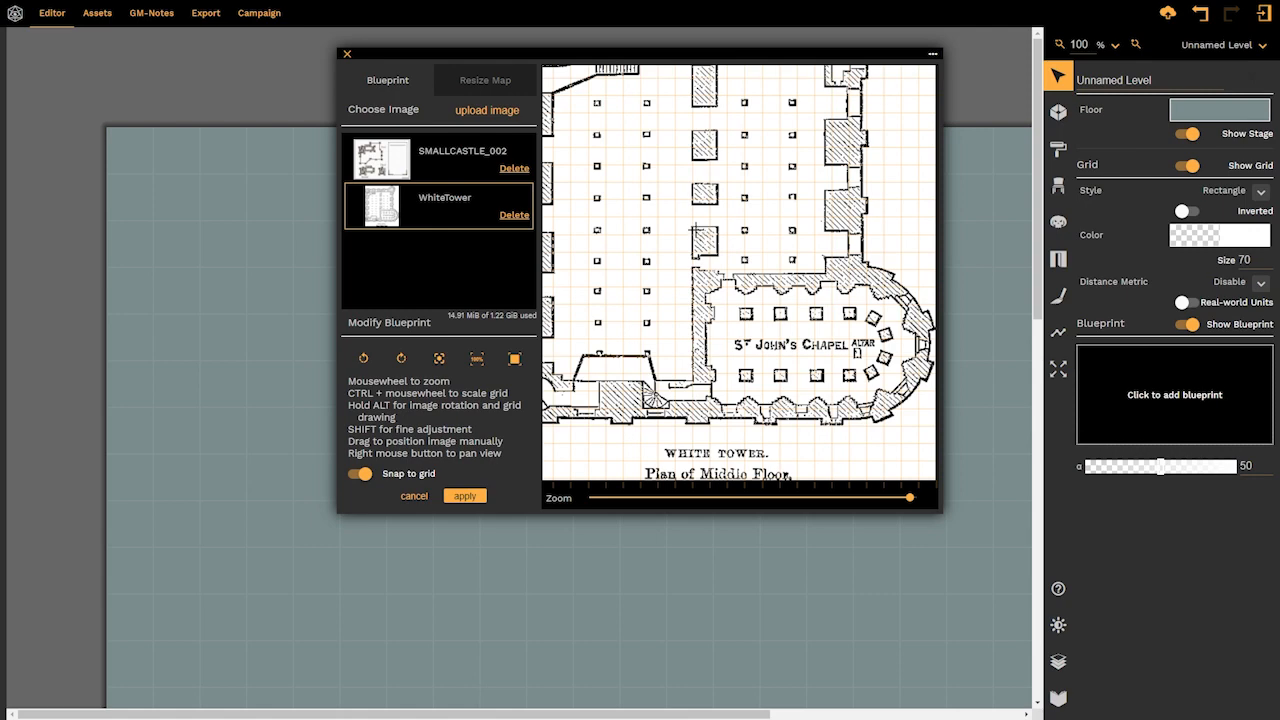
{"action": "mouse_move", "coordinate": [672, 218]}
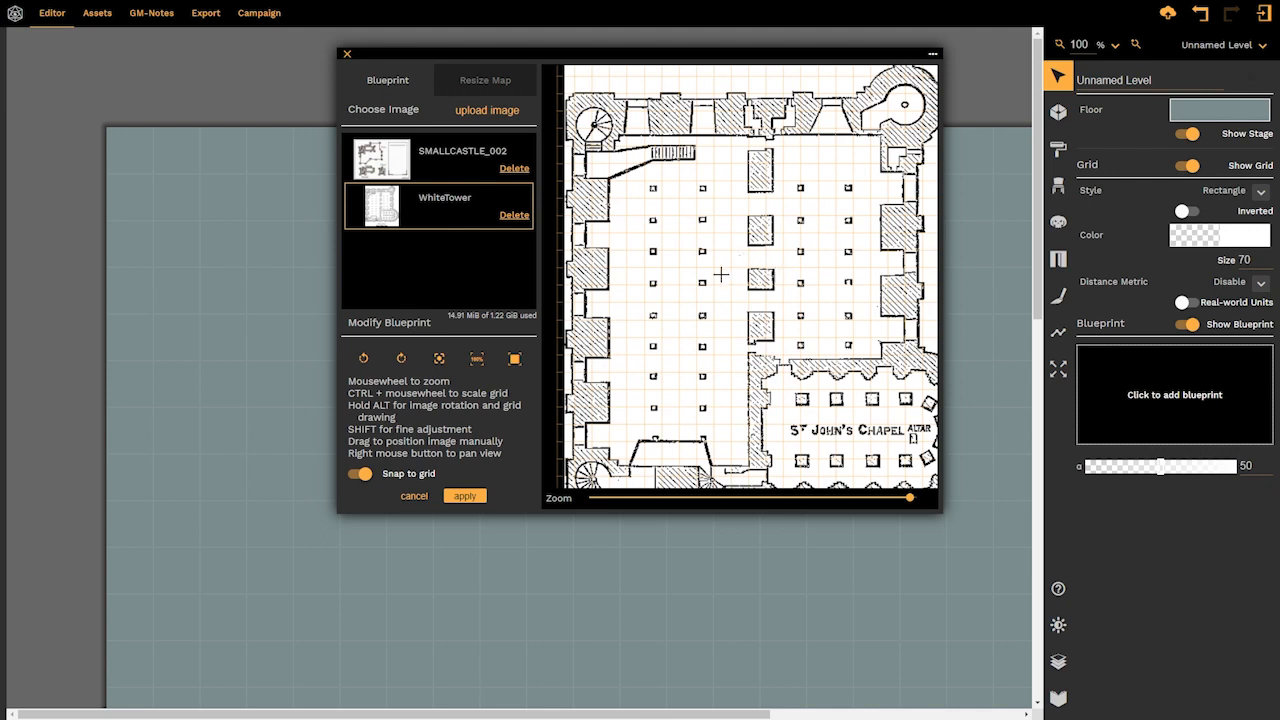
{"action": "mouse_move", "coordinate": [676, 270]}
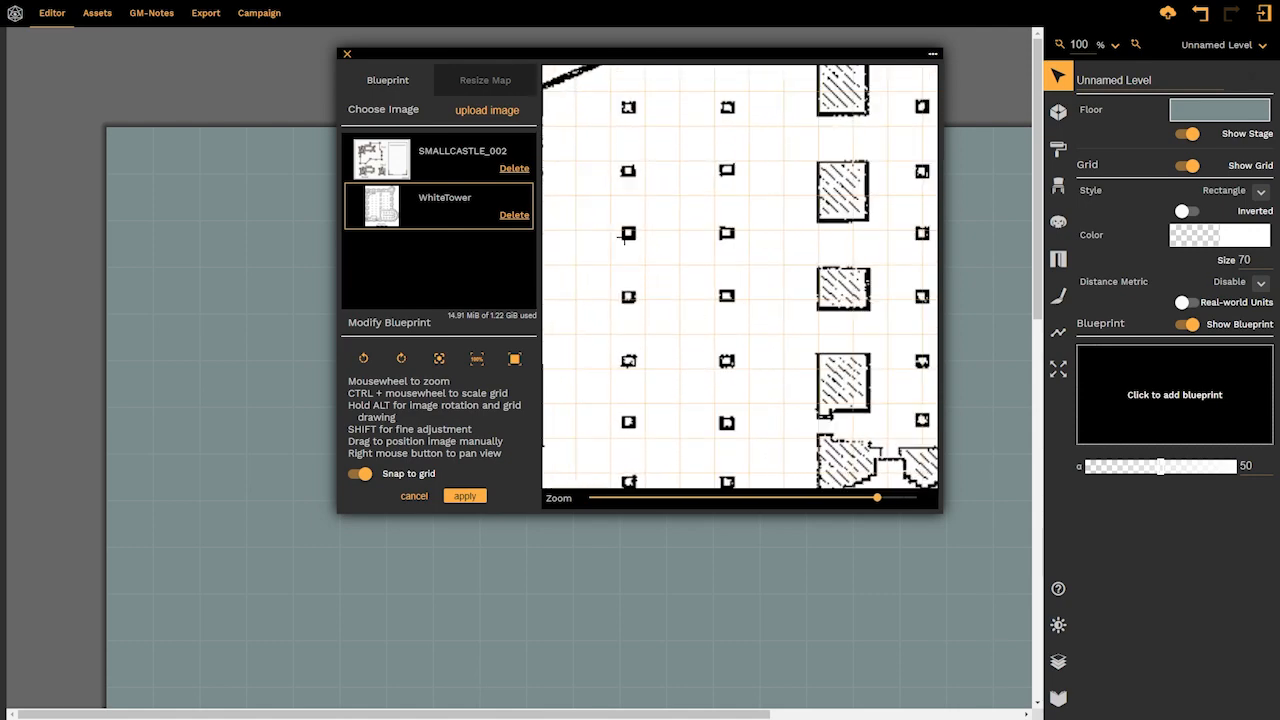
{"action": "mouse_move", "coordinate": [732, 260]}
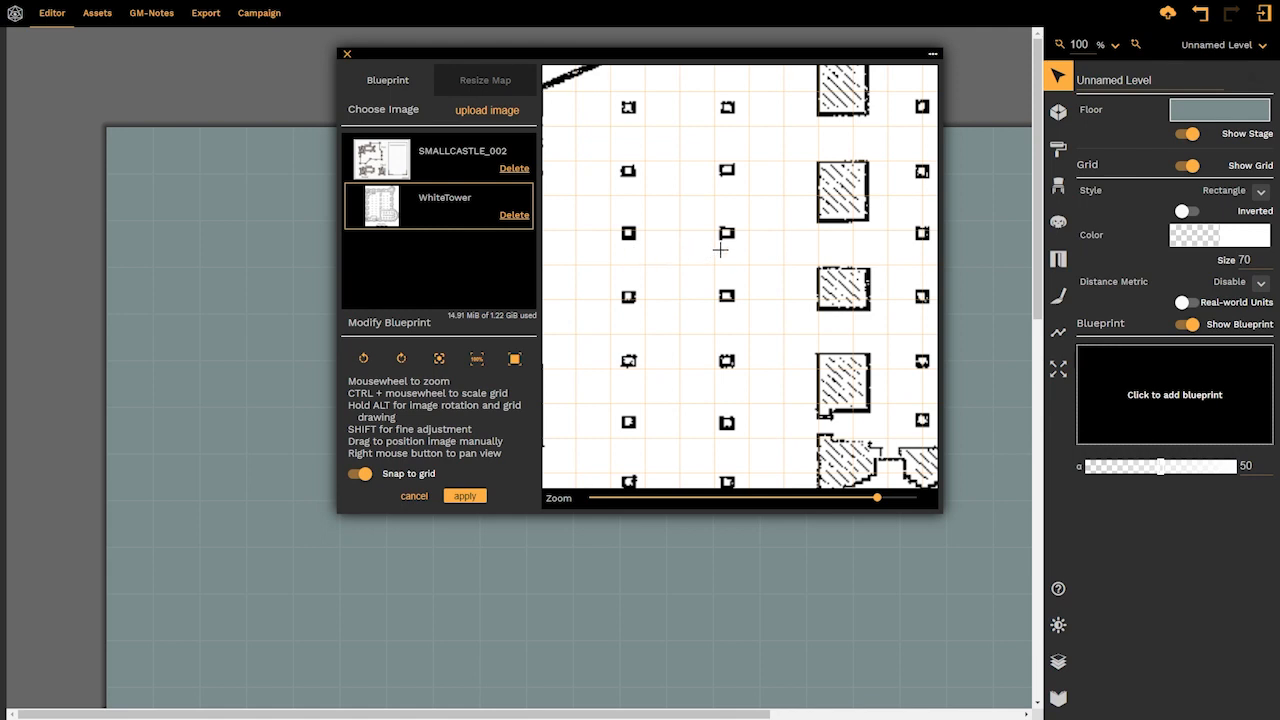
{"action": "mouse_move", "coordinate": [708, 260]}
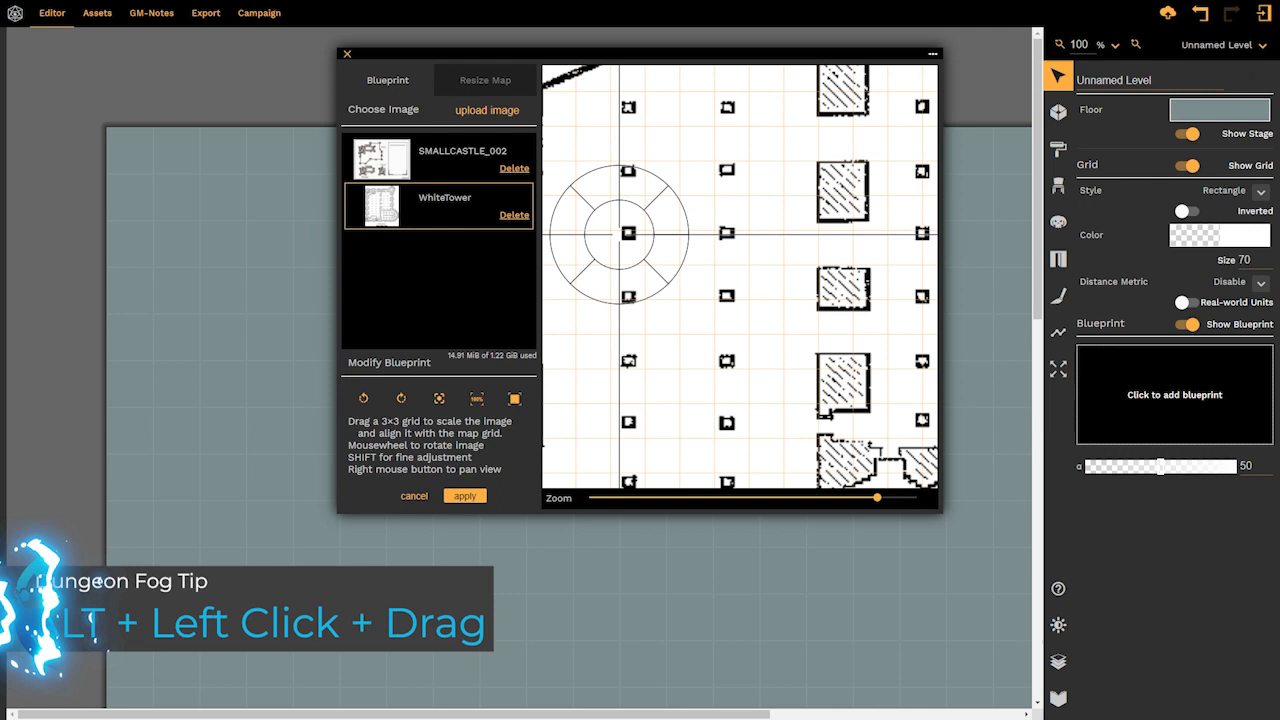
{"action": "left_click_drag", "start_coordinate": [620, 236], "coordinate": [676, 200]}
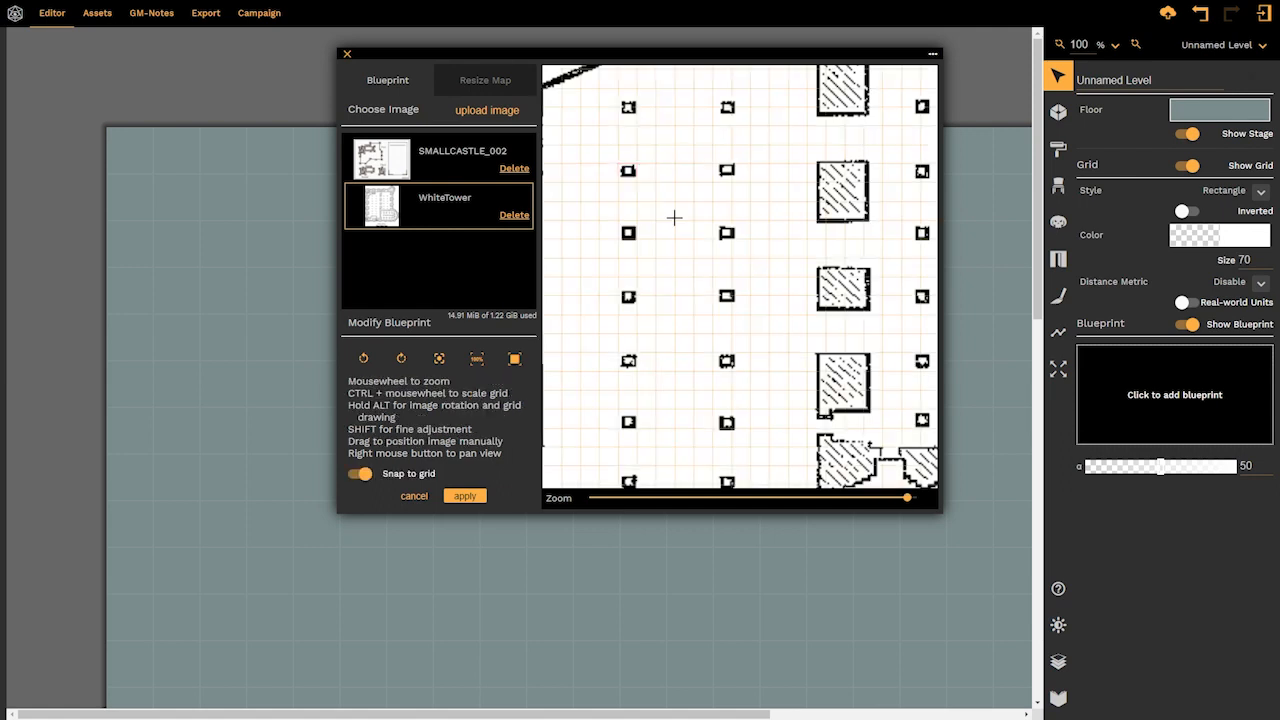
{"action": "mouse_move", "coordinate": [628, 180]}
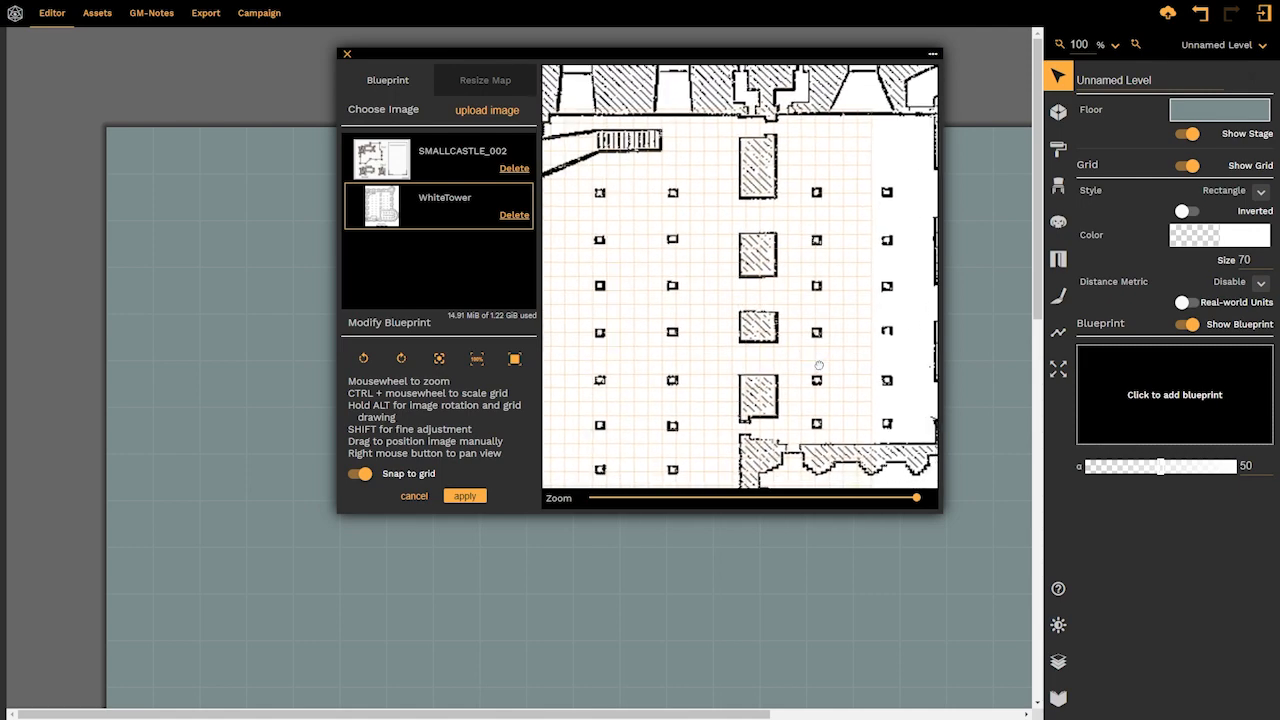
Refit the map to the aligned blueprint image and apply the new dimensions
{"action": "left_click", "coordinate": [484, 80]}
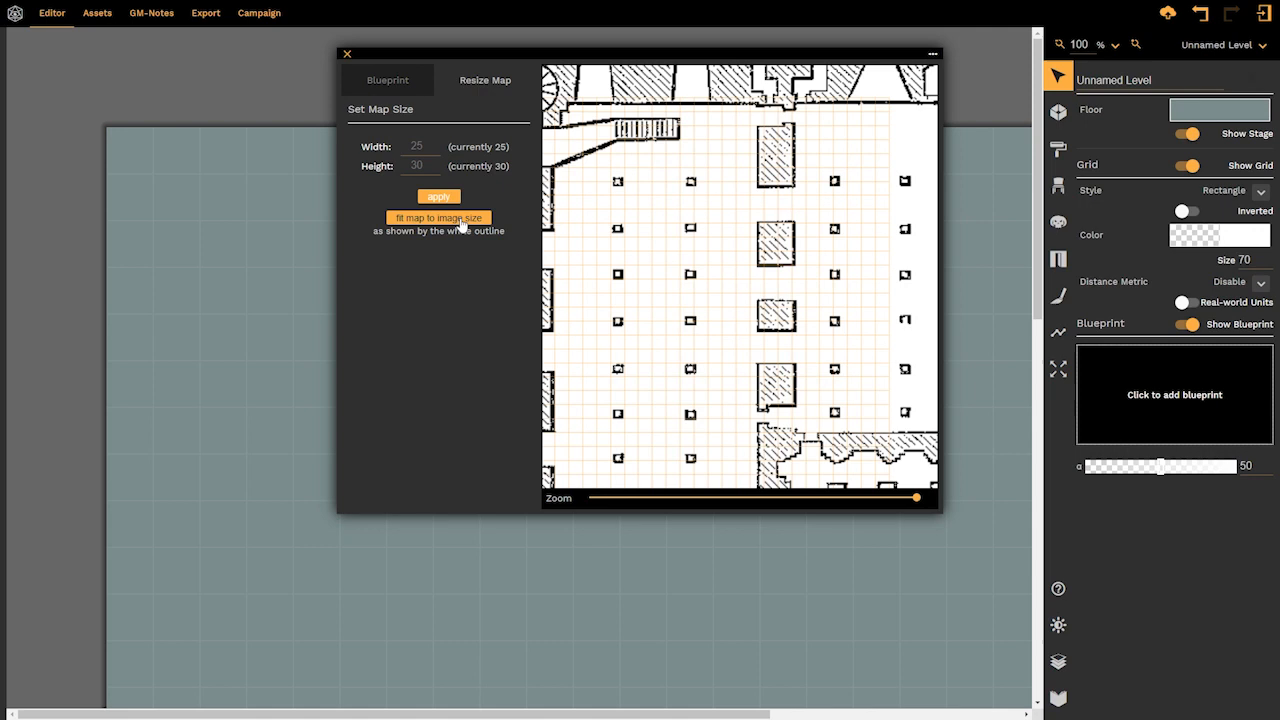
{"action": "left_click", "coordinate": [438, 216]}
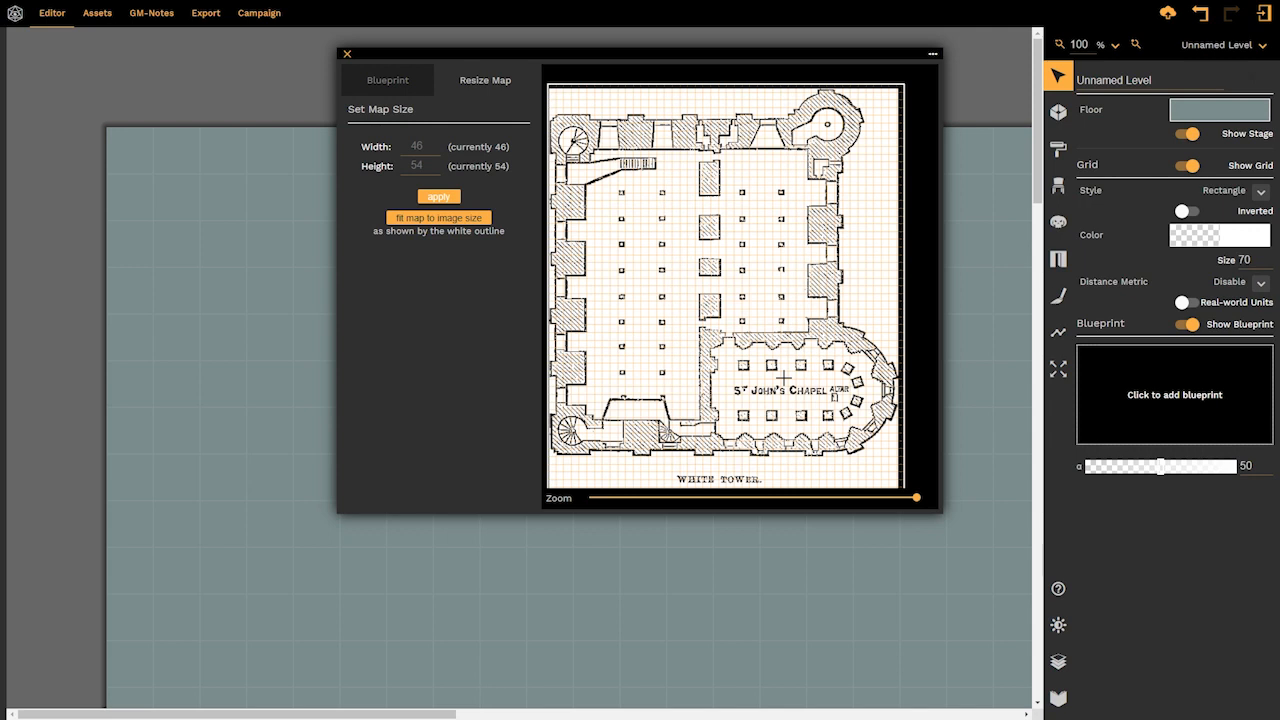
{"action": "left_click", "coordinate": [388, 80]}
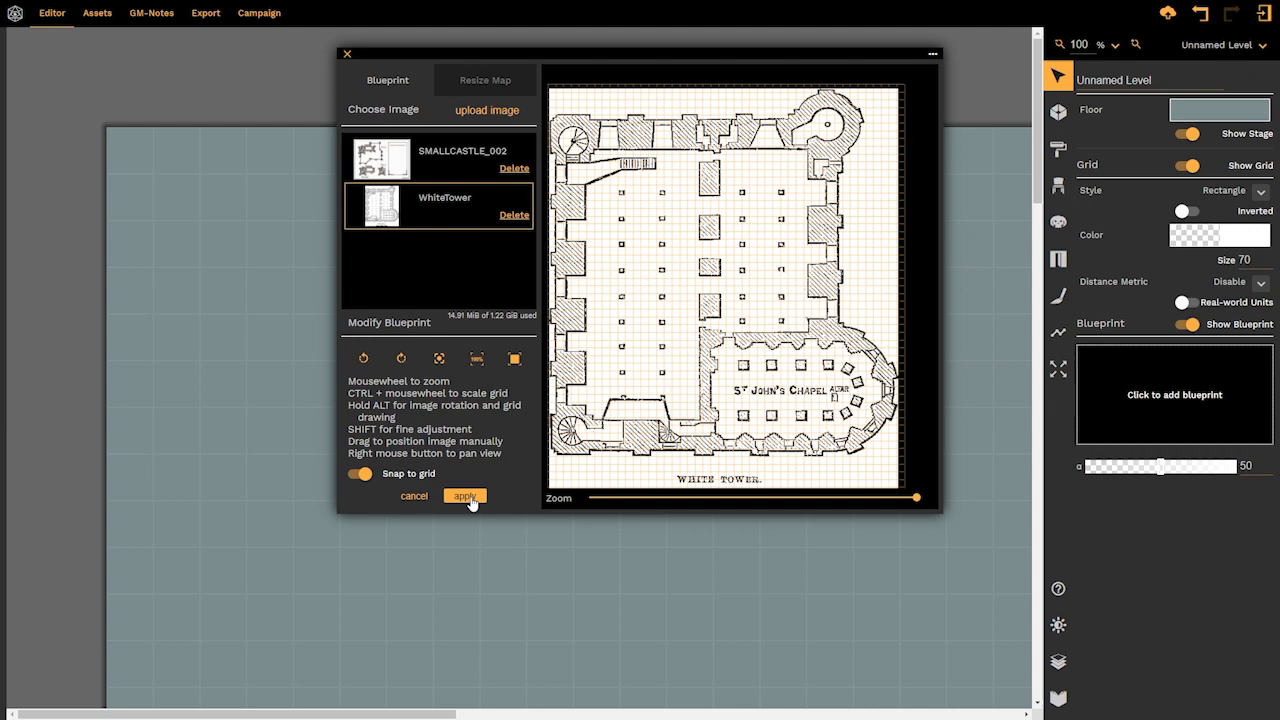
{"action": "mouse_move", "coordinate": [786, 480]}
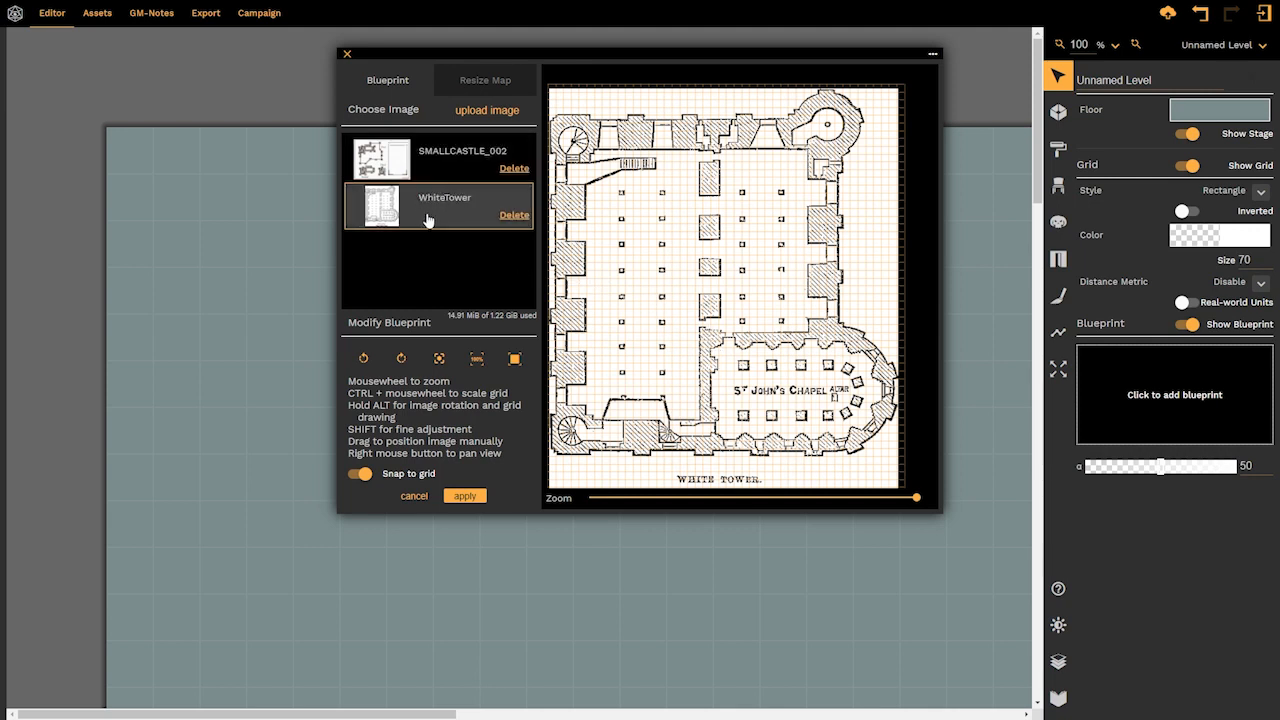
{"action": "mouse_move", "coordinate": [464, 204]}
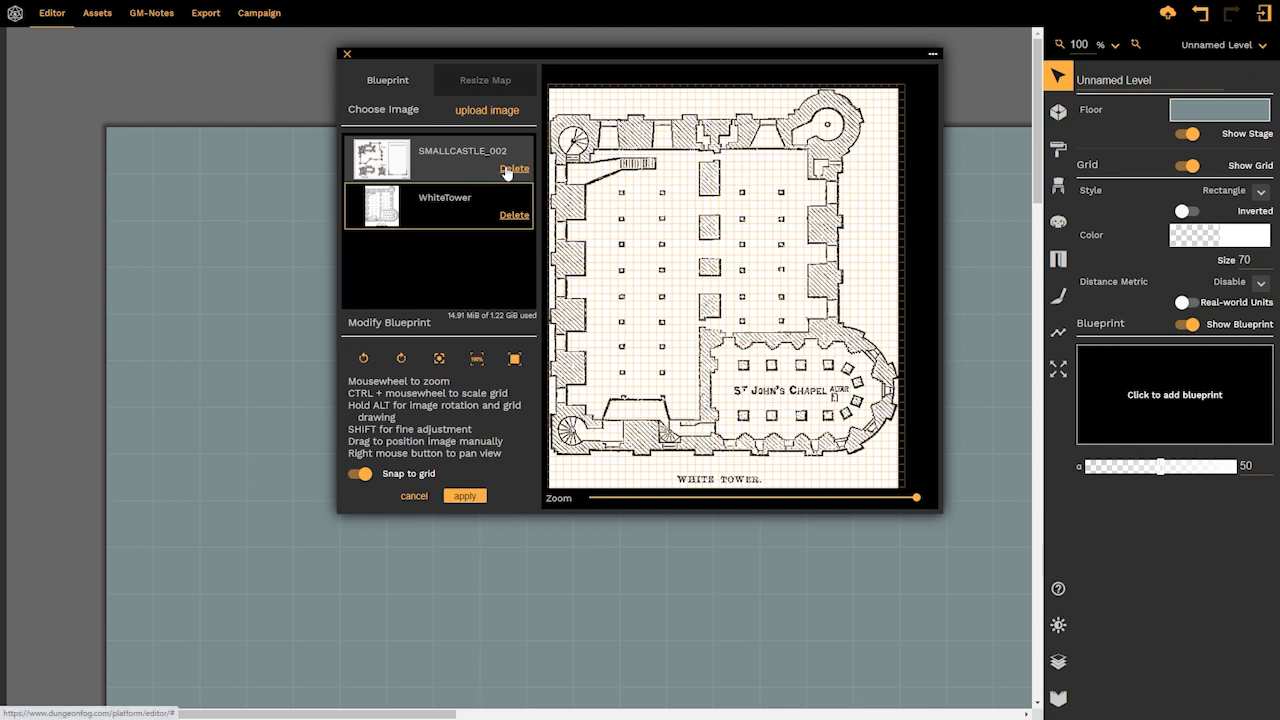
Delete the SMALLCASTLE_002 image and switch off 'Snap to grid' for the blueprint
{"action": "left_click", "coordinate": [514, 168]}
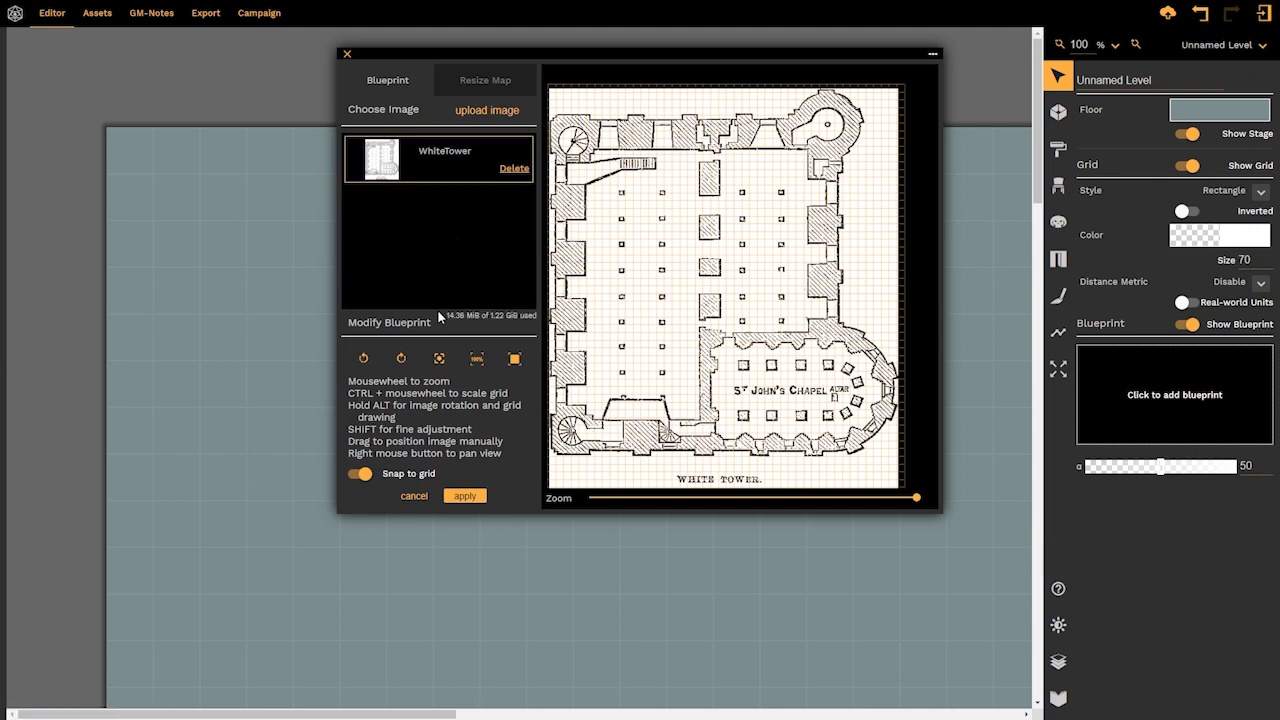
{"action": "mouse_move", "coordinate": [504, 328]}
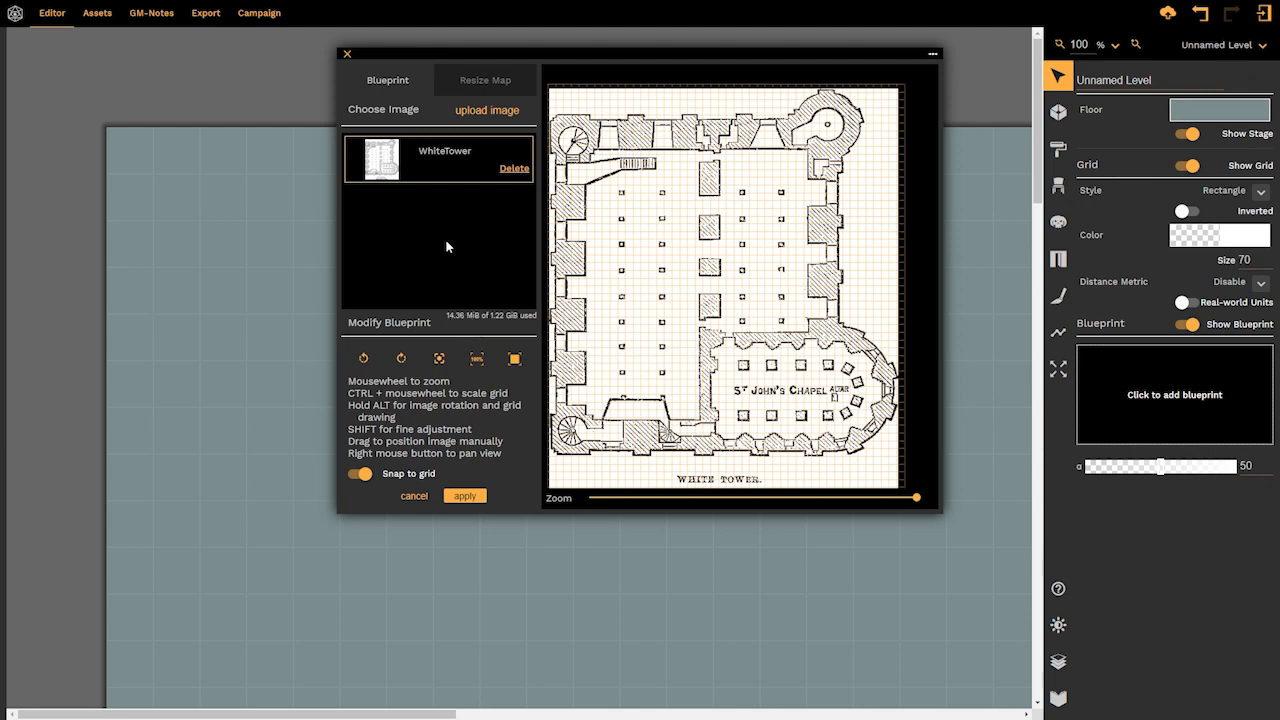
{"action": "mouse_move", "coordinate": [488, 282]}
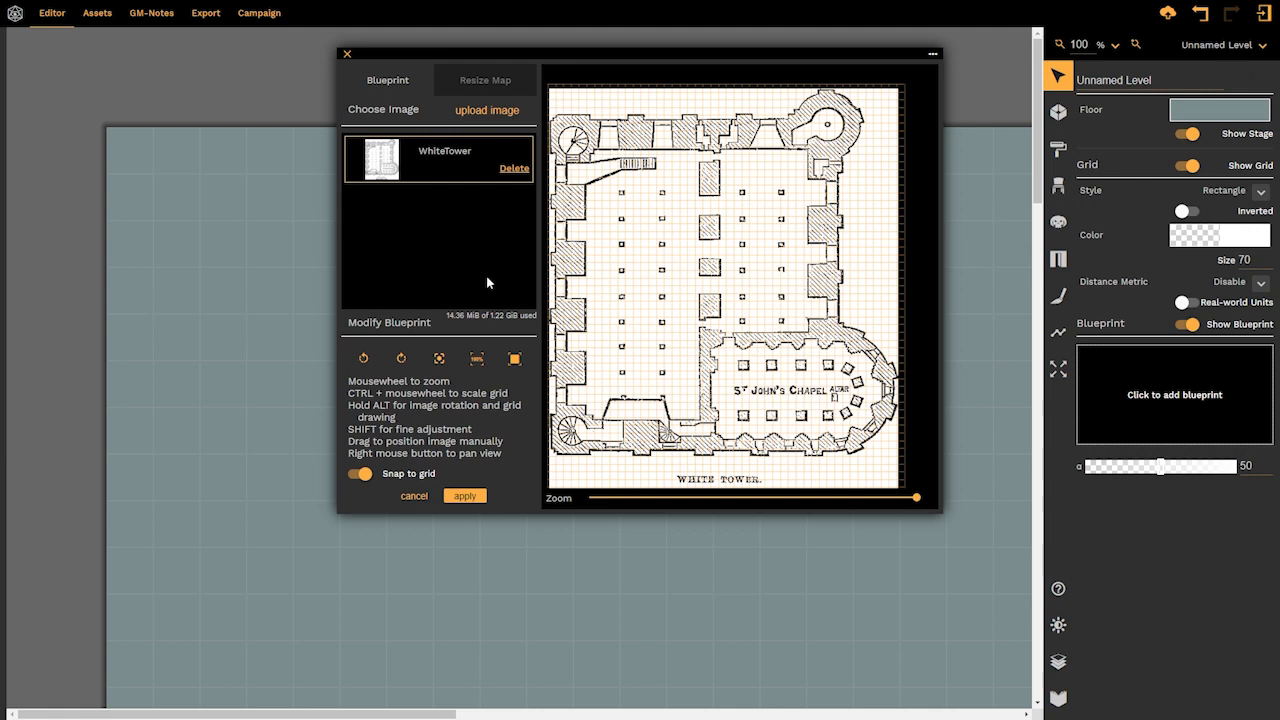
{"action": "mouse_move", "coordinate": [784, 266]}
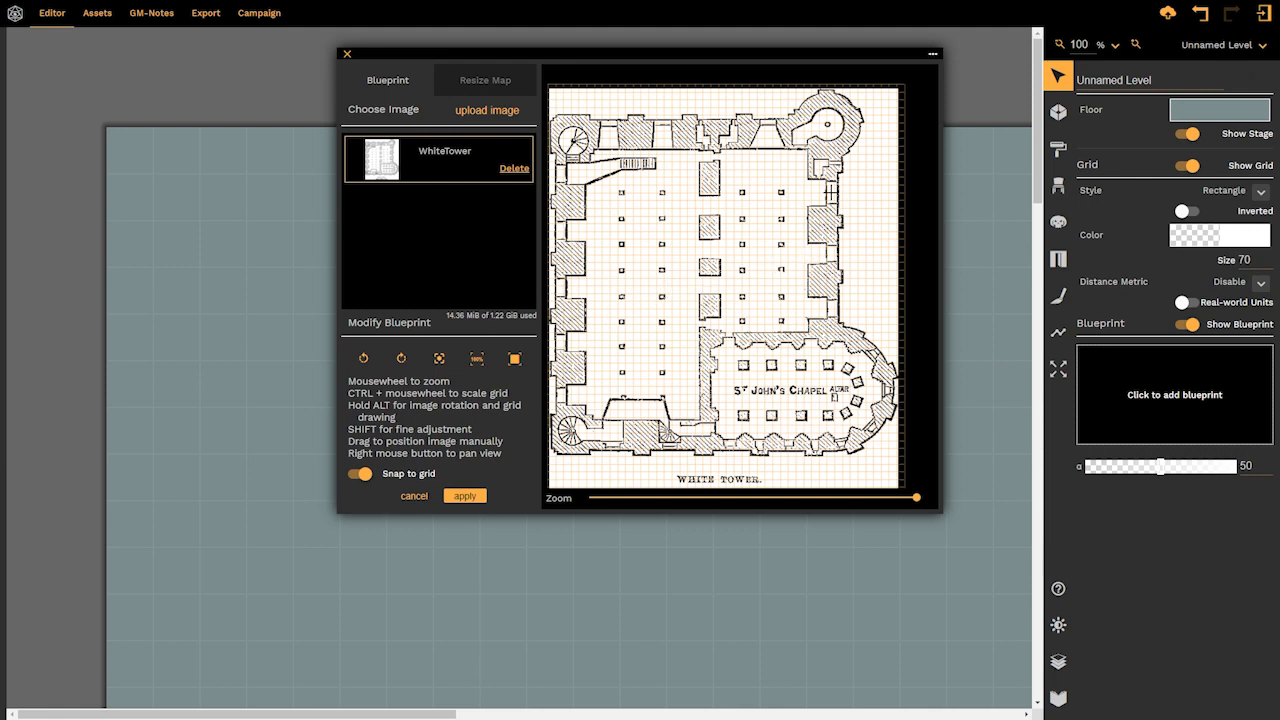
{"action": "mouse_move", "coordinate": [520, 292]}
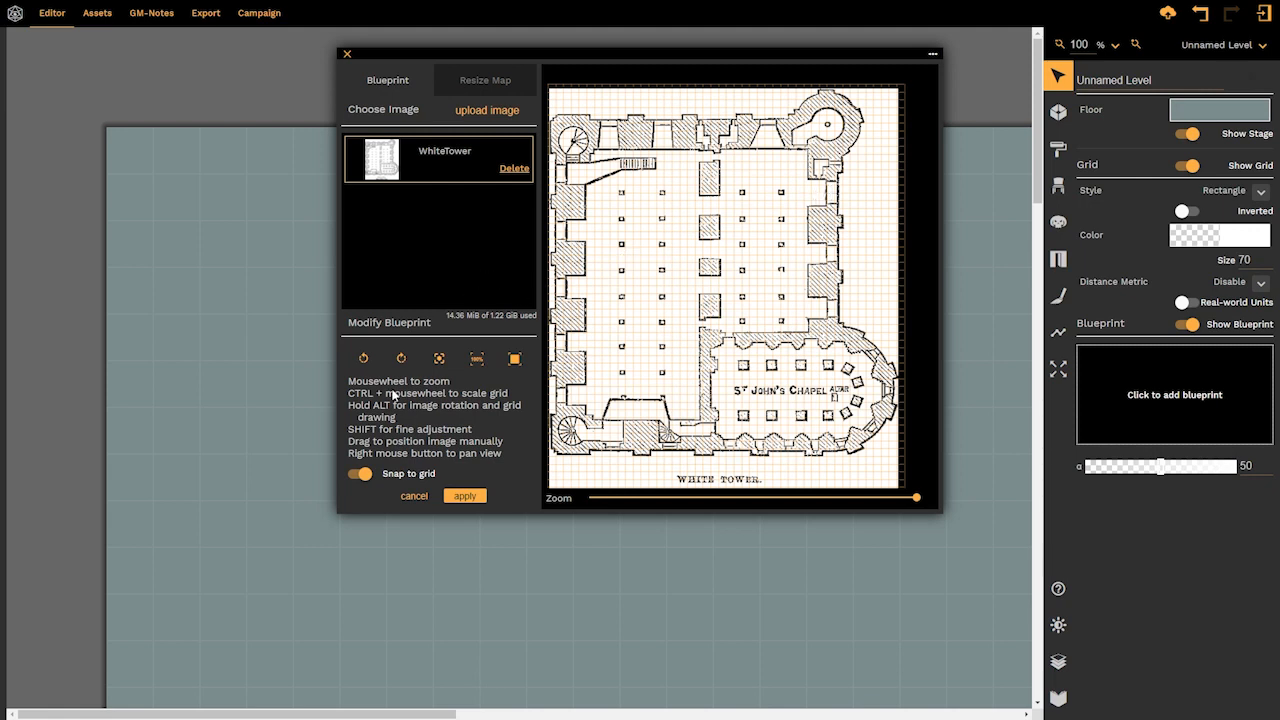
{"action": "left_click", "coordinate": [360, 472]}
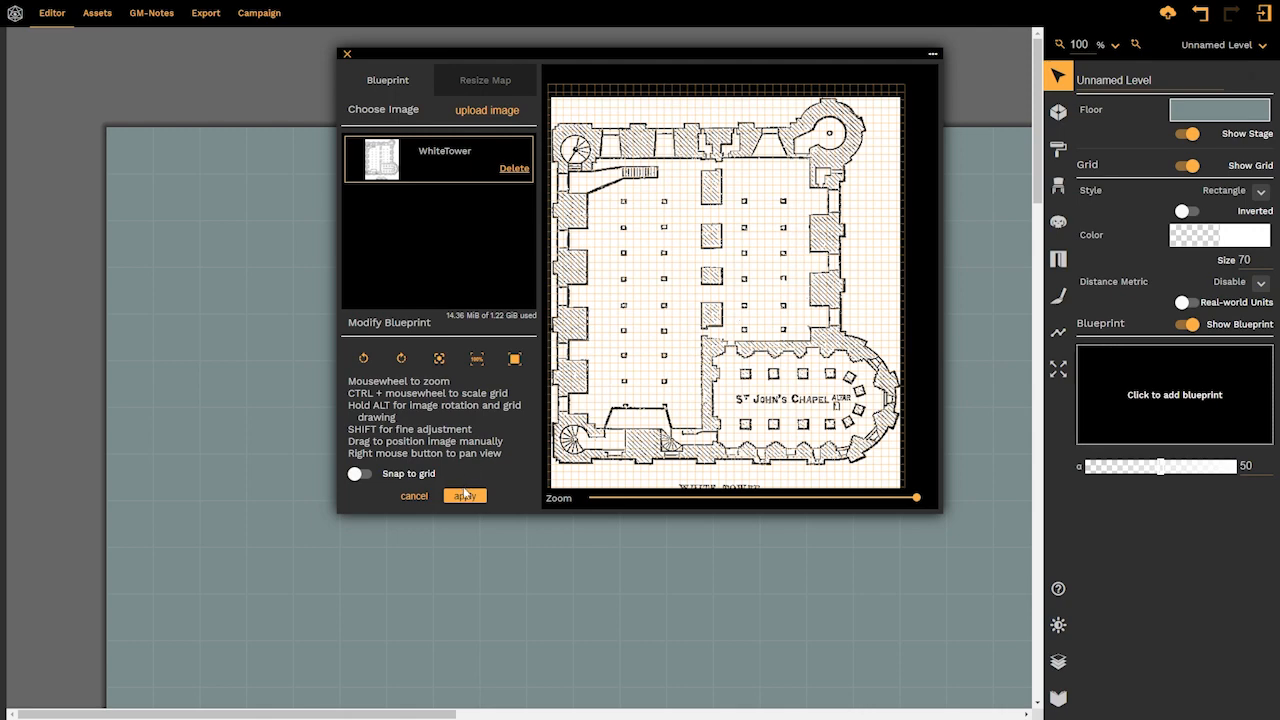
Apply the blueprint to the map and zoom out to show the whole tower
{"action": "left_click", "coordinate": [464, 496]}
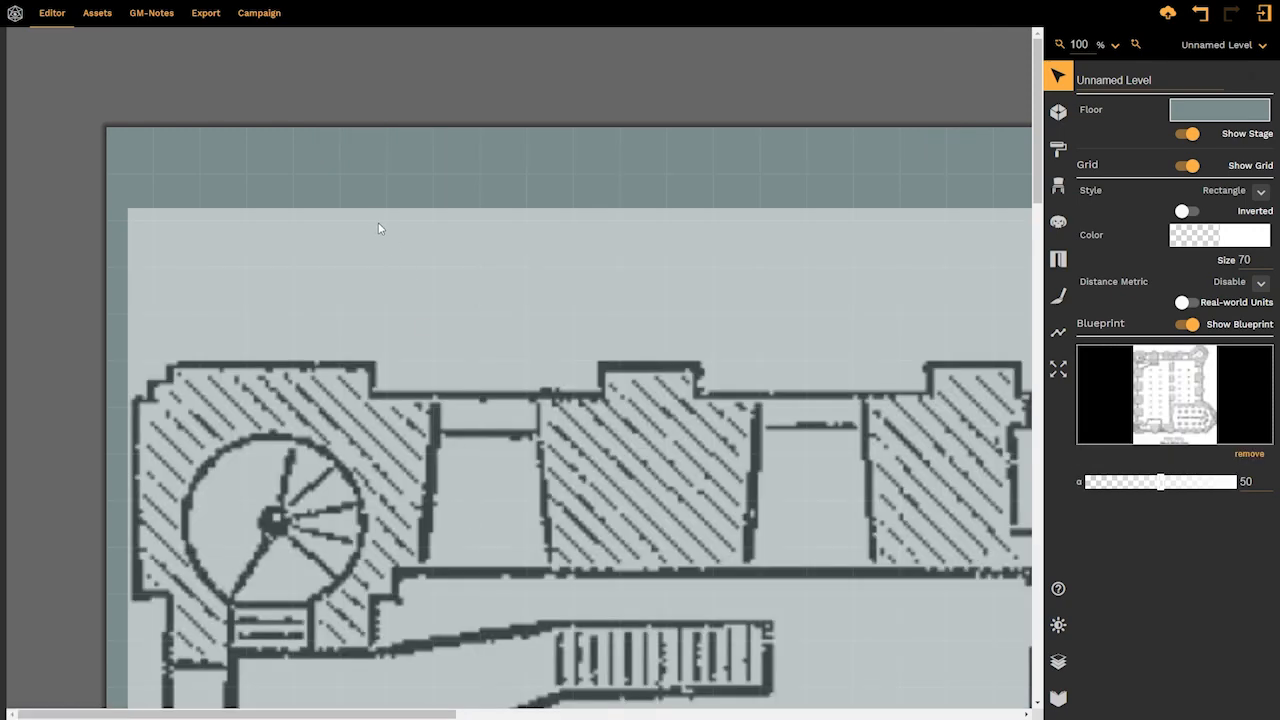
{"action": "scroll", "scroll_direction": "down", "scroll_amount": 3}
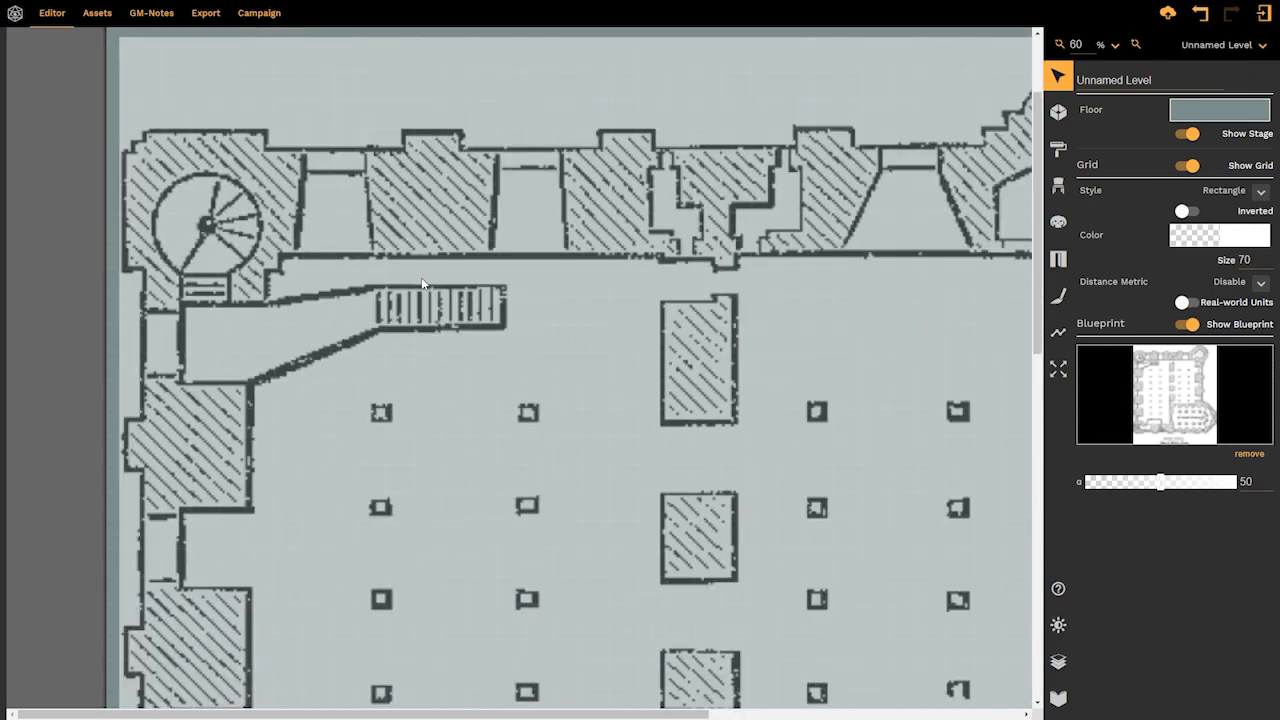
{"action": "scroll", "scroll_direction": "down", "scroll_amount": 3}
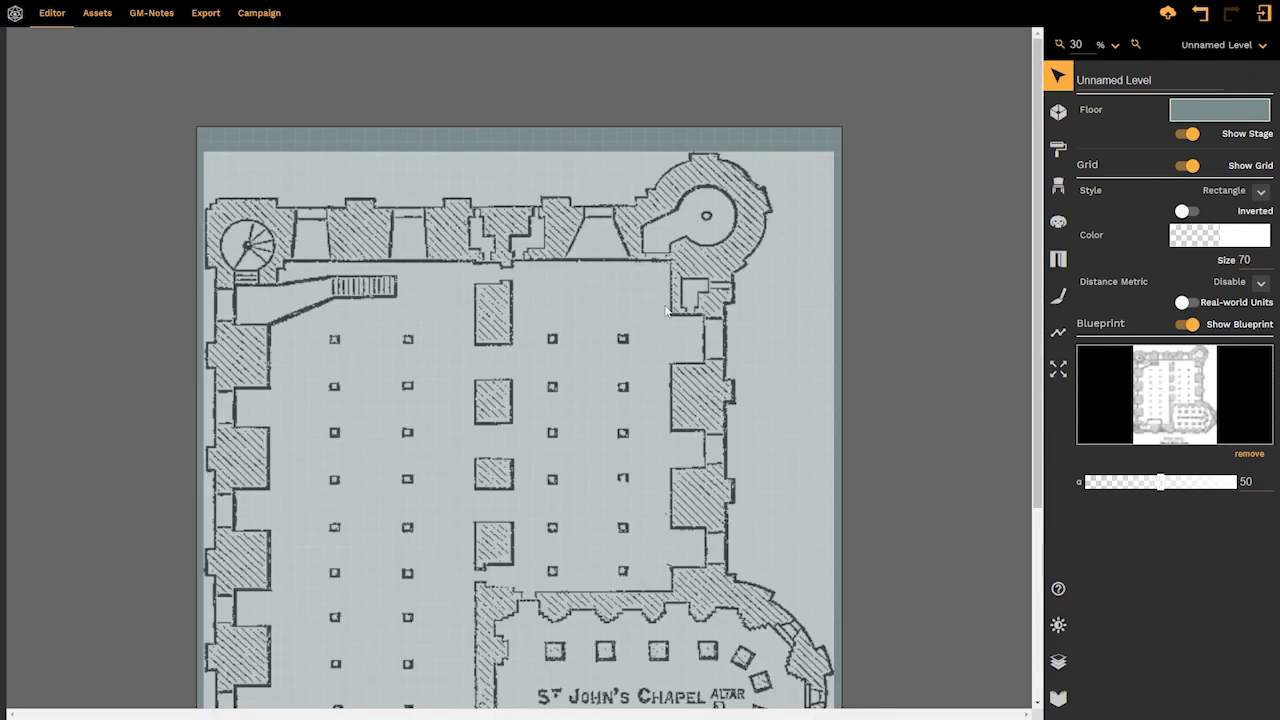
{"action": "scroll", "scroll_direction": "down", "scroll_amount": 3}
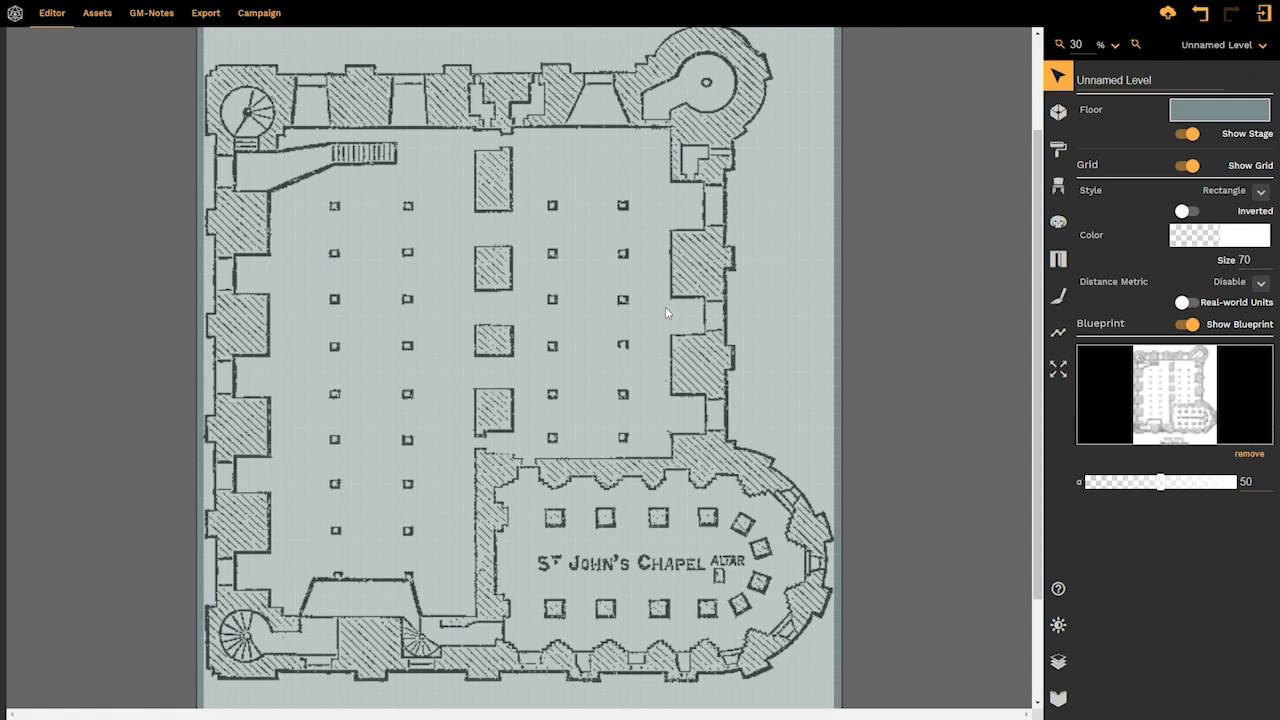
{"action": "mouse_move", "coordinate": [652, 346]}
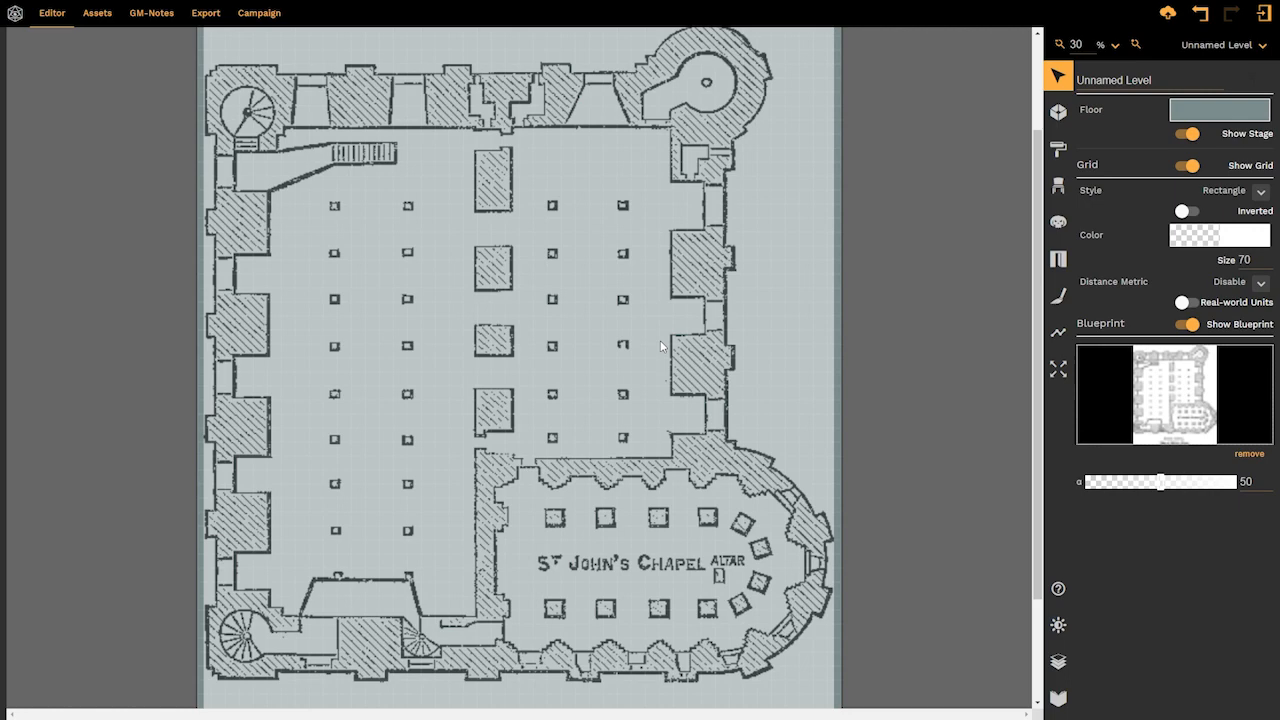
With the Room tool, trace the hall and tower outline into one room and finish the shape
{"action": "left_click", "coordinate": [1058, 112]}
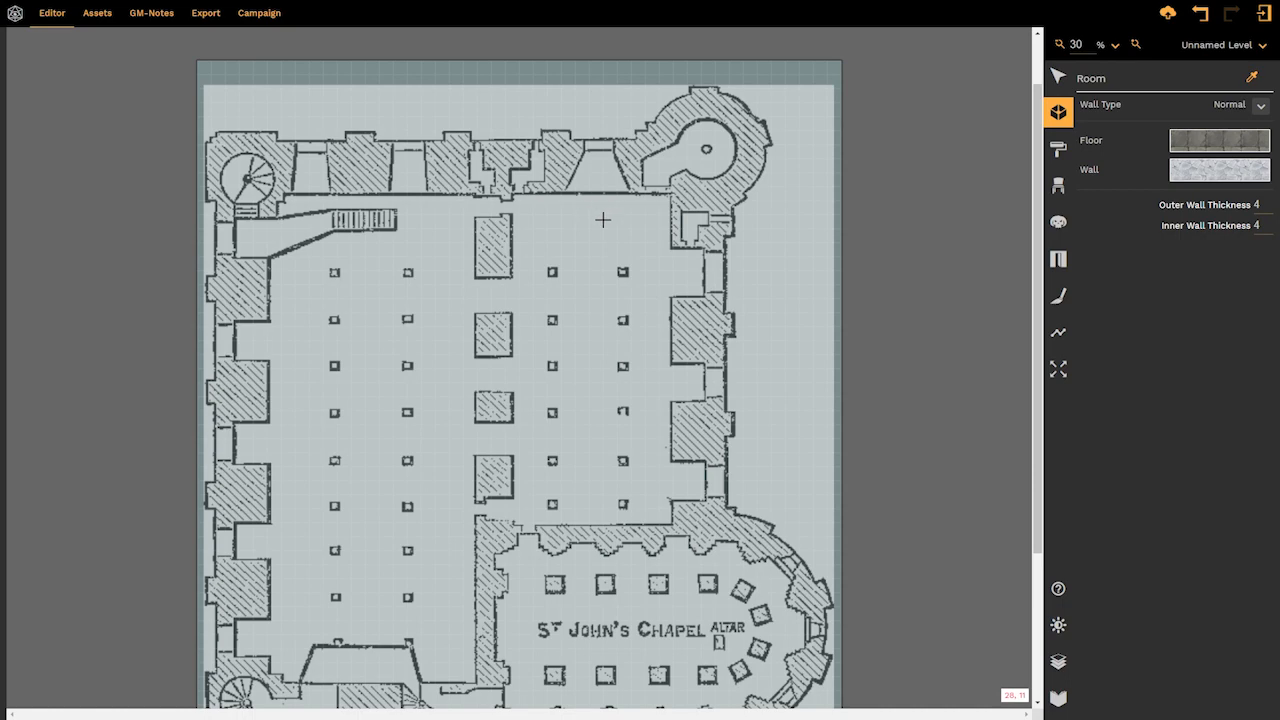
{"action": "mouse_move", "coordinate": [756, 212]}
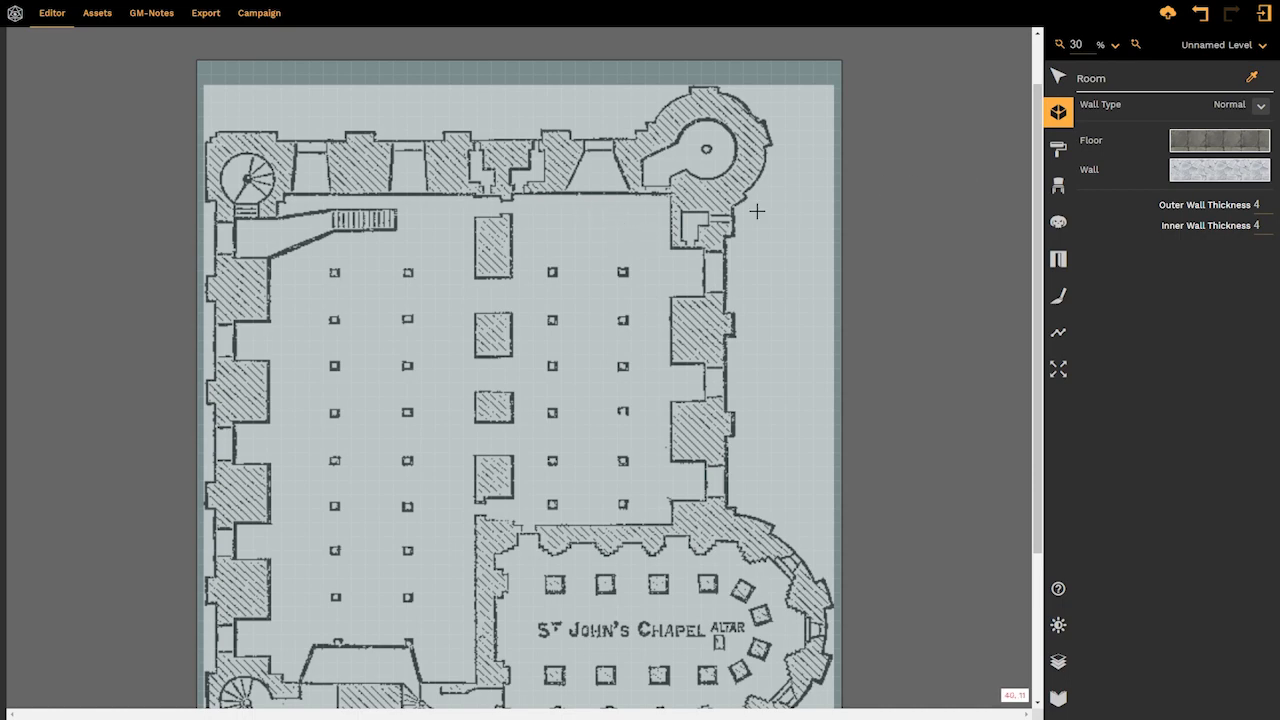
{"action": "mouse_move", "coordinate": [496, 240]}
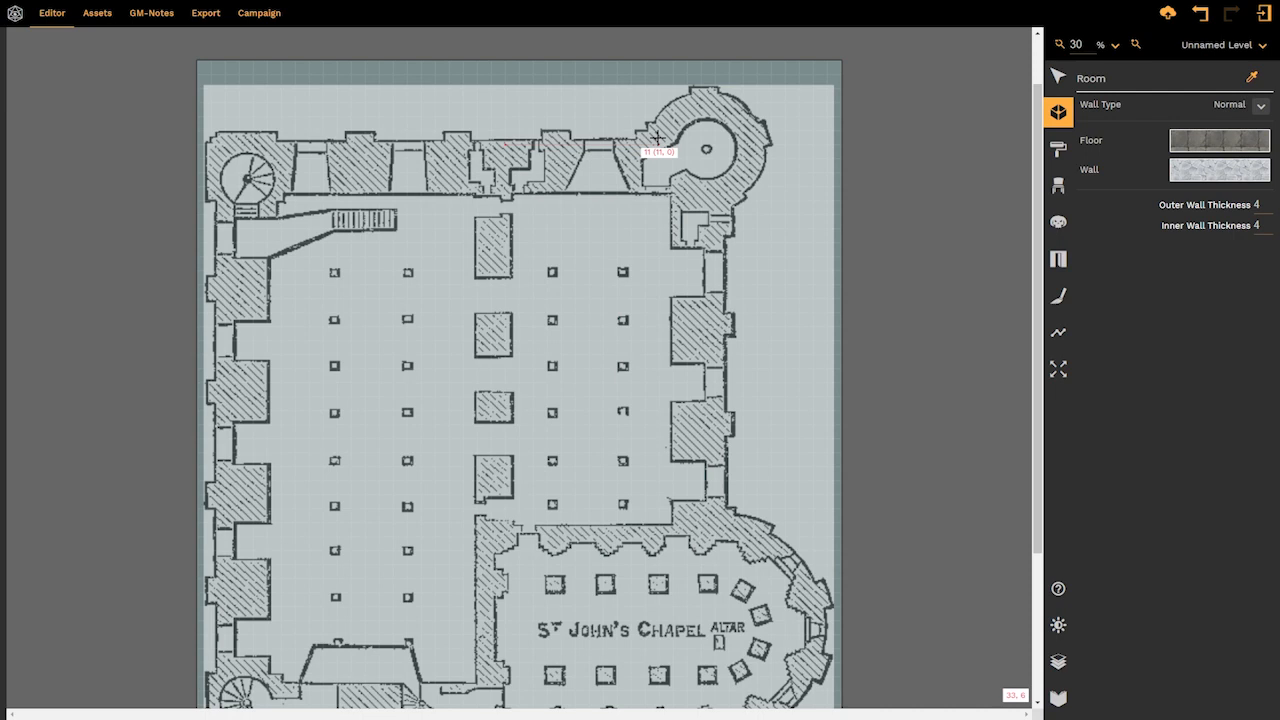
{"action": "left_click_drag", "start_coordinate": [656, 136], "coordinate": [742, 100]}
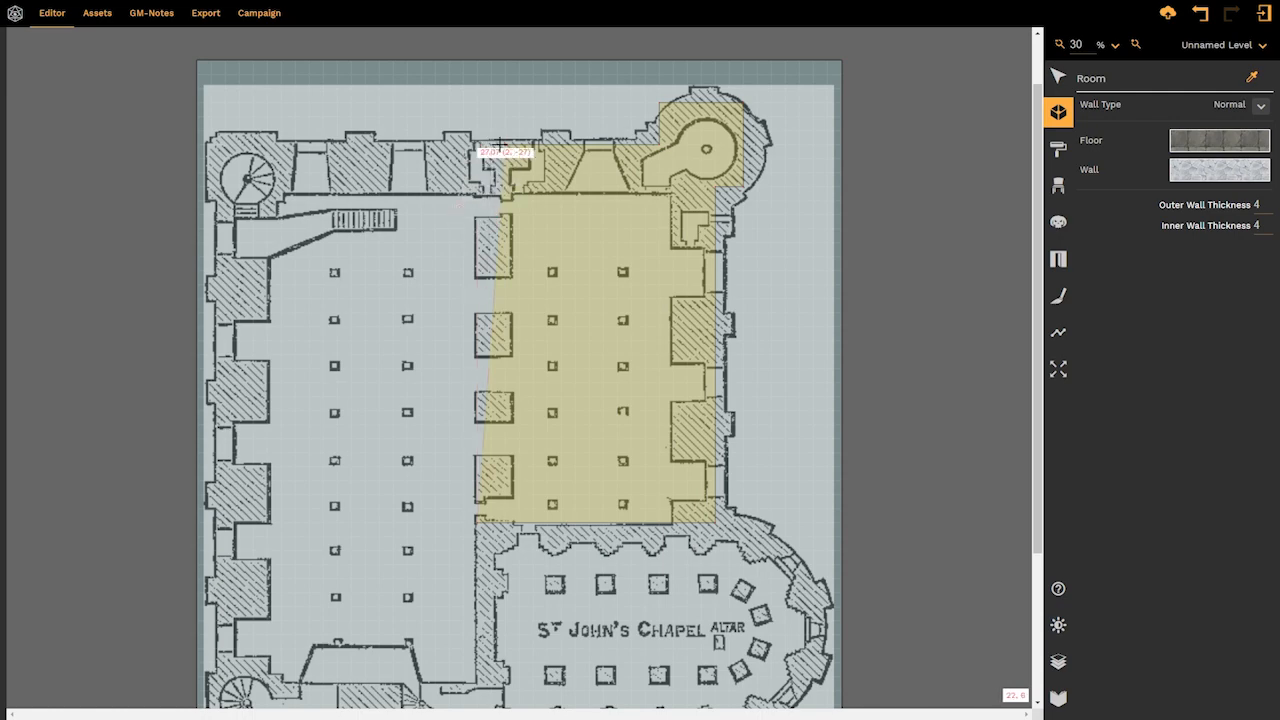
{"action": "left_click", "coordinate": [1056, 76]}
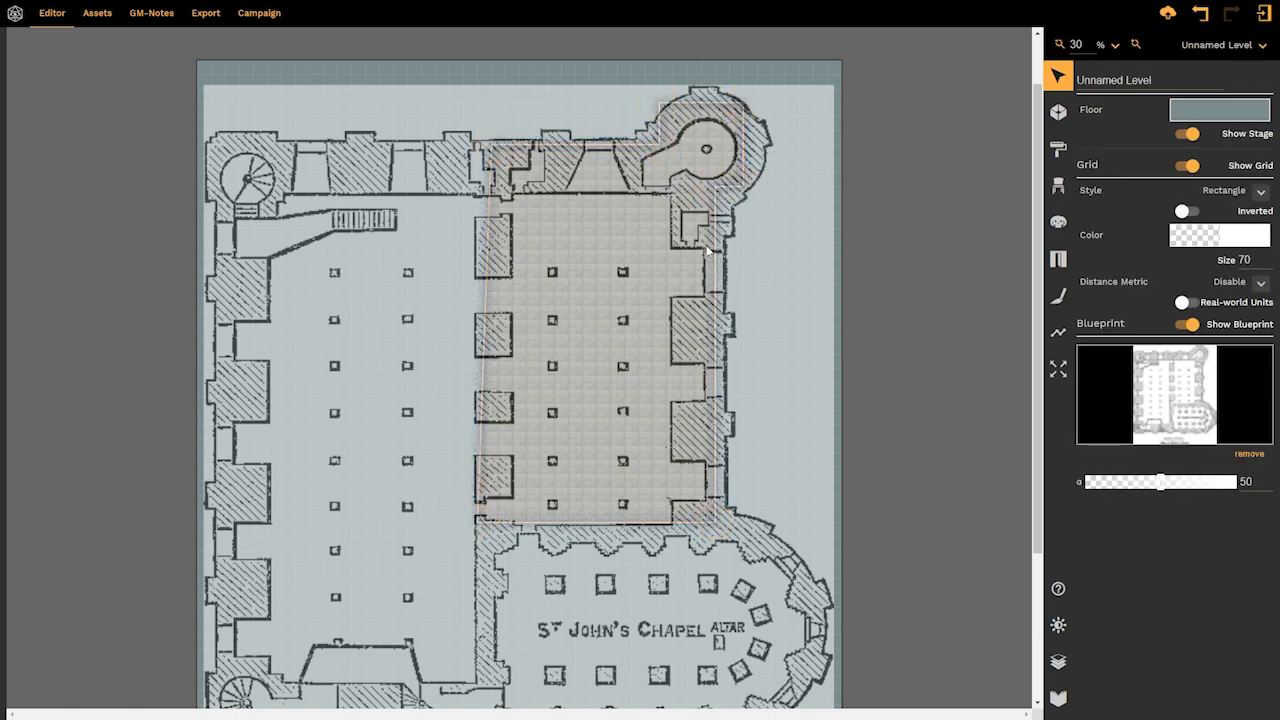
Change the tower's top, right and lower short wall segments from Straight to curved
{"action": "scroll", "scroll_direction": "up", "scroll_amount": 3}
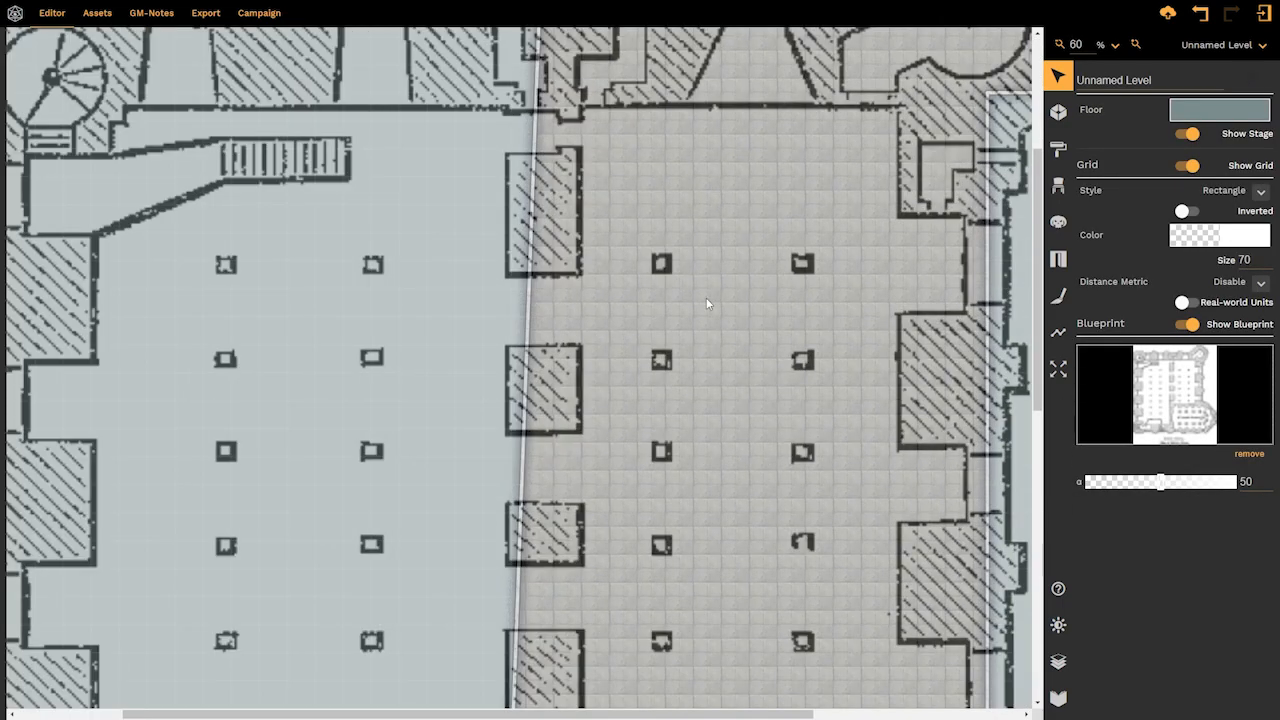
{"action": "scroll", "scroll_direction": "up", "scroll_amount": 3}
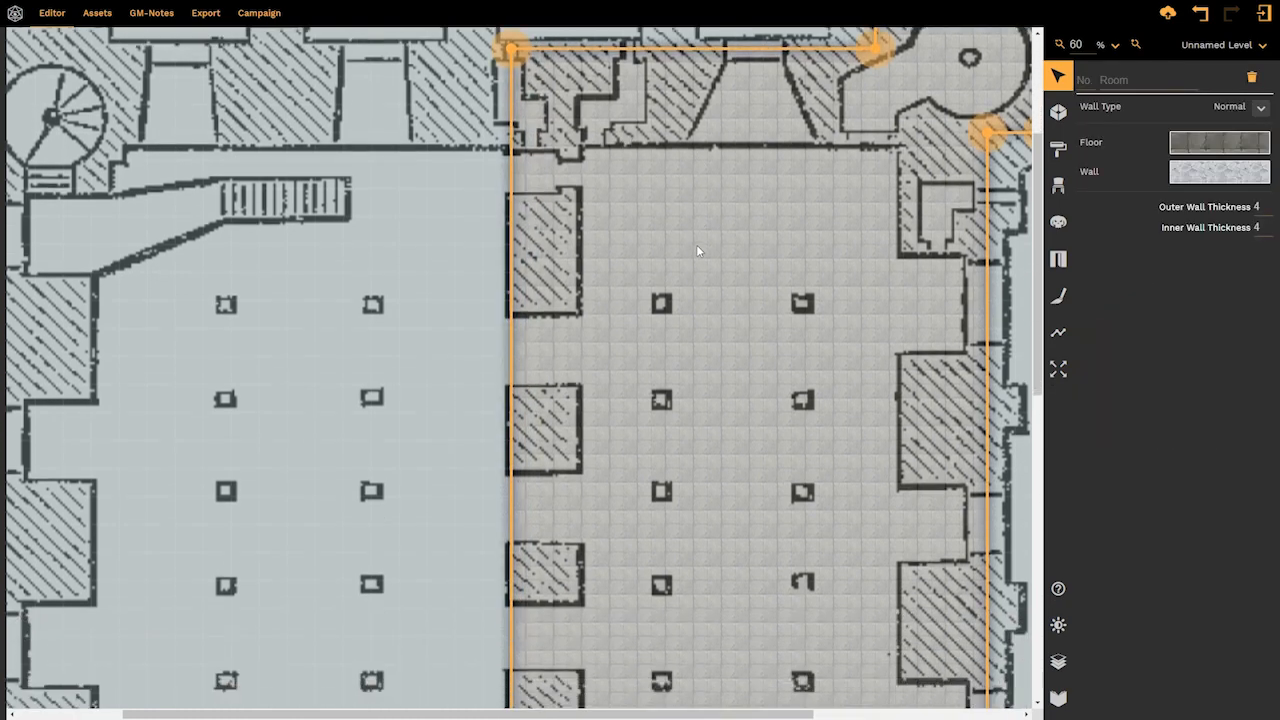
{"action": "scroll", "scroll_direction": "down", "scroll_amount": 3}
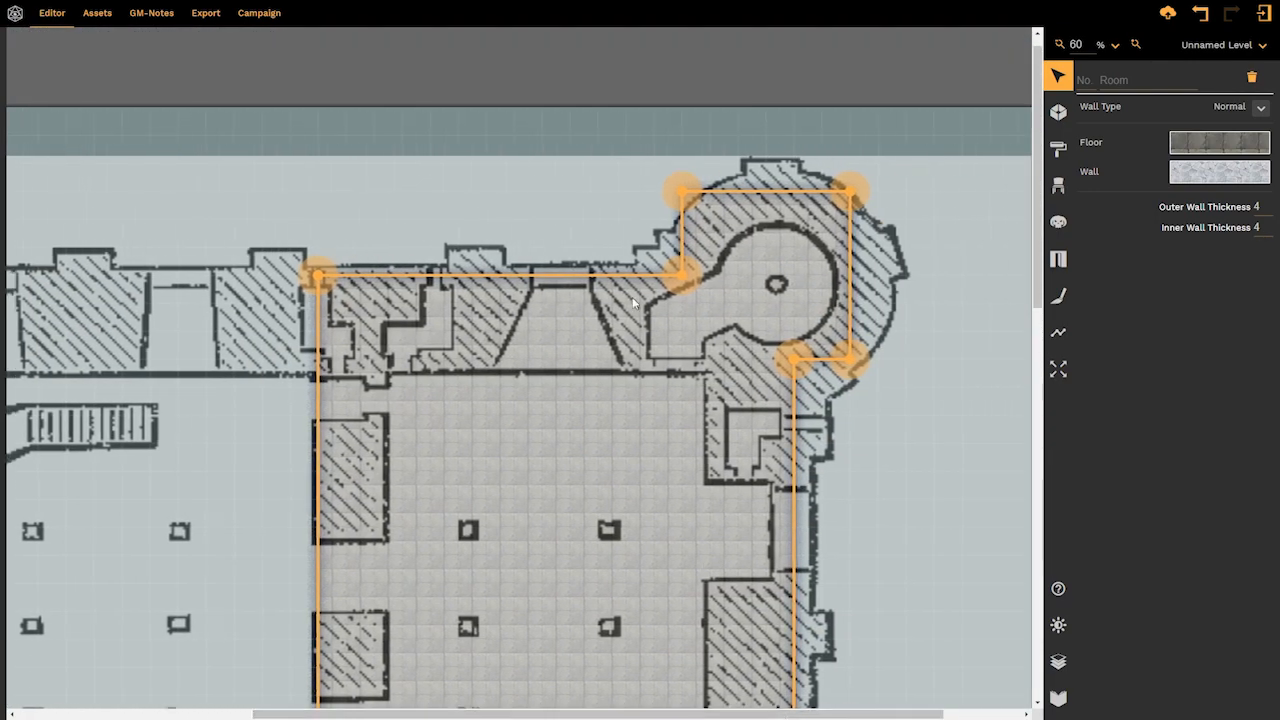
{"action": "left_click", "coordinate": [764, 190]}
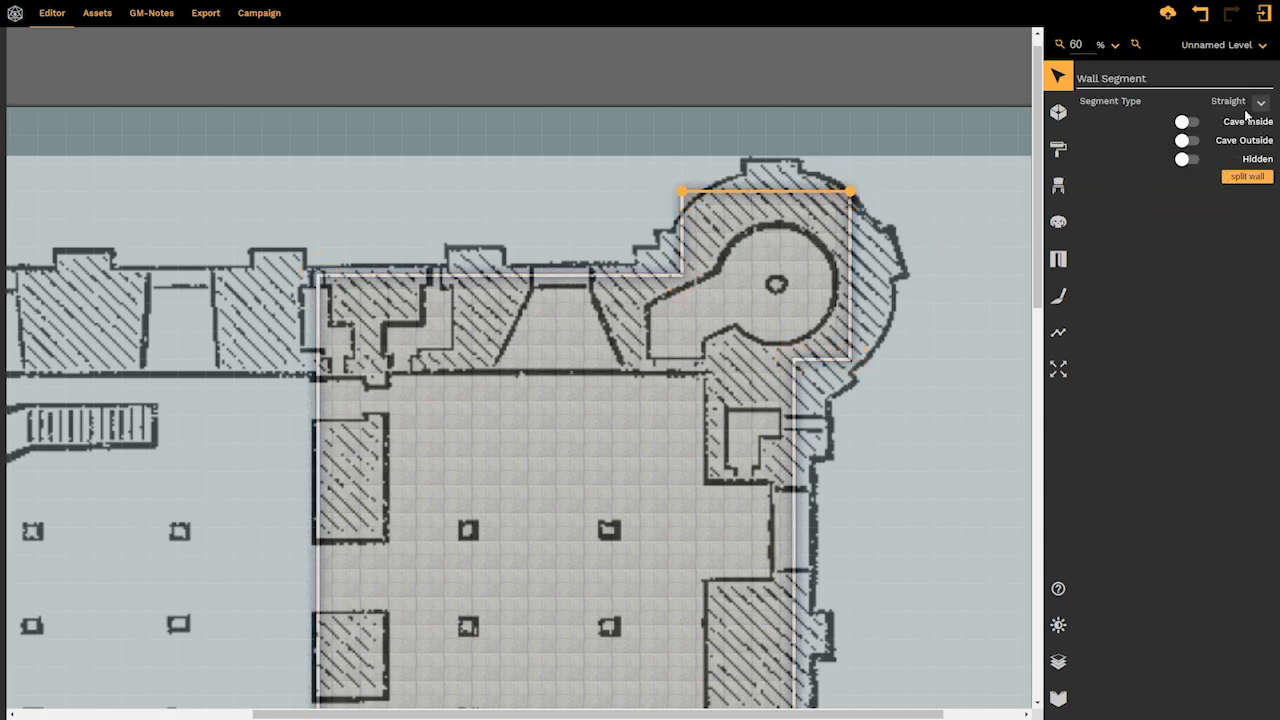
{"action": "left_click", "coordinate": [1228, 100]}
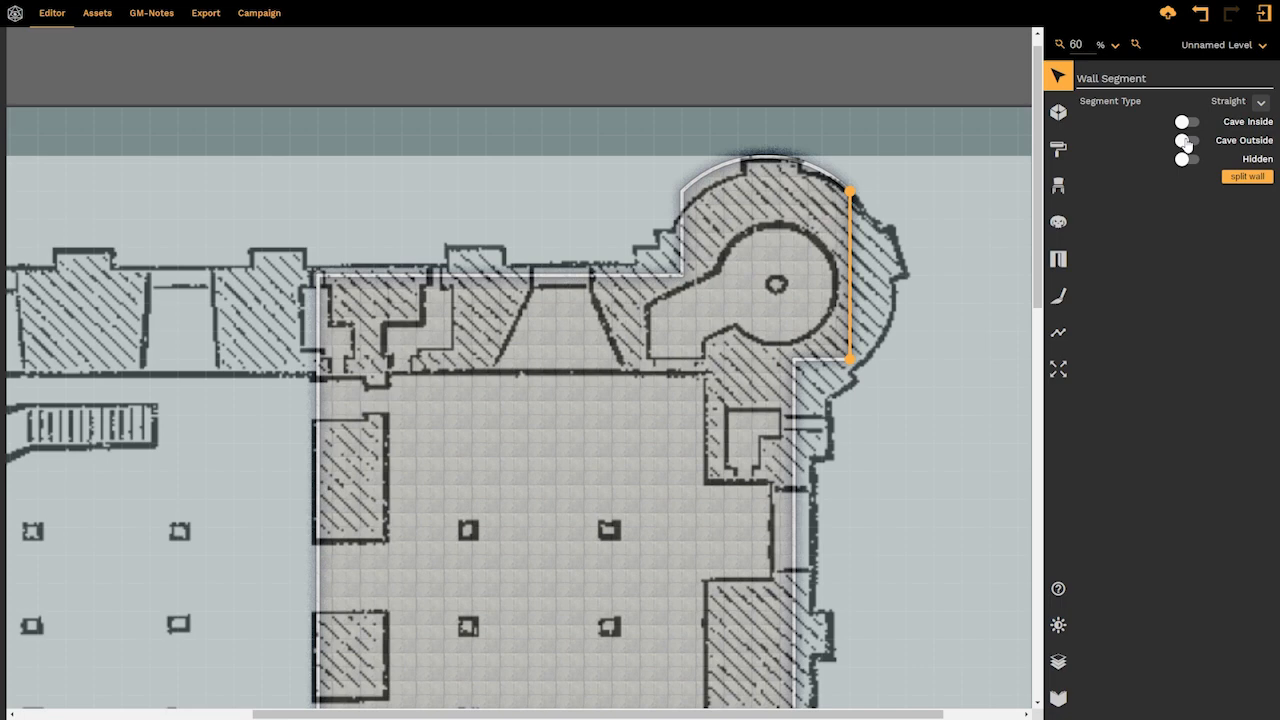
{"action": "left_click", "coordinate": [1228, 100]}
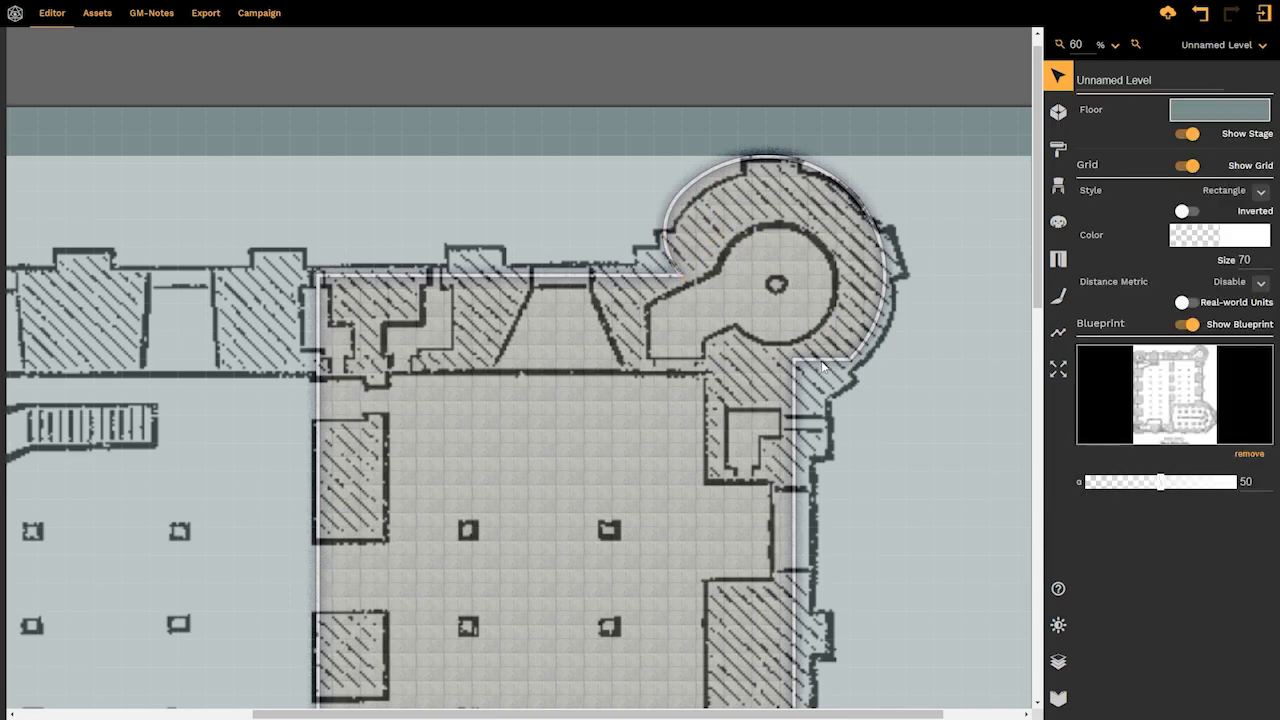
{"action": "left_click", "coordinate": [820, 360]}
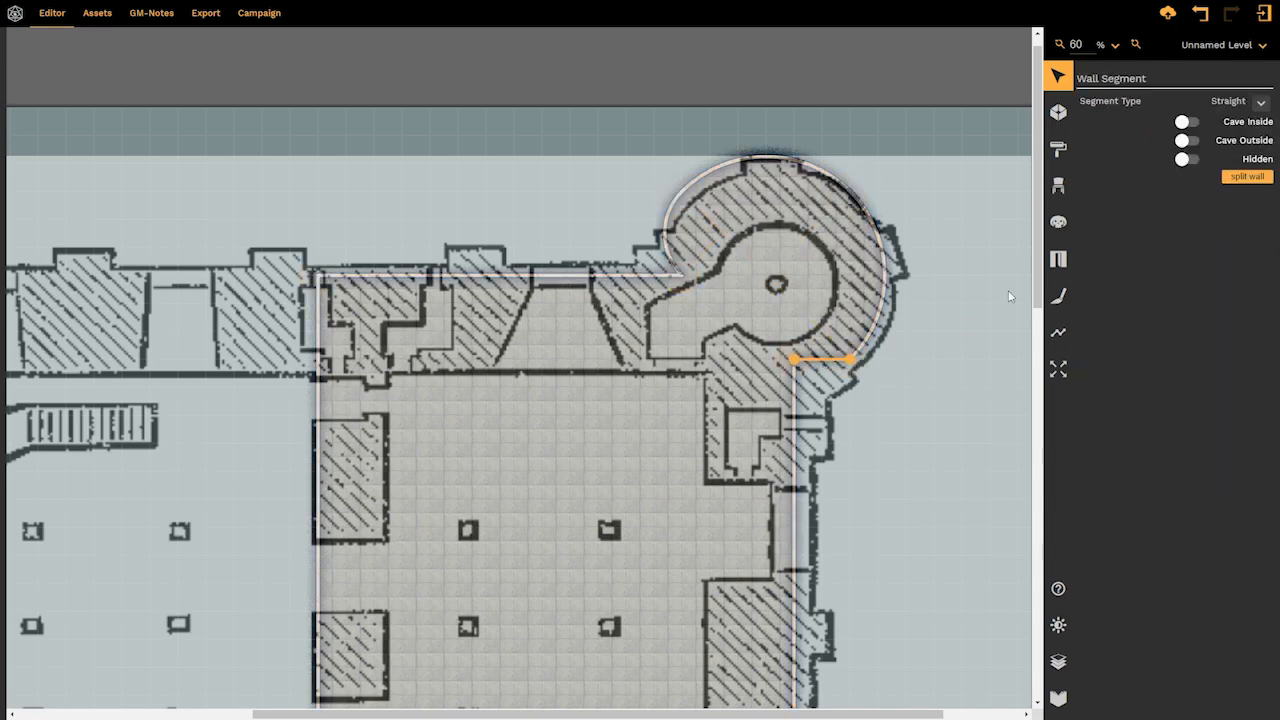
{"action": "left_click", "coordinate": [1236, 100]}
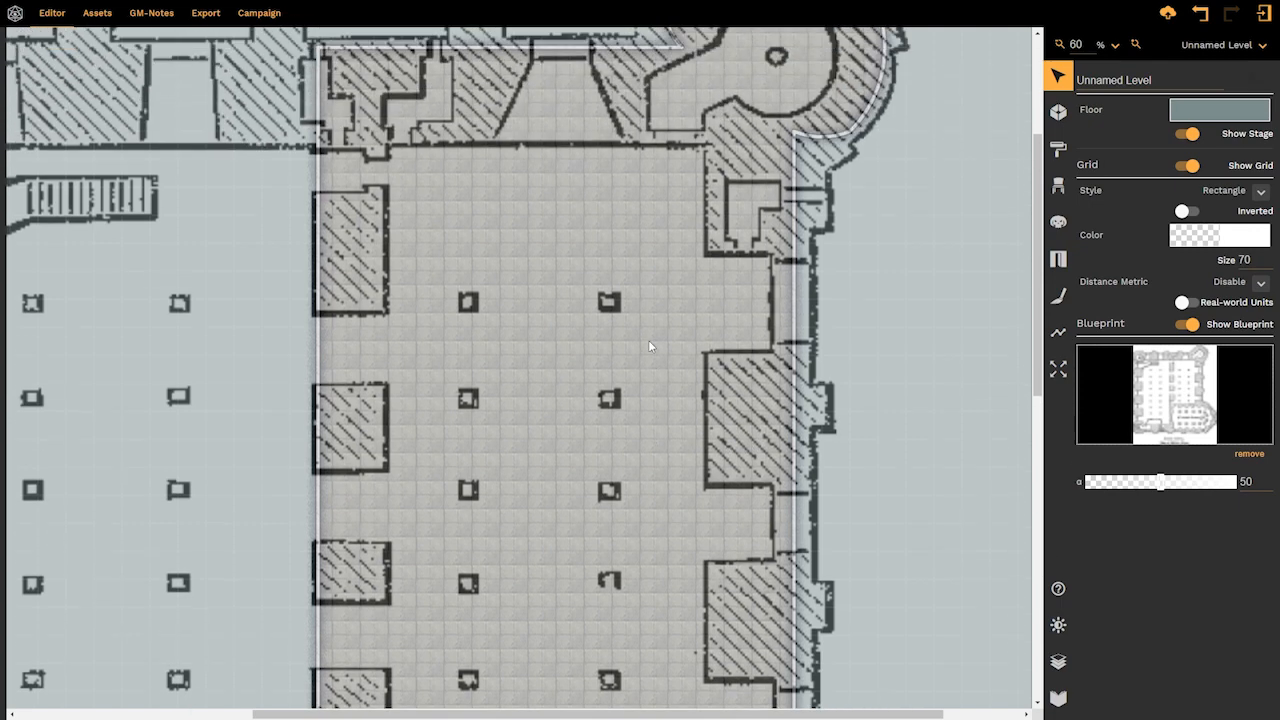
Slide the Blueprint opacity down to nearly transparent, up to nearly opaque, settling around 79
{"action": "scroll", "scroll_direction": "down", "scroll_amount": 3}
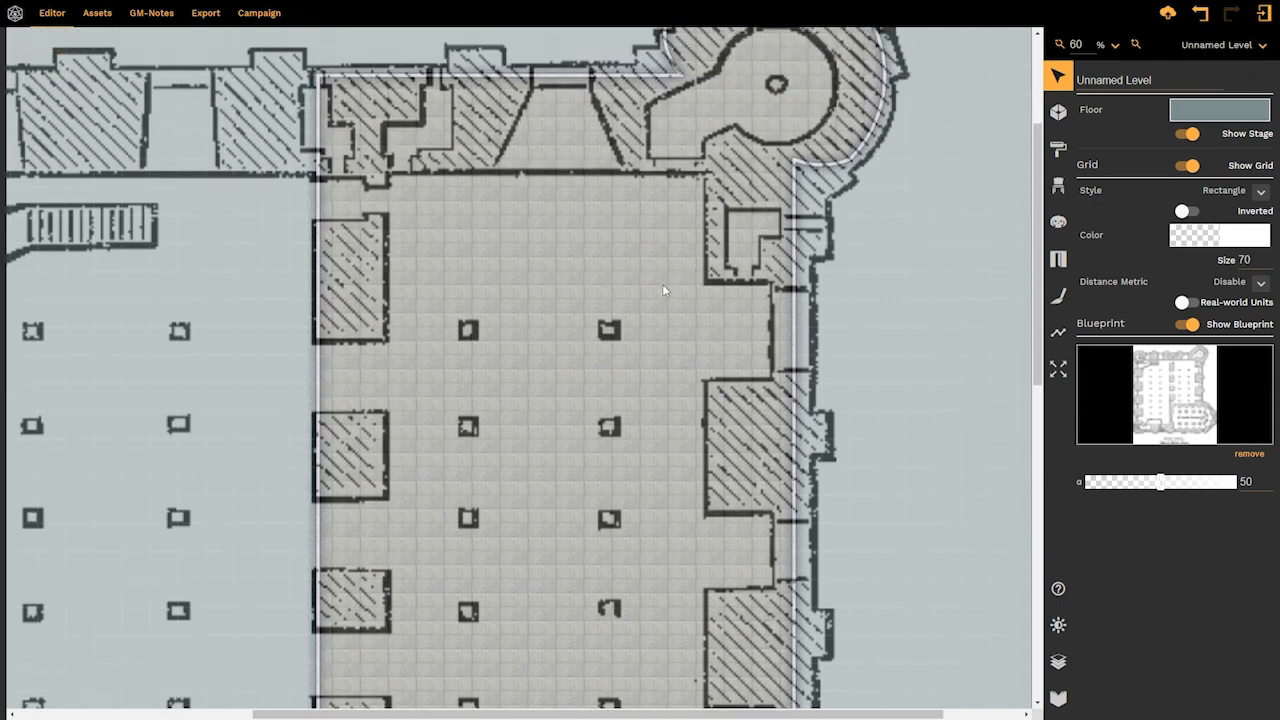
{"action": "scroll", "scroll_direction": "down", "scroll_amount": 3}
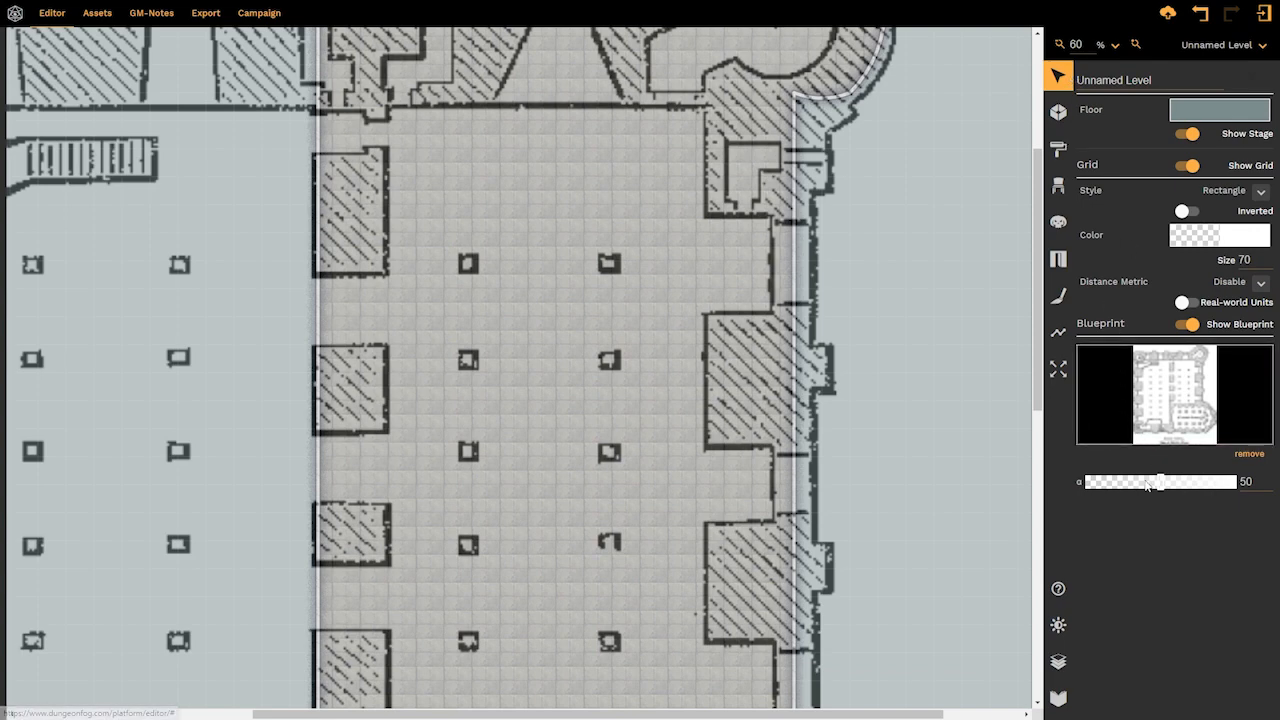
{"action": "left_click_drag", "start_coordinate": [1166, 480], "coordinate": [1148, 488]}
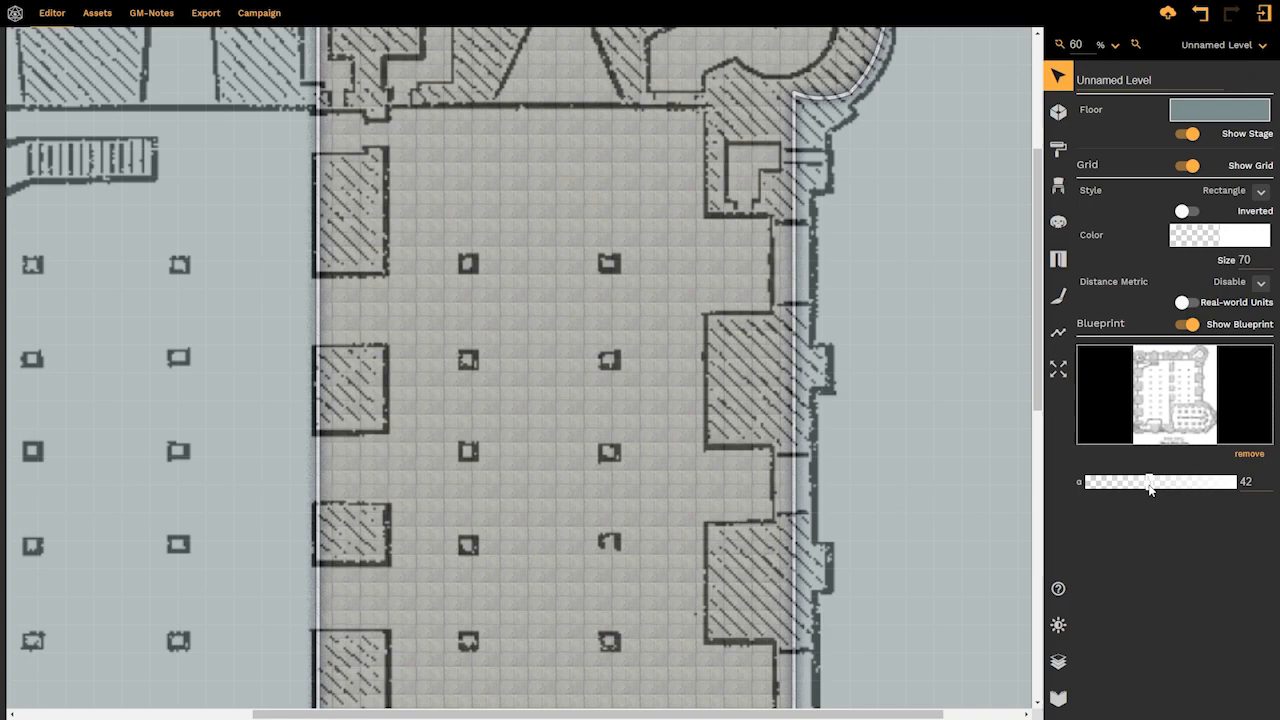
{"action": "left_click_drag", "start_coordinate": [1148, 480], "coordinate": [1100, 480]}
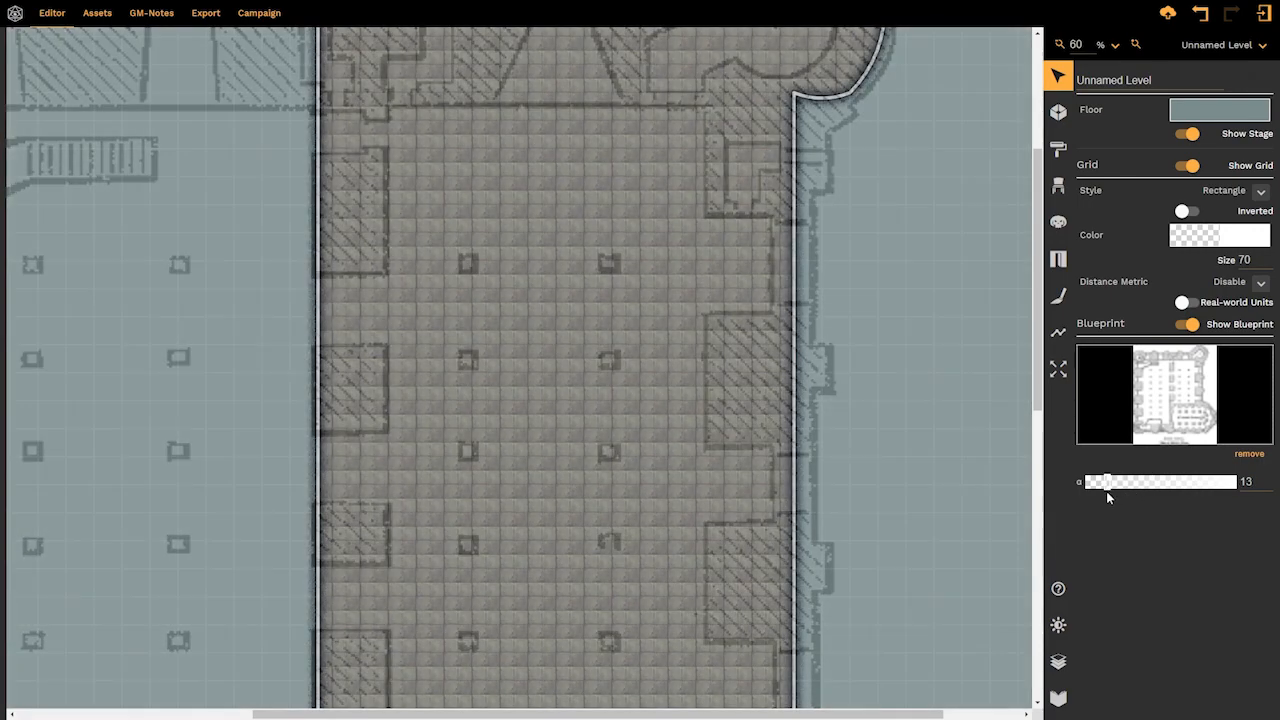
{"action": "left_click_drag", "start_coordinate": [1104, 480], "coordinate": [1088, 480]}
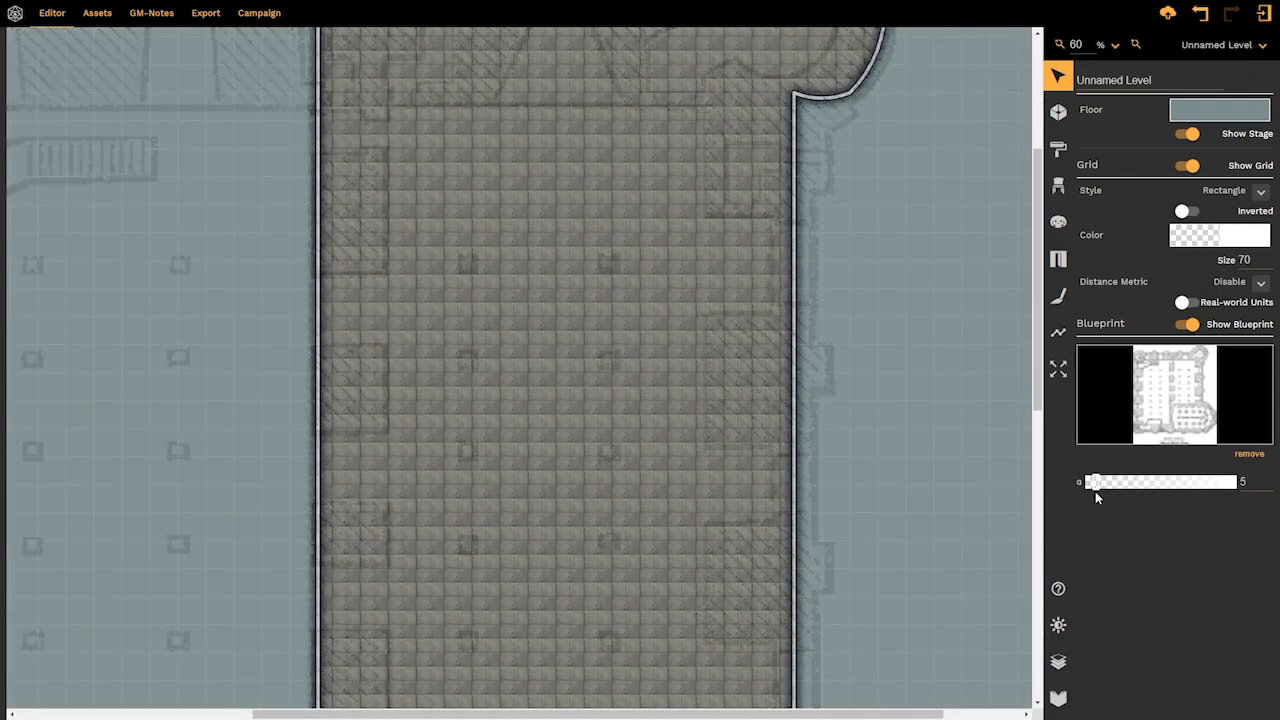
{"action": "left_click_drag", "start_coordinate": [1090, 480], "coordinate": [1236, 480]}
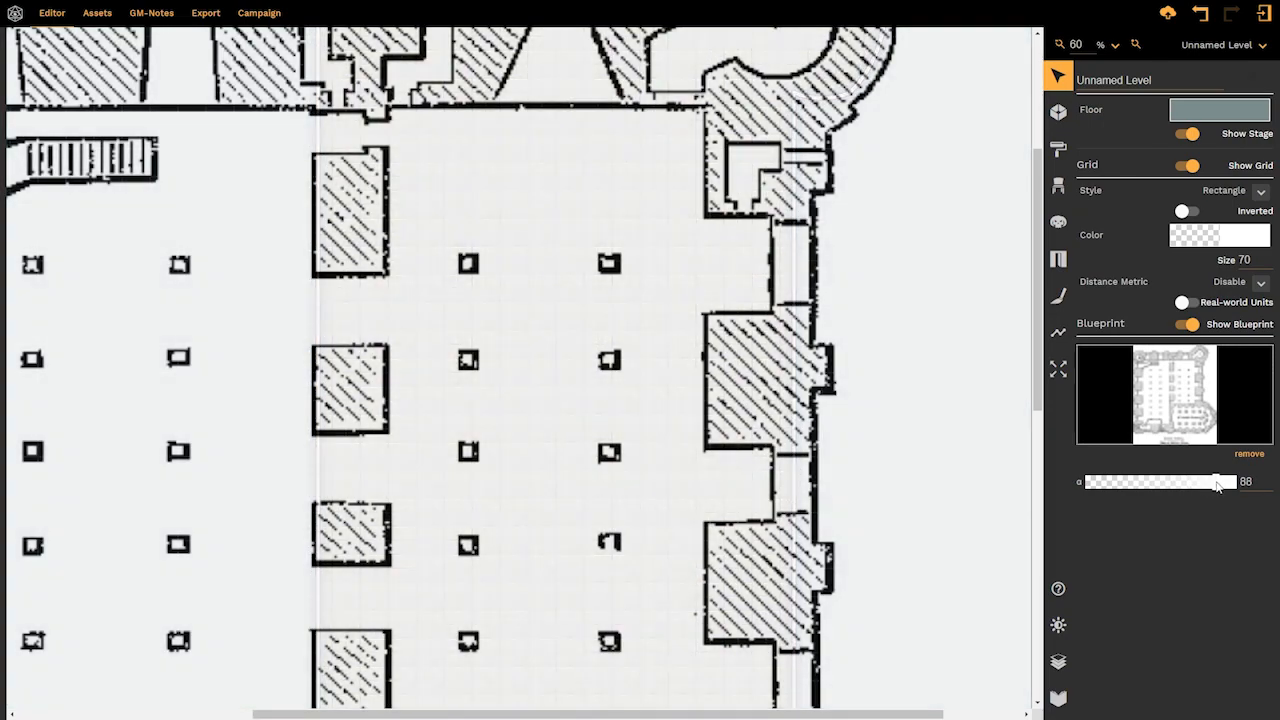
{"action": "left_click_drag", "start_coordinate": [1208, 480], "coordinate": [1200, 480]}
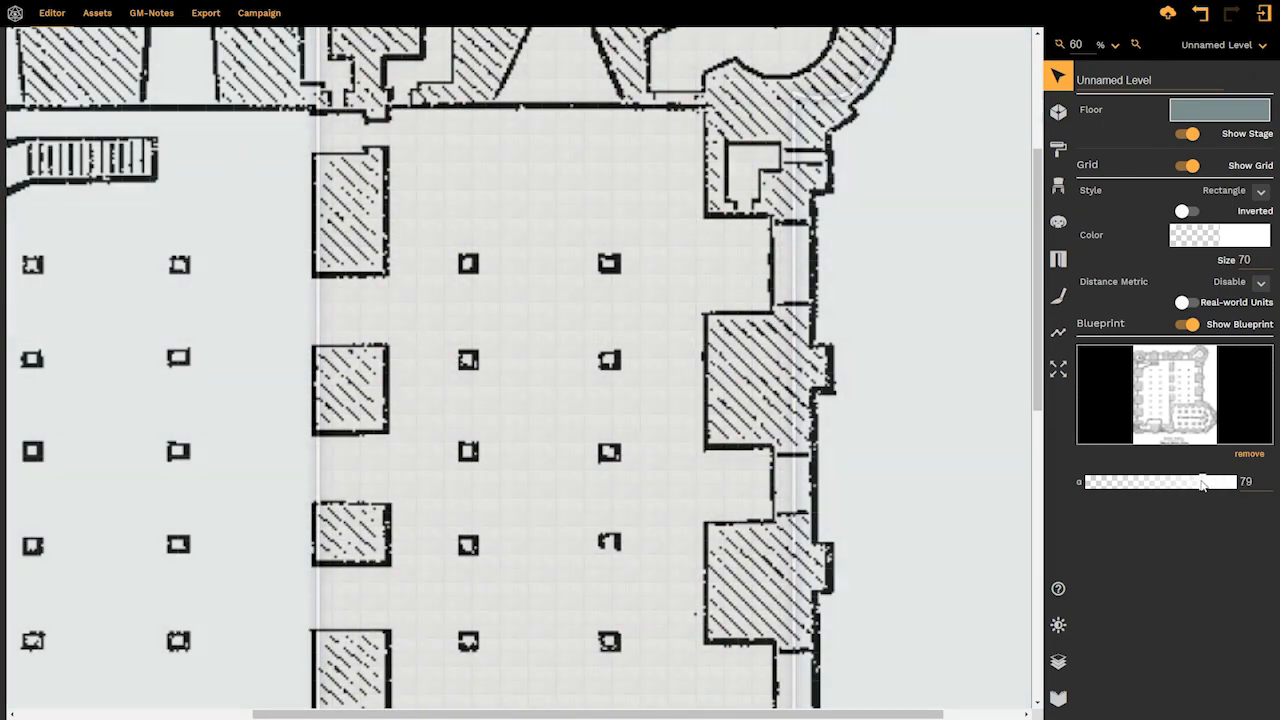
{"action": "left_click_drag", "start_coordinate": [1200, 482], "coordinate": [1110, 482]}
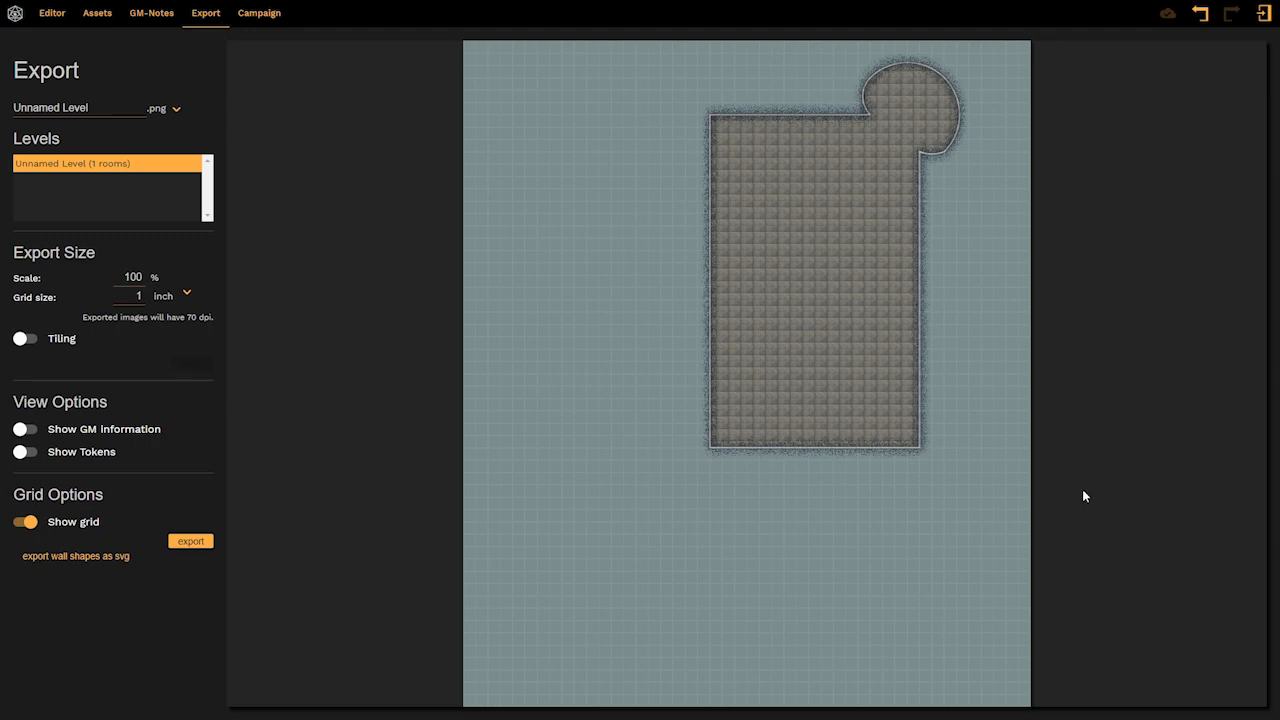
{"action": "mouse_move", "coordinate": [964, 64]}
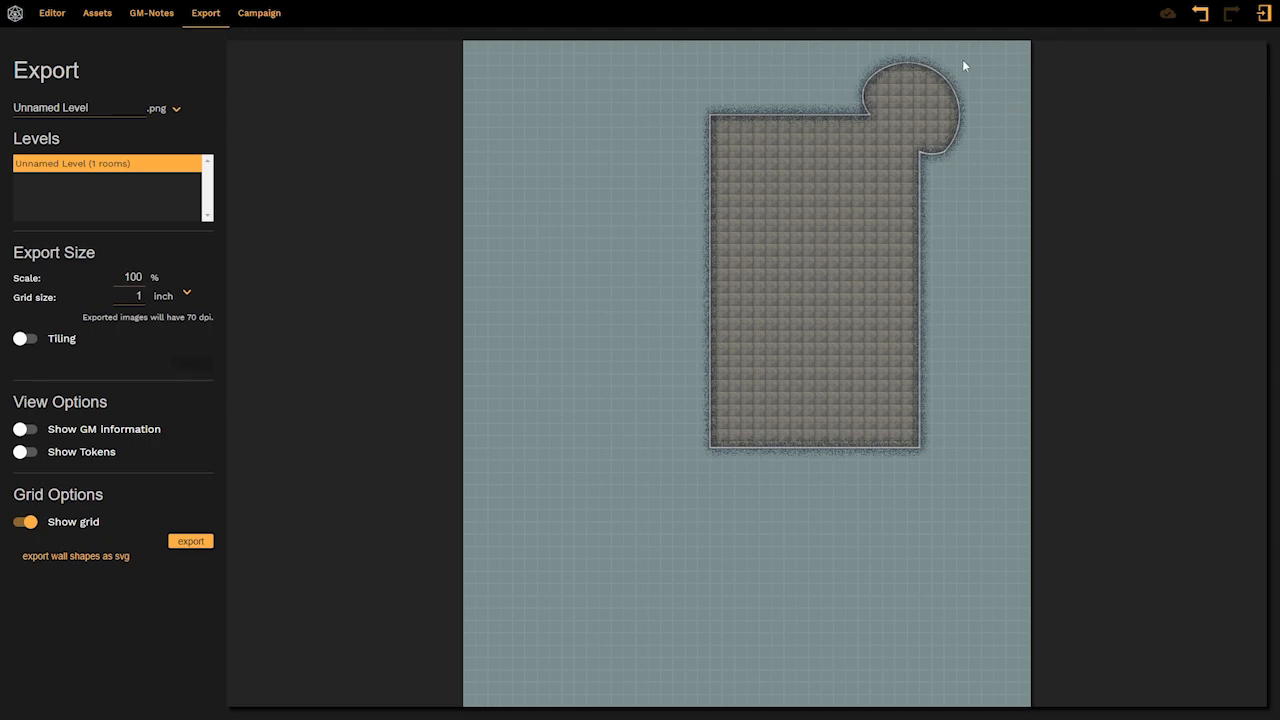
{"action": "mouse_move", "coordinate": [548, 412]}
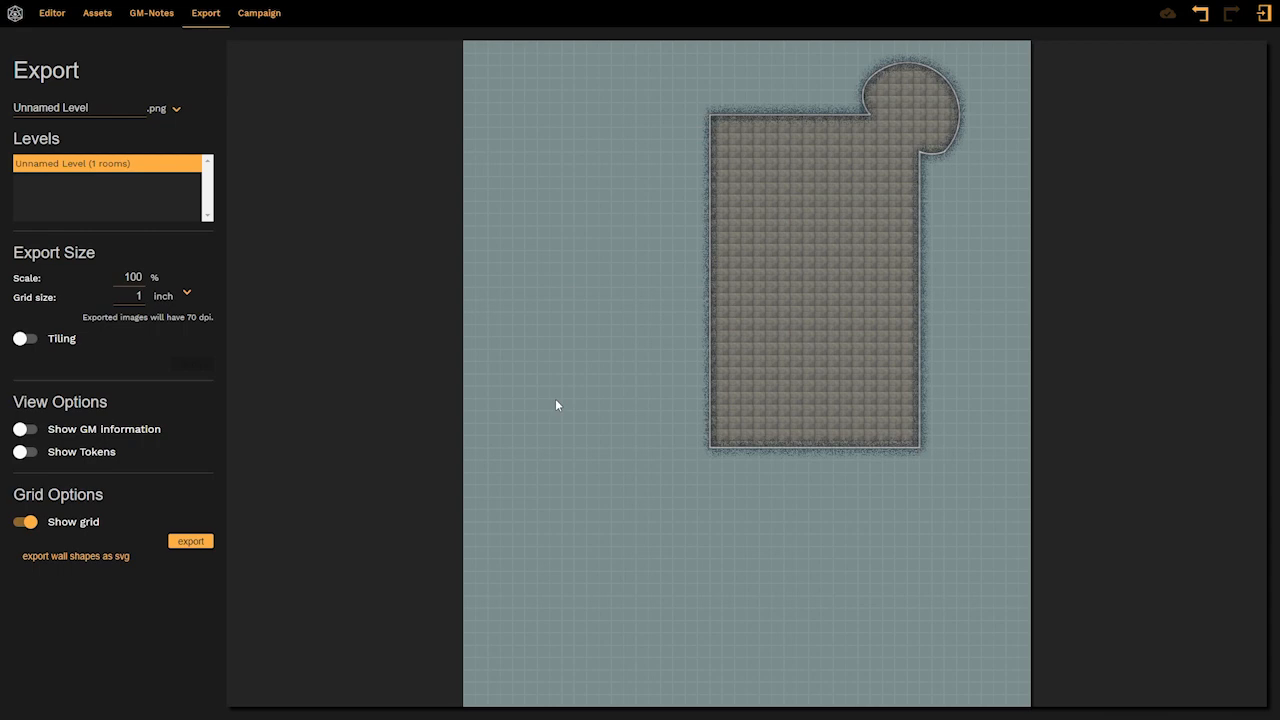
{"action": "mouse_move", "coordinate": [628, 302]}
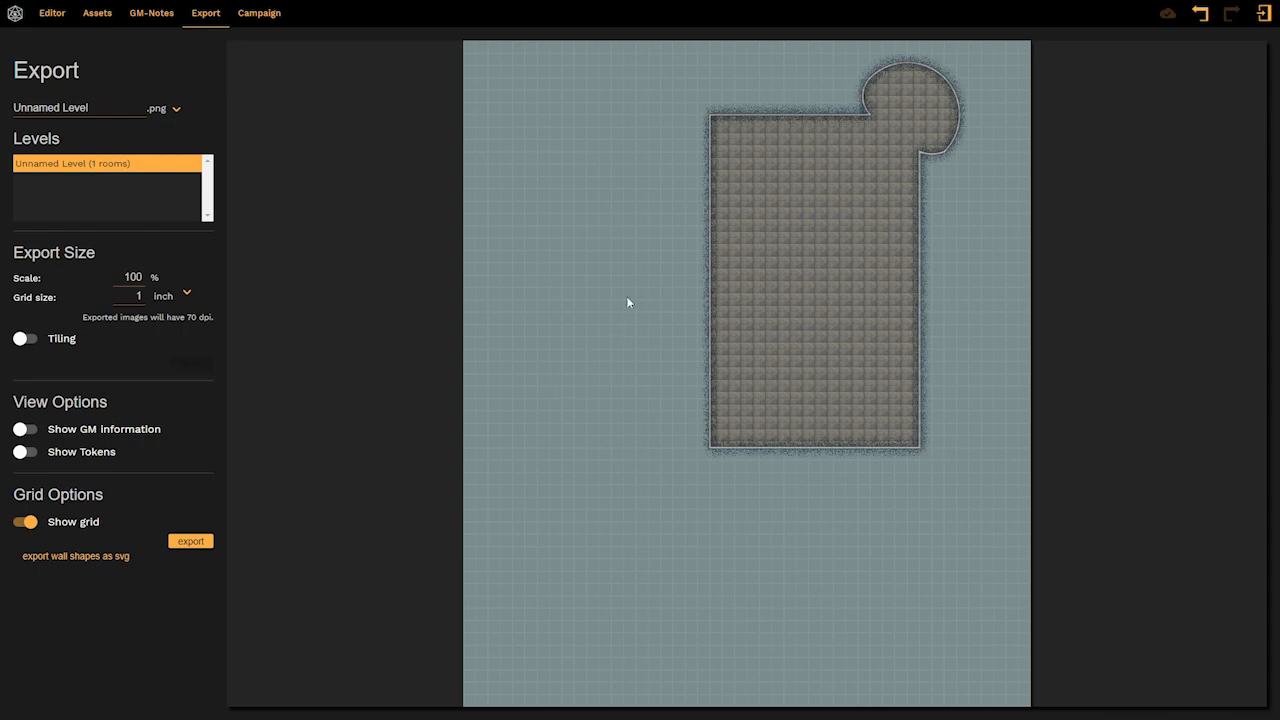
{"action": "mouse_move", "coordinate": [670, 244]}
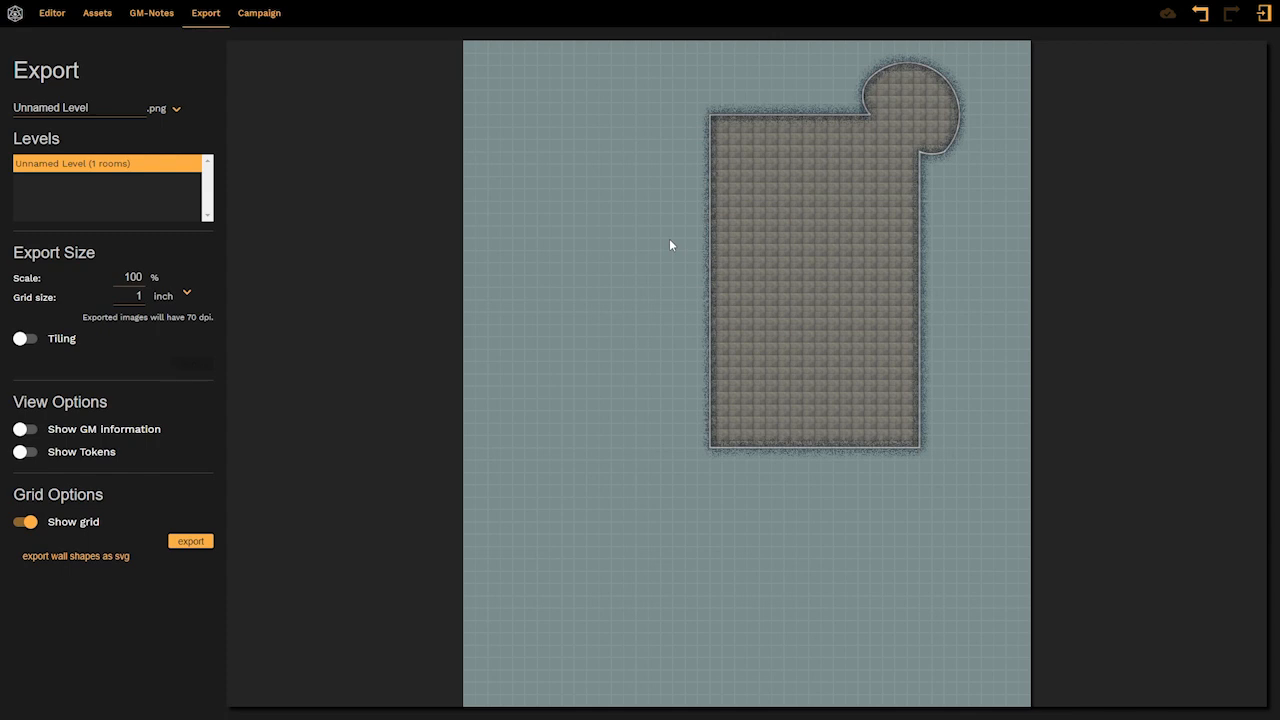
{"action": "mouse_move", "coordinate": [130, 88]}
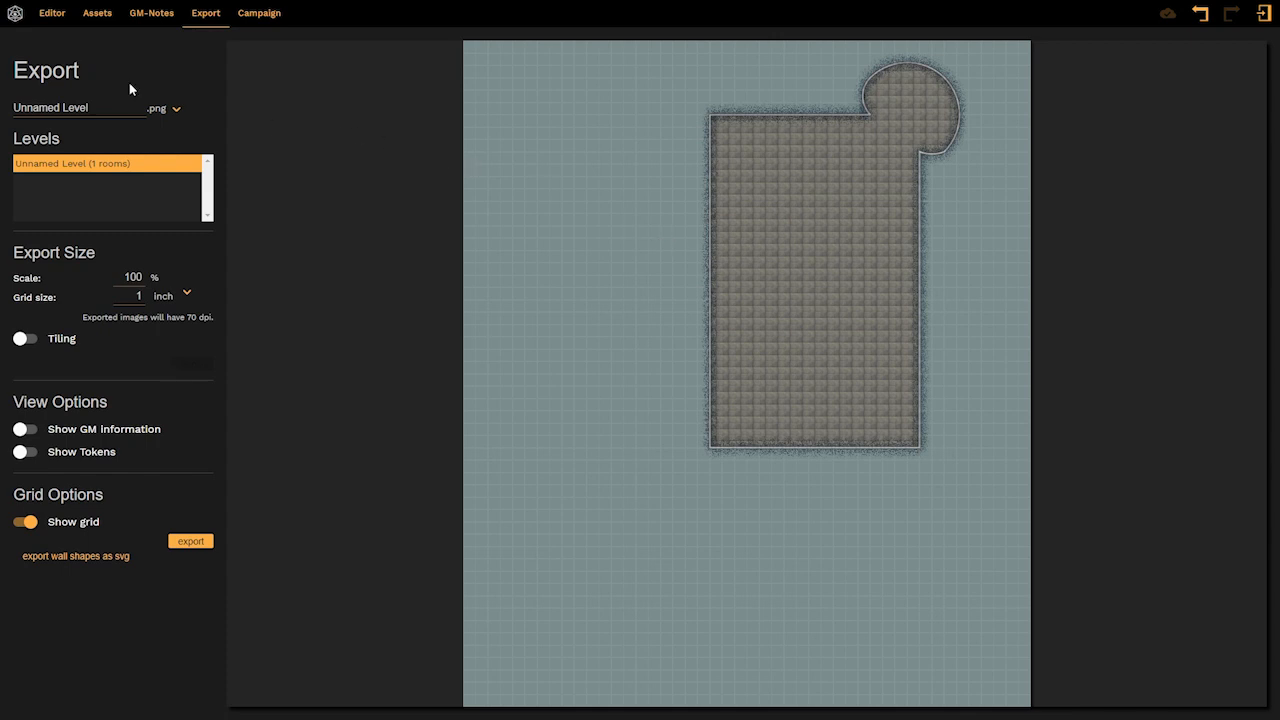
Return from the Export preview to the level editor showing the traced hall and tower
{"action": "left_click", "coordinate": [52, 12]}
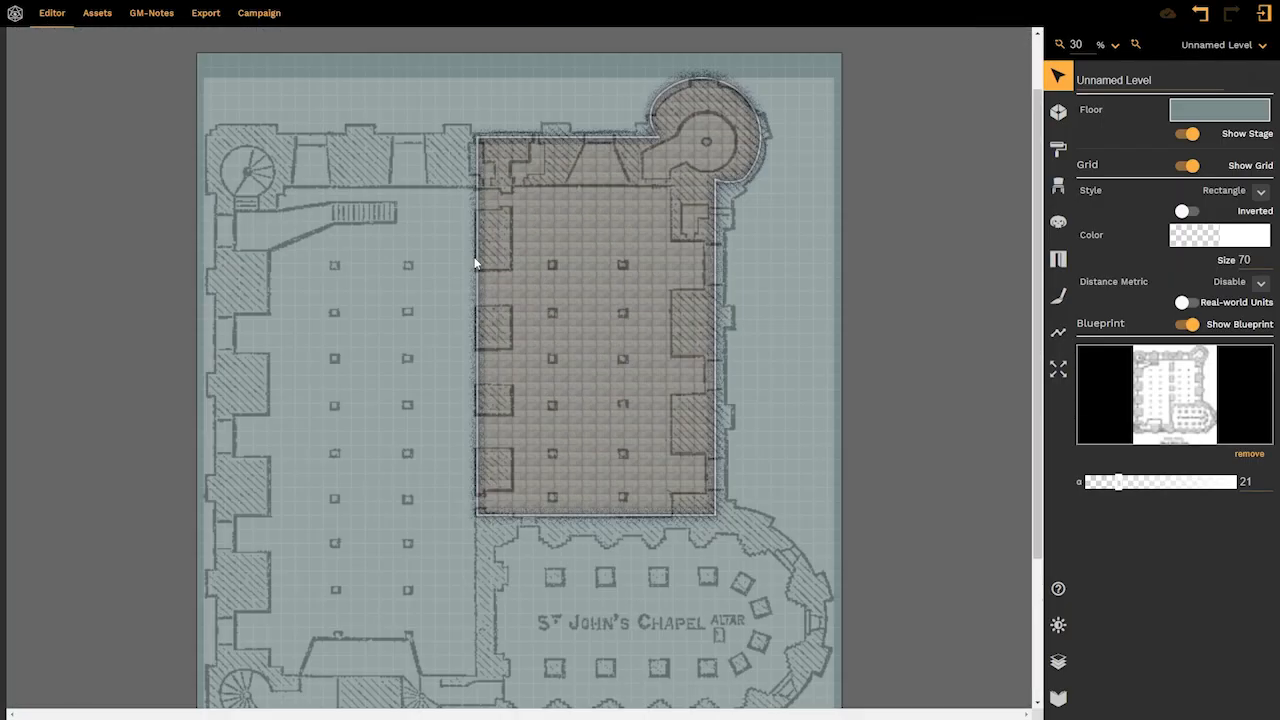